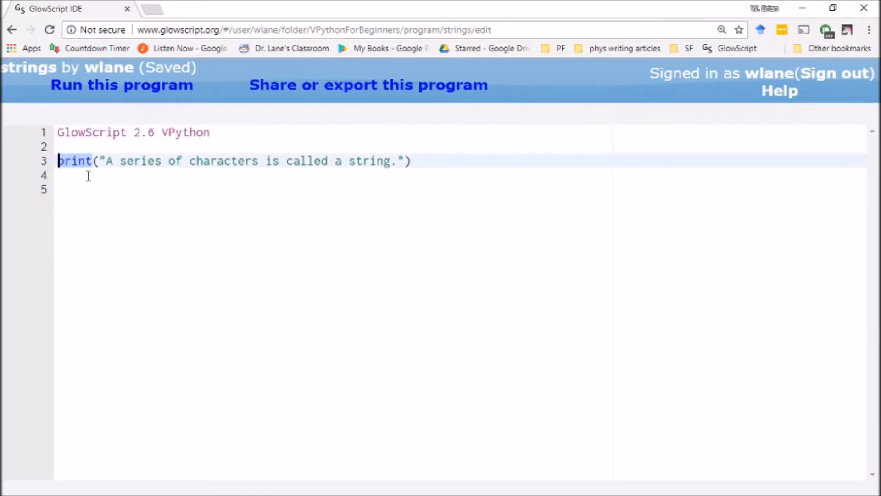
- Assign "A series of characters is called a string." to my_string on line 5
left_click(101, 161)
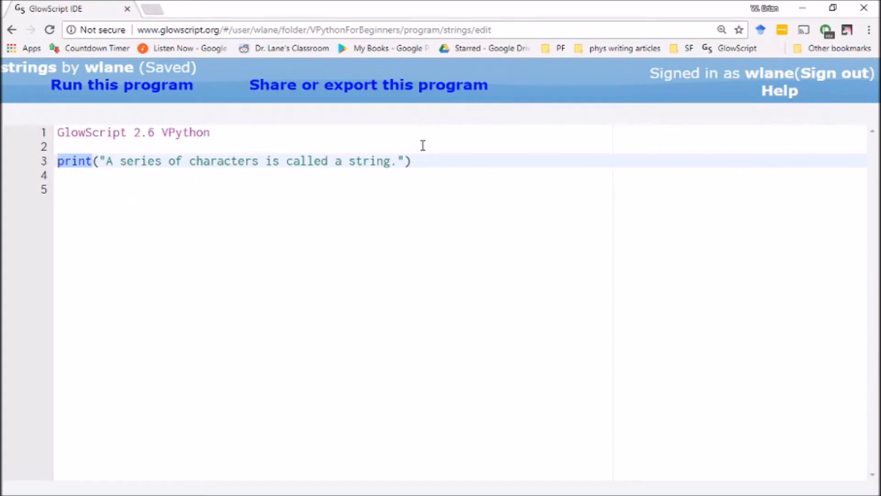
mouse_move(265, 165)
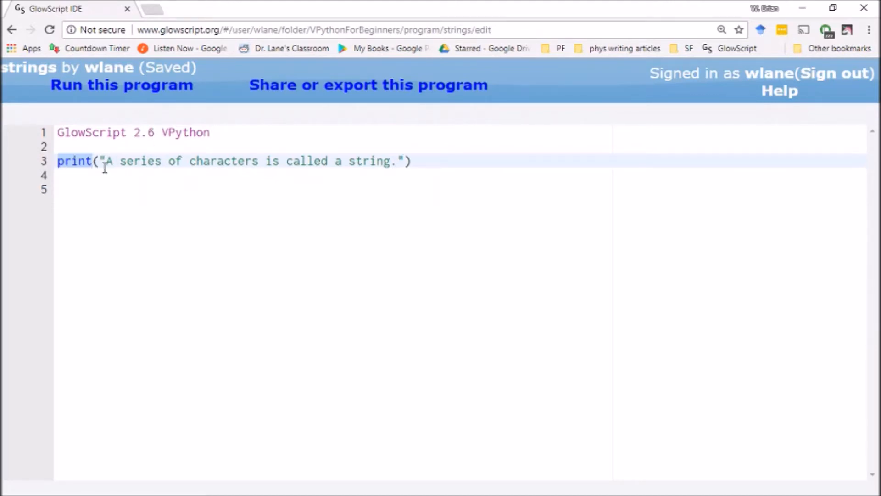
mouse_move(115, 173)
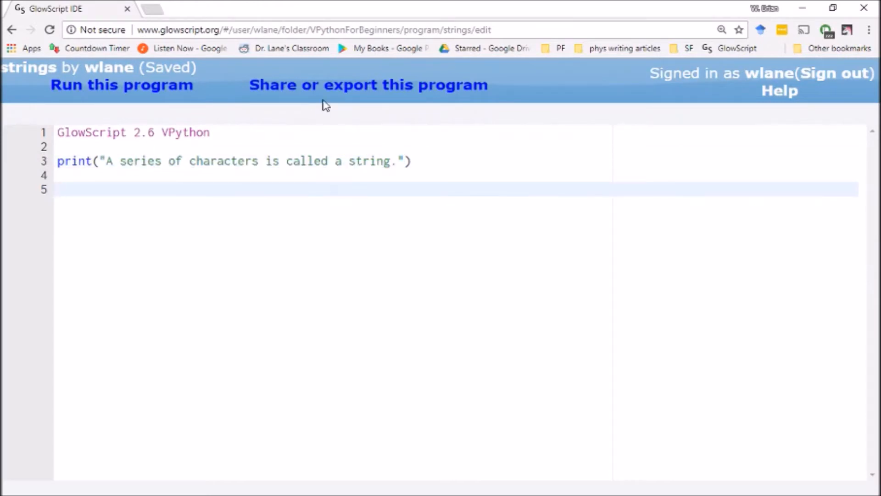
type("my_string")
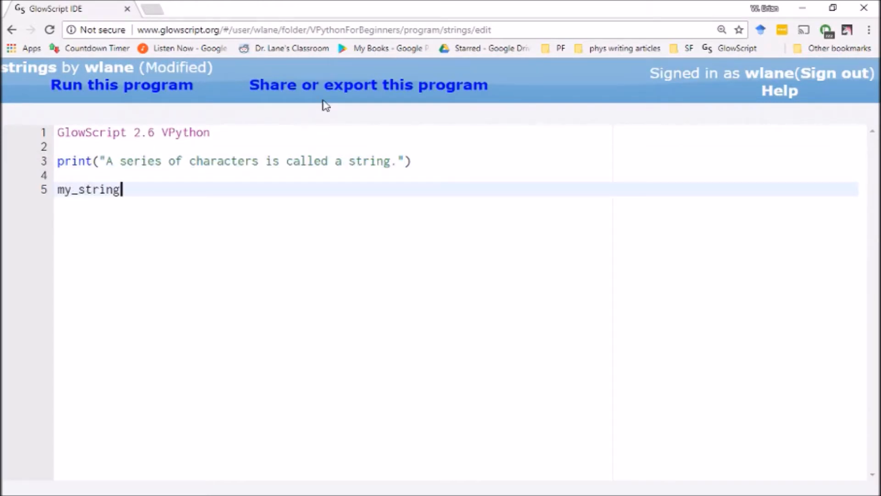
type("= \"A series of characters is called a string.\"")
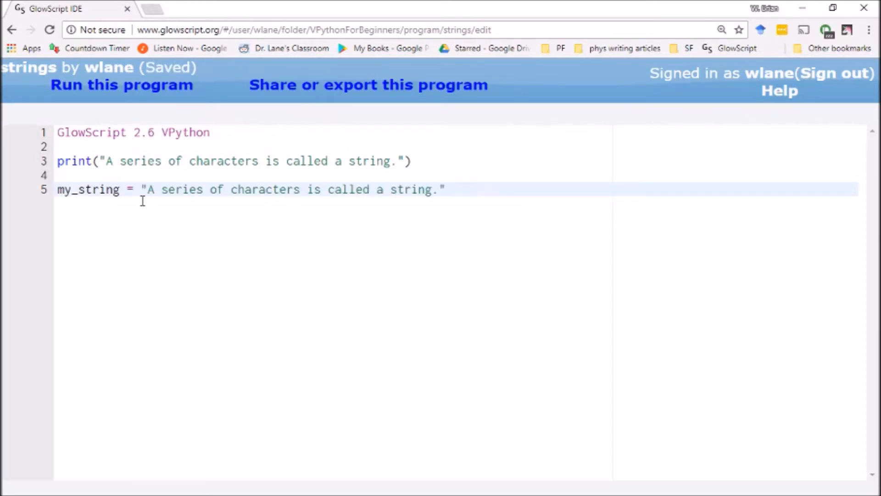
left_click(148, 190)
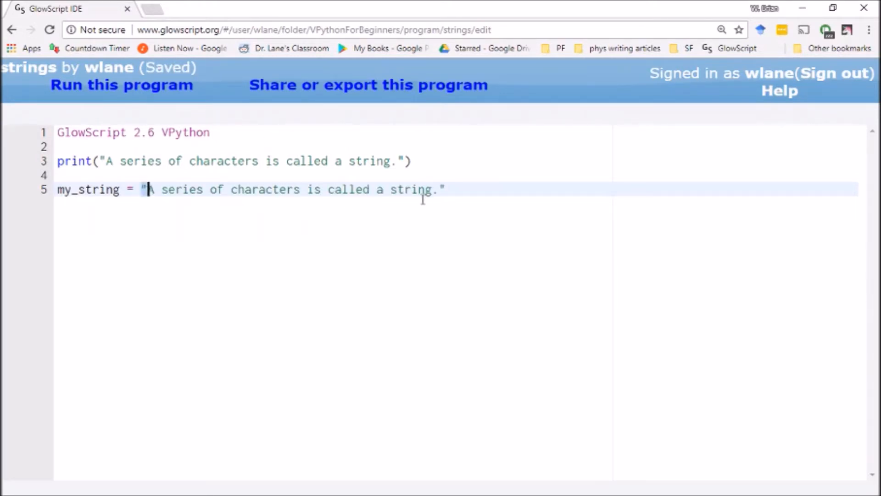
left_click(440, 190)
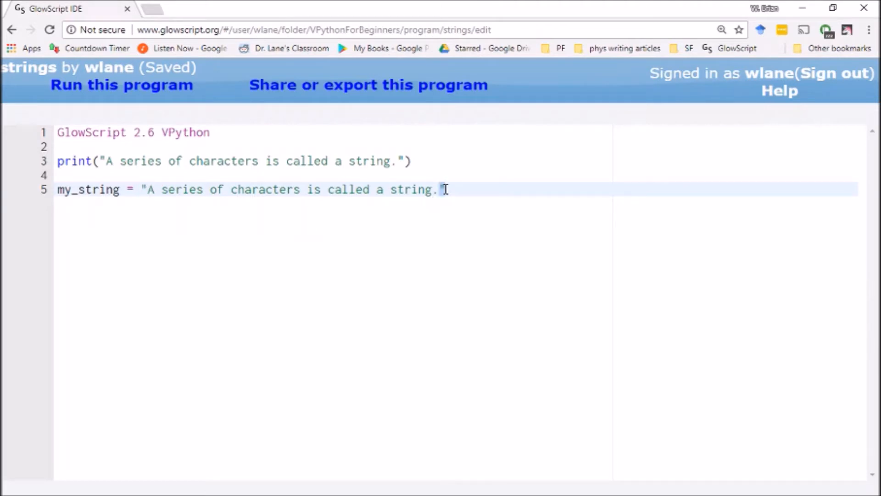
mouse_move(133, 209)
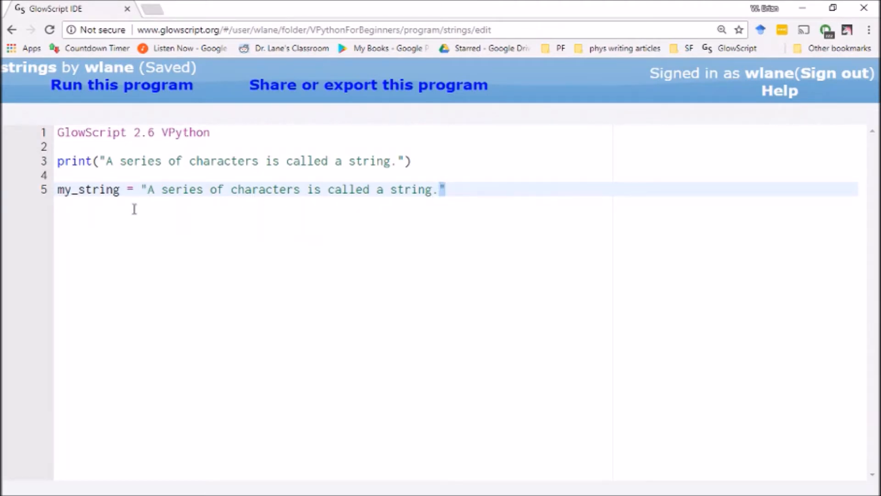
mouse_move(371, 142)
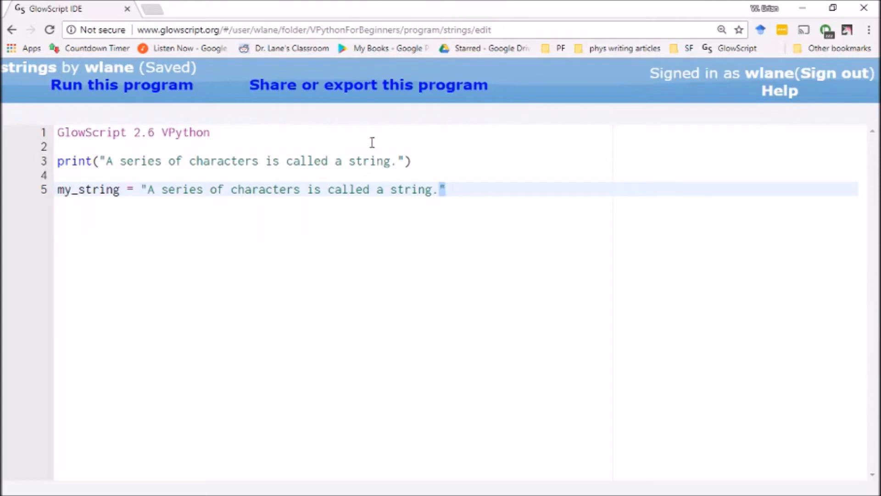
- Add print(my_string) on line 7
key("enter")
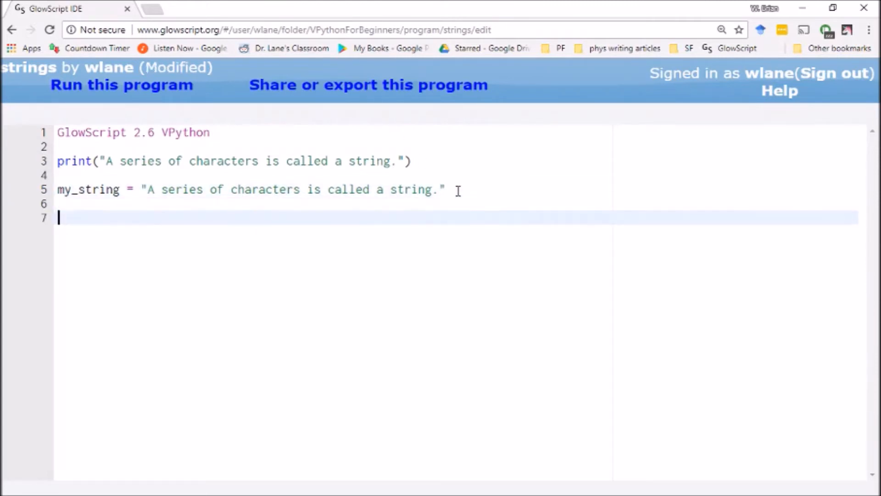
type("print(")
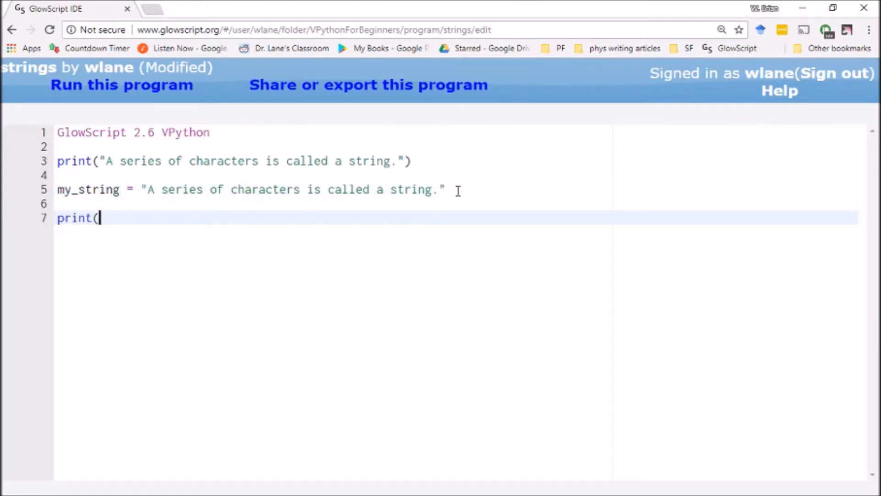
type("my_strin")
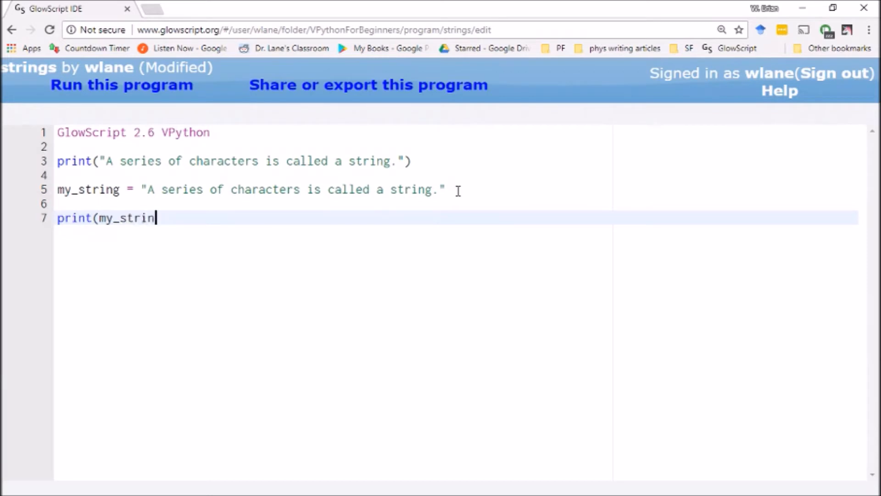
type("g)")
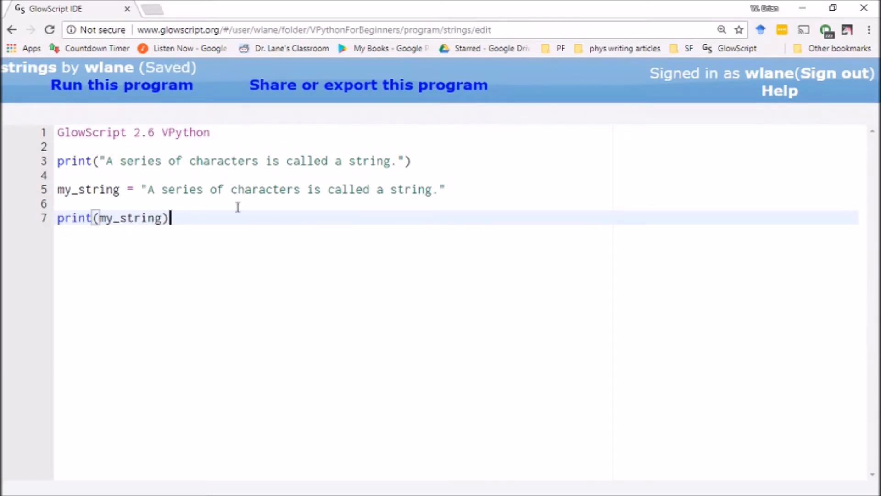
mouse_move(55, 181)
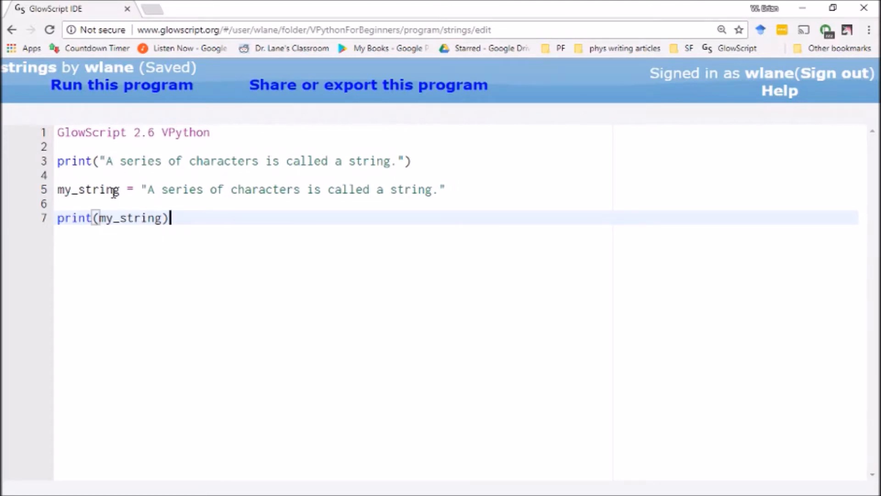
mouse_move(100, 220)
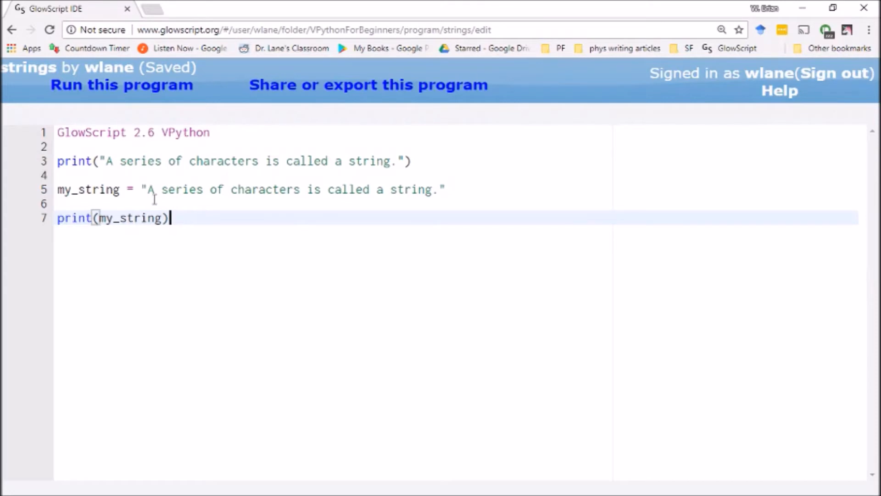
- Run the program, enlarge the output, and highlight the second printed sentence
left_click(121, 85)
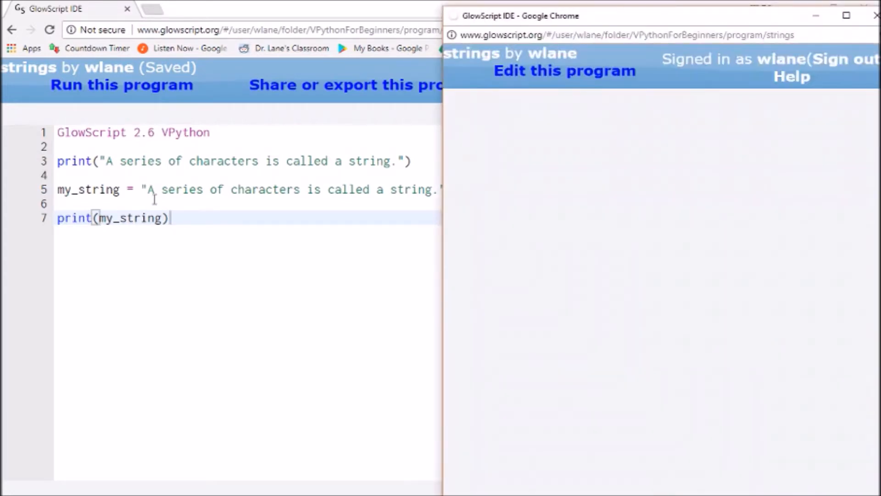
left_click(121, 85)
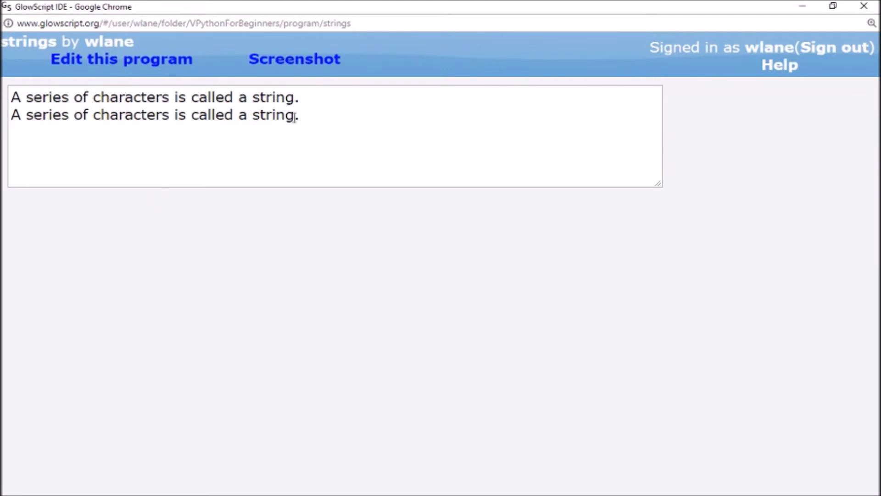
triple_click(154, 115)
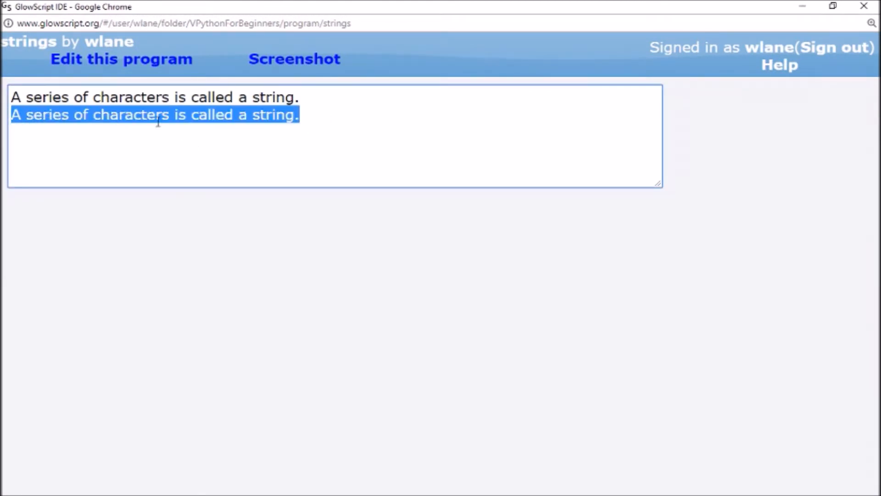
left_click(120, 59)
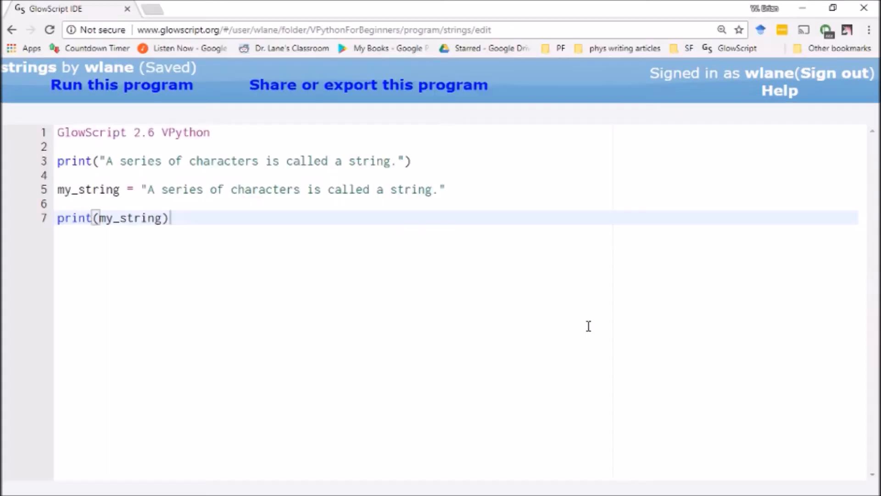
mouse_move(180, 230)
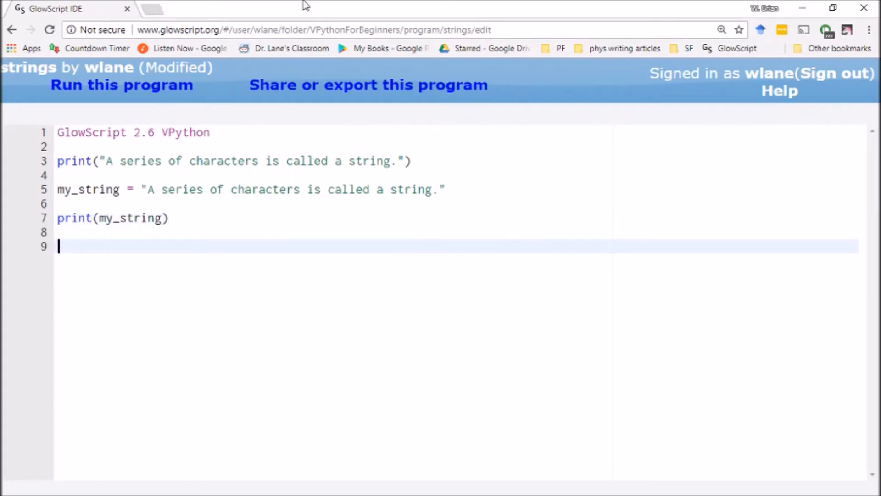
- Append "Aren't strings great?" to my_string on line 9, then print my_string on line 11
key("ctrl+s")
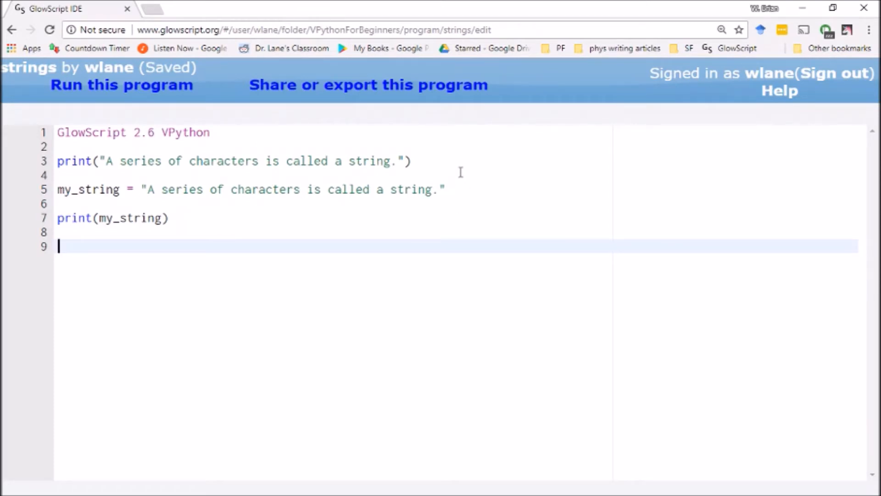
type("my_string")
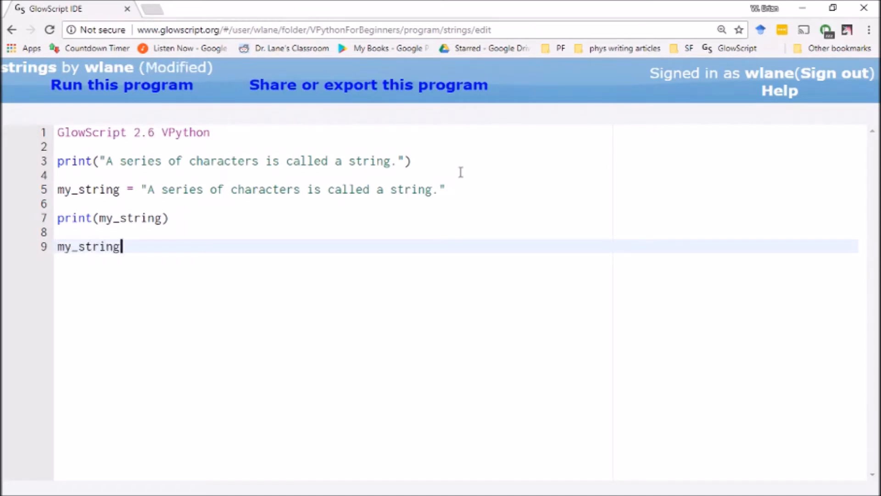
type("= my_st")
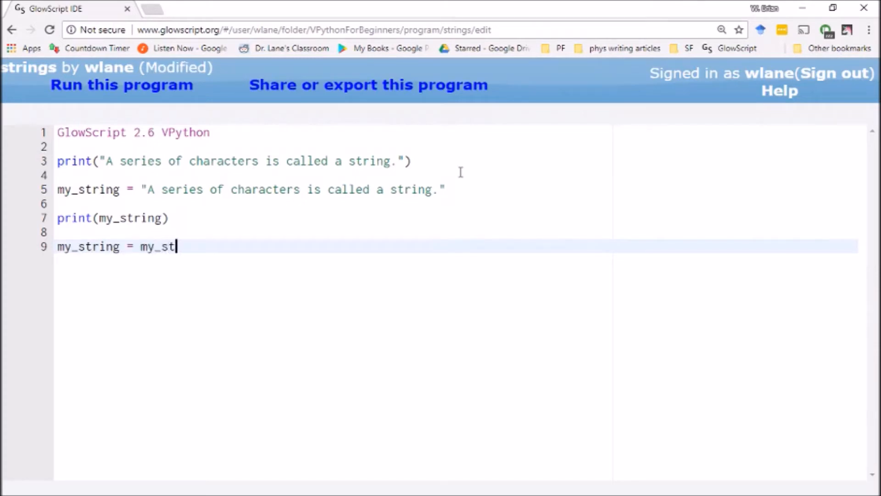
type("ring + \"")
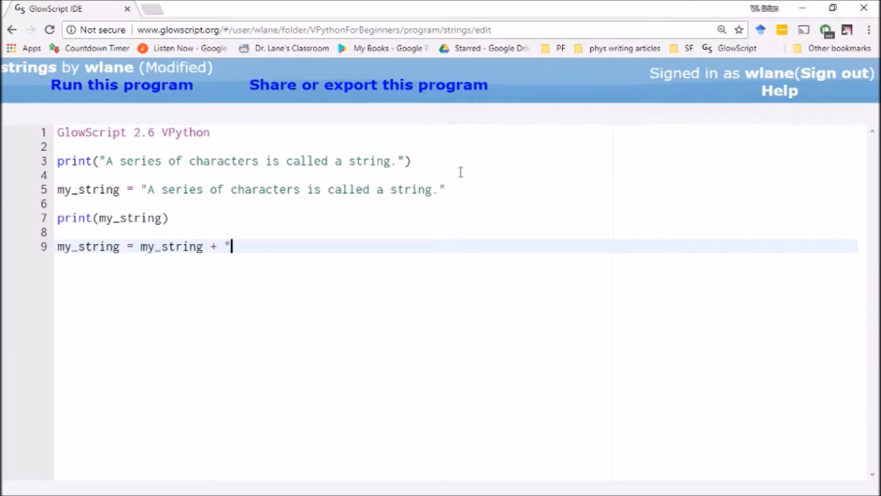
key("ctrl+s")
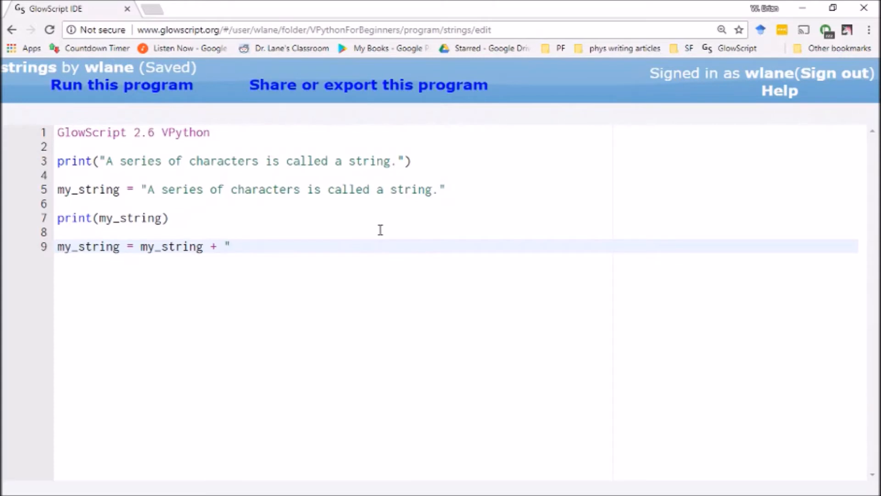
type("Aren't s")
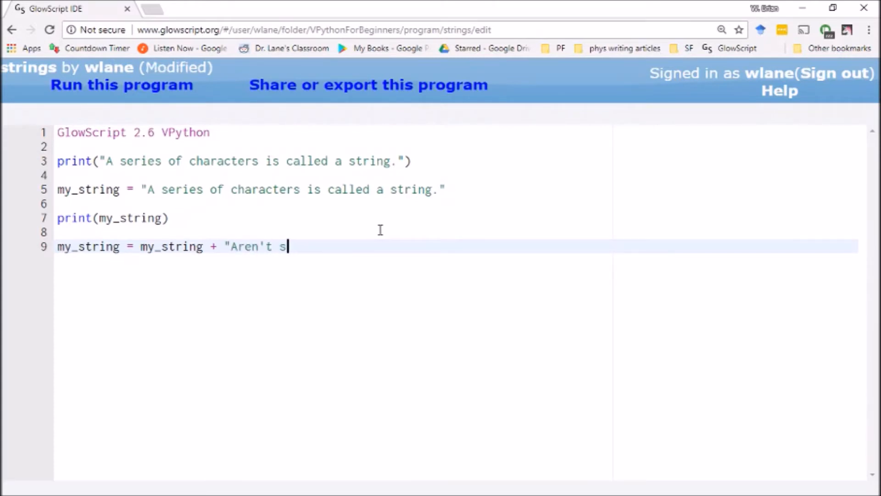
type("trings great")
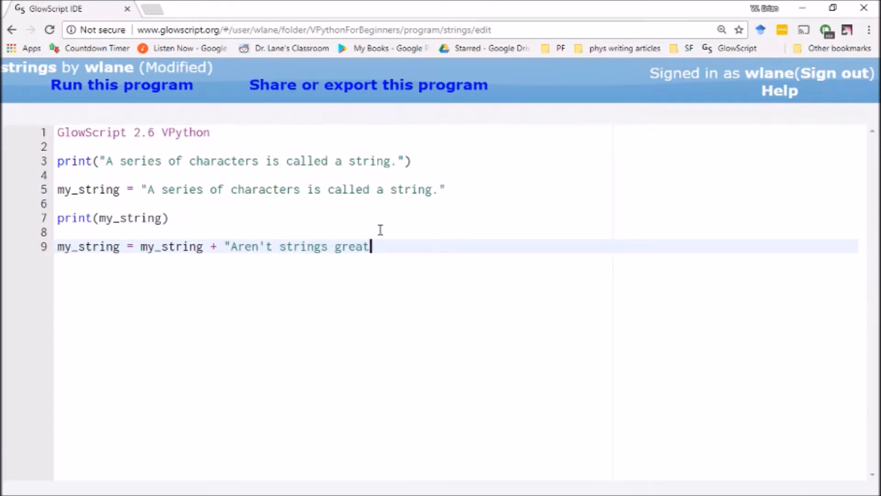
type("?\"")
type("print(my_")
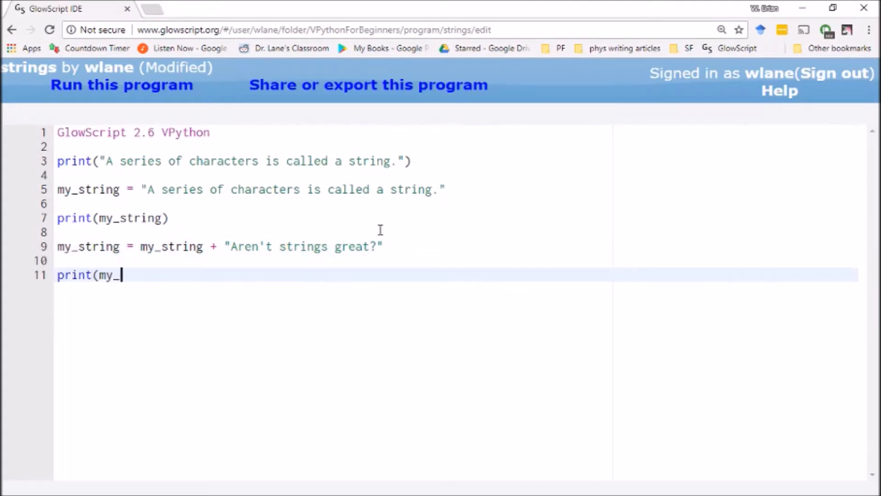
type("string)")
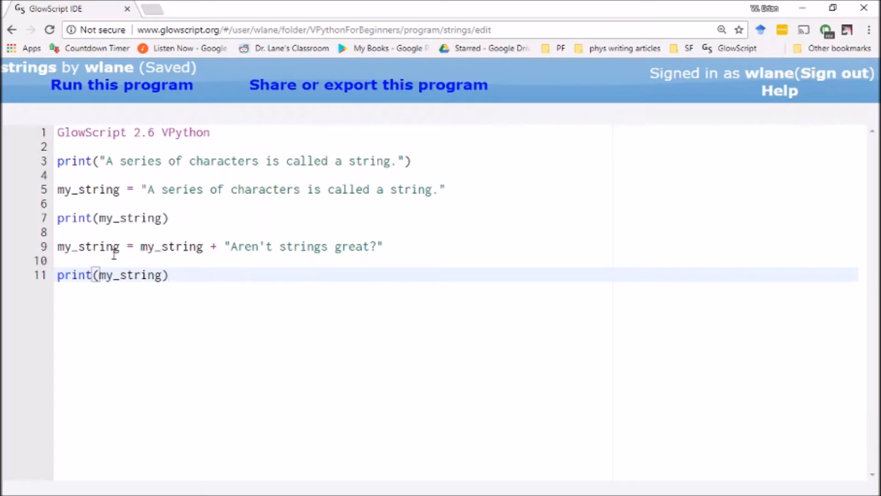
mouse_move(347, 256)
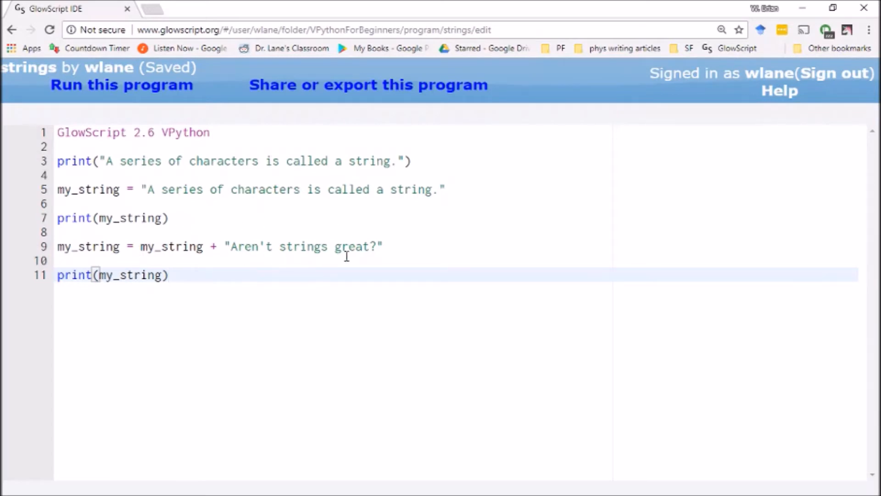
mouse_move(388, 214)
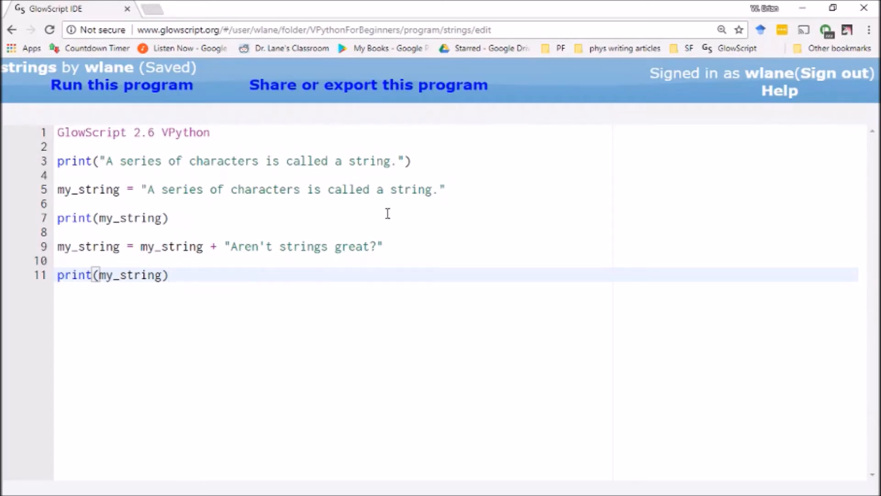
left_click(216, 246)
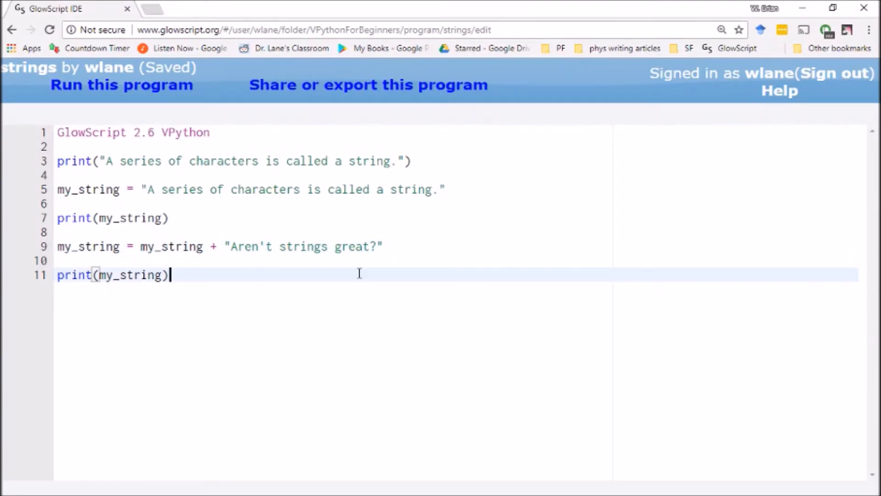
- Run the program, notice the missing space, and add a space before Aren't
left_click(121, 85)
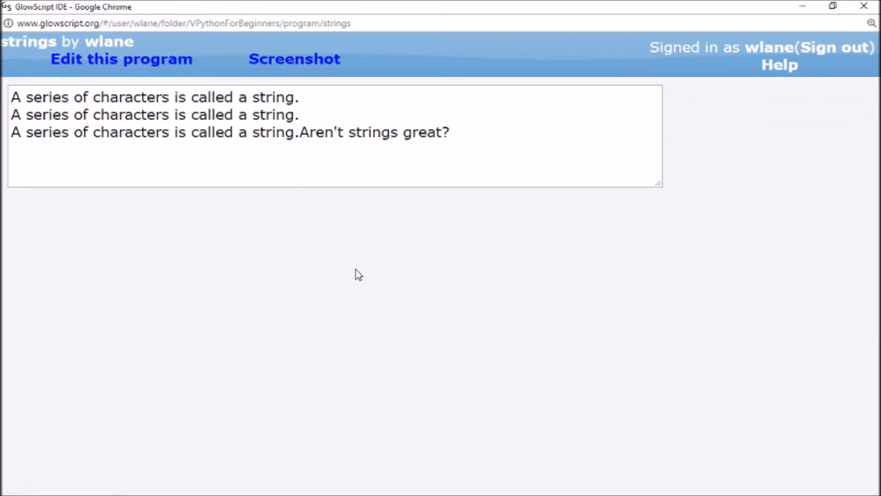
mouse_move(303, 151)
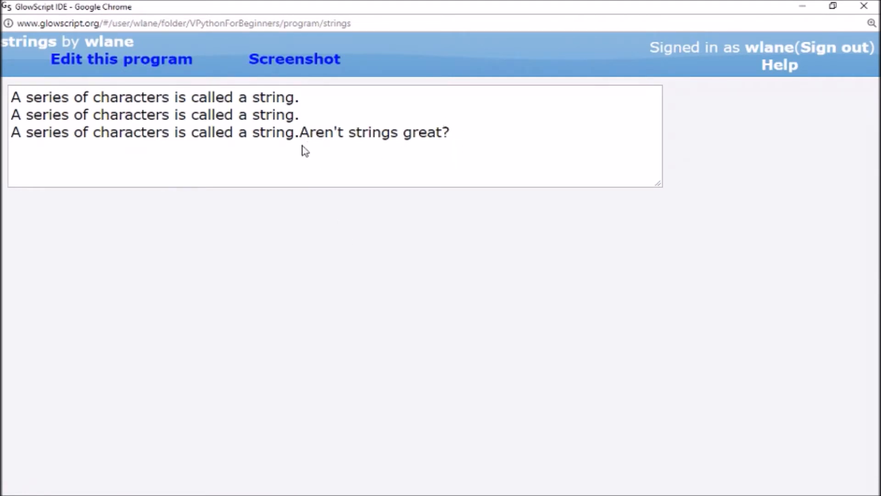
mouse_move(18, 84)
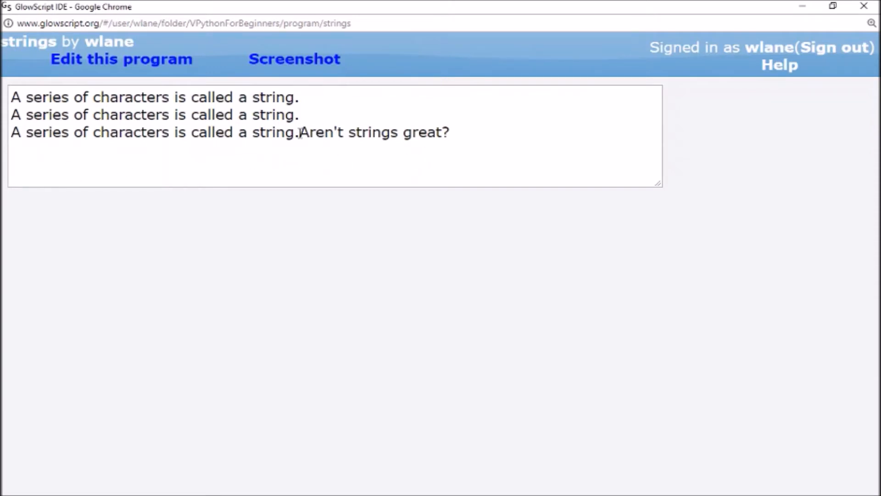
left_click(303, 132)
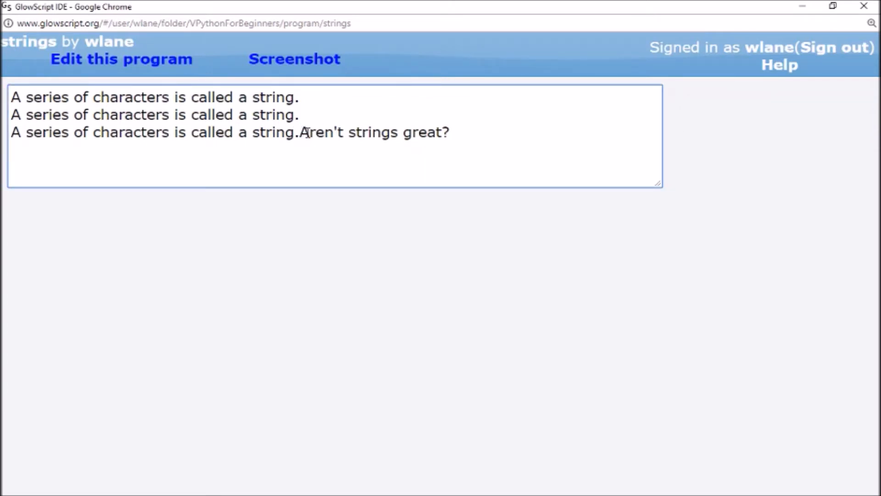
mouse_move(345, 234)
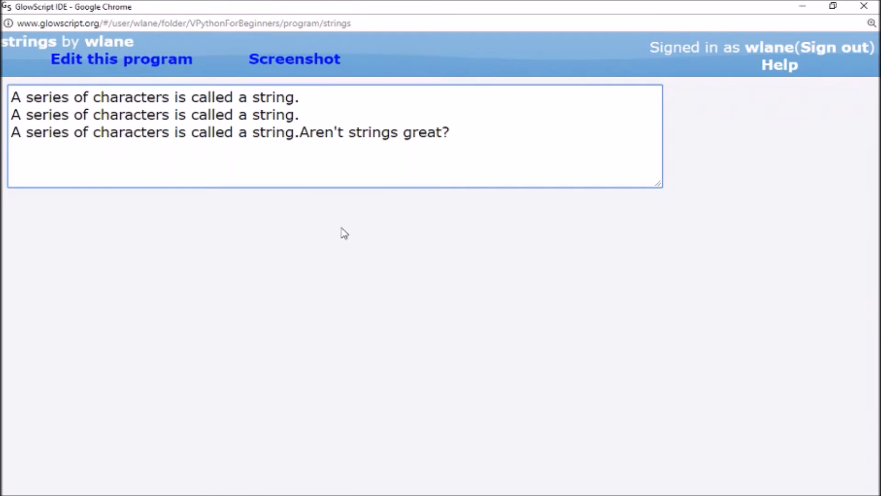
left_click(121, 59)
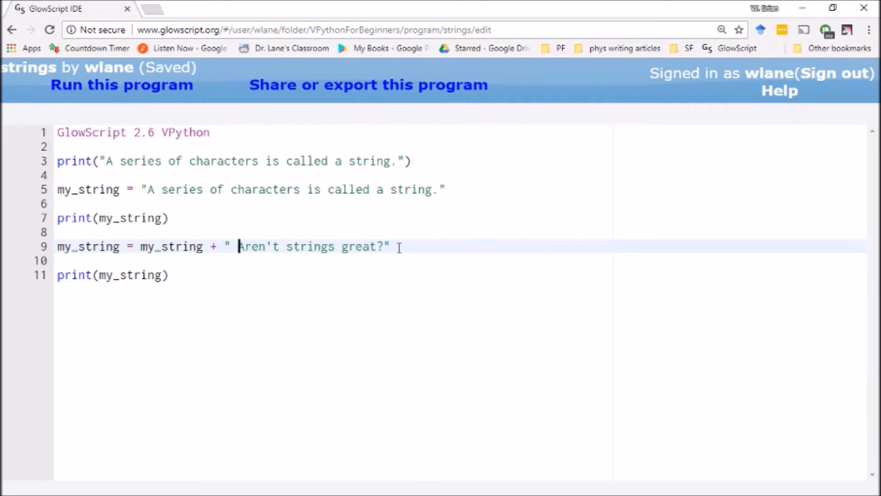
- Rerun the program to confirm the spacing, then return to the editor
left_click(121, 85)
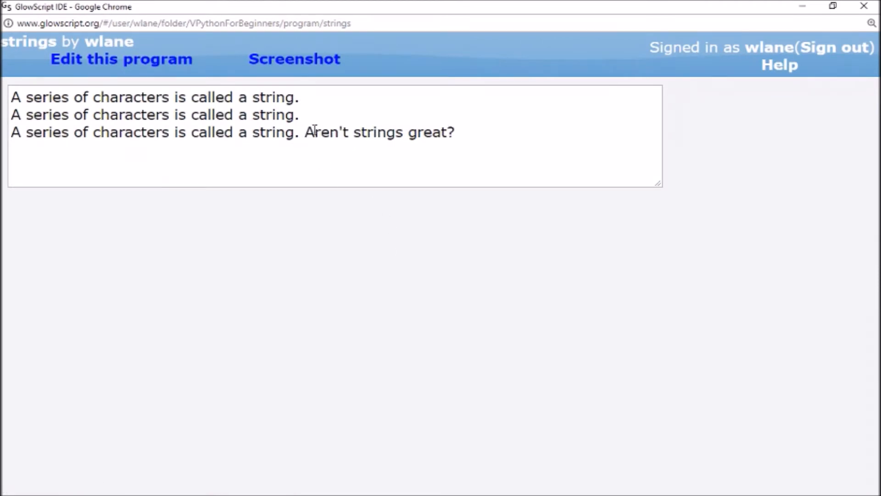
left_click(121, 59)
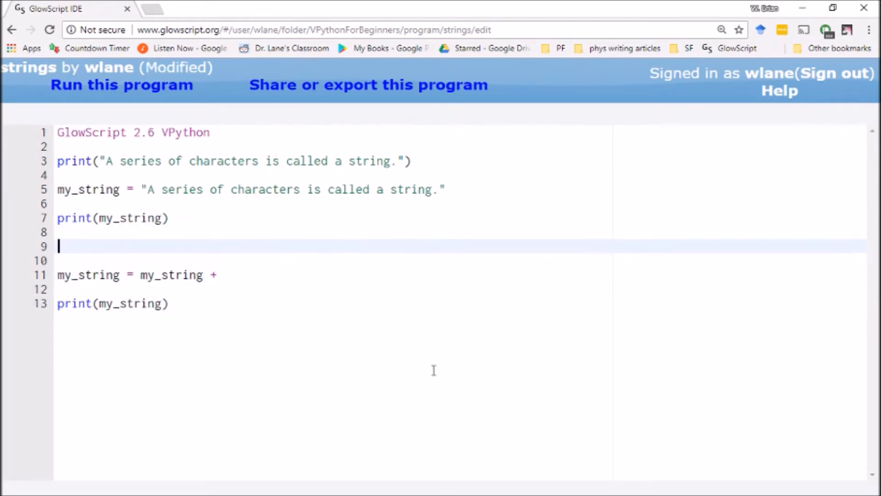
- Store " Aren't strings great?" in another_string and add another_string to my_string
type("other_string =")
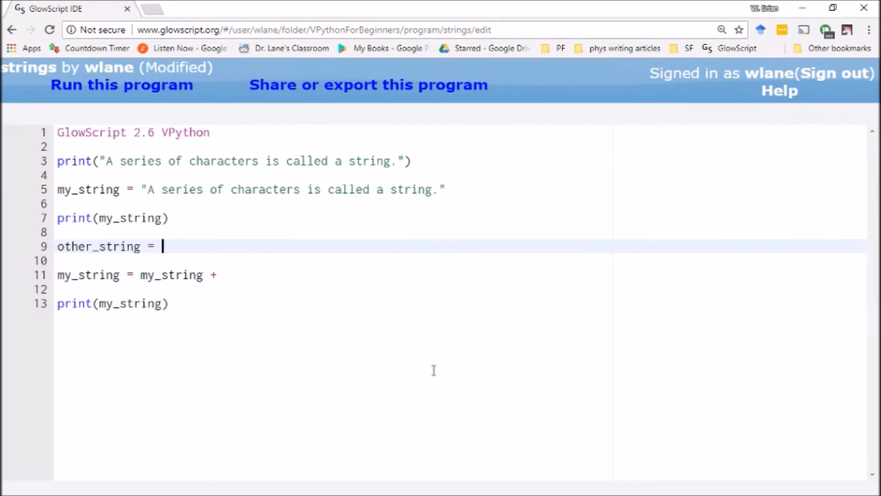
type("\" Aren't strings great?\"")
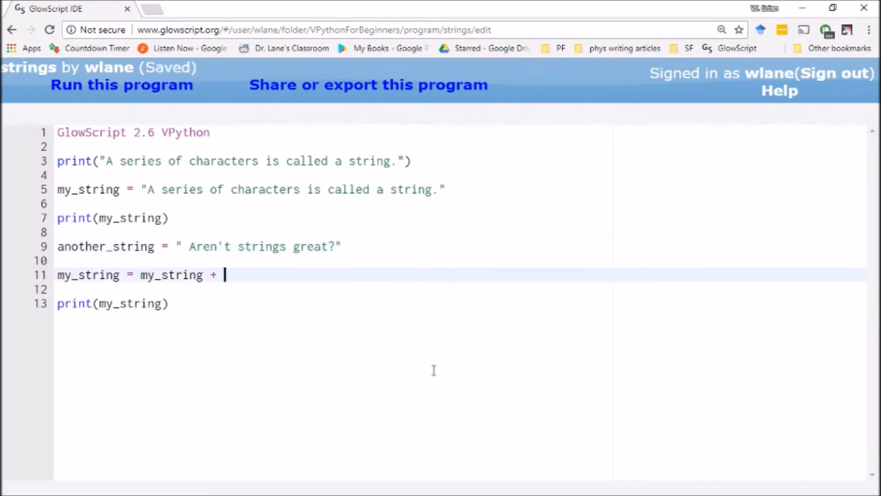
type("anom")
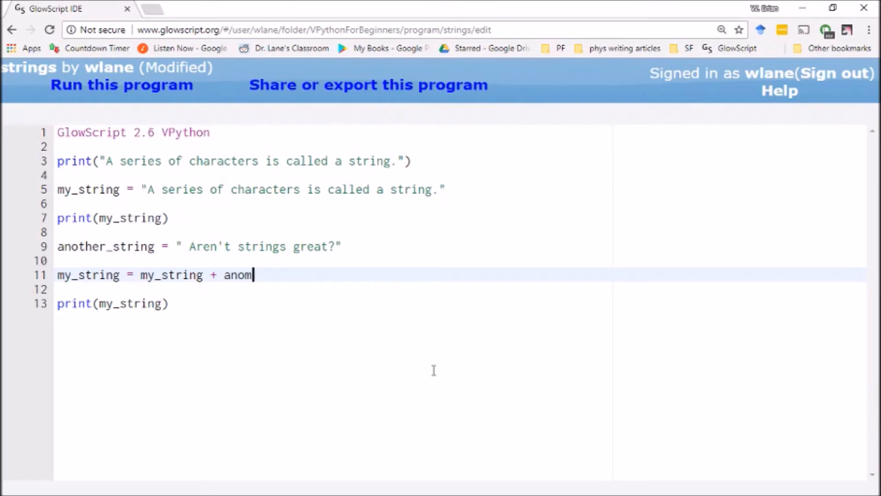
type("ther_string")
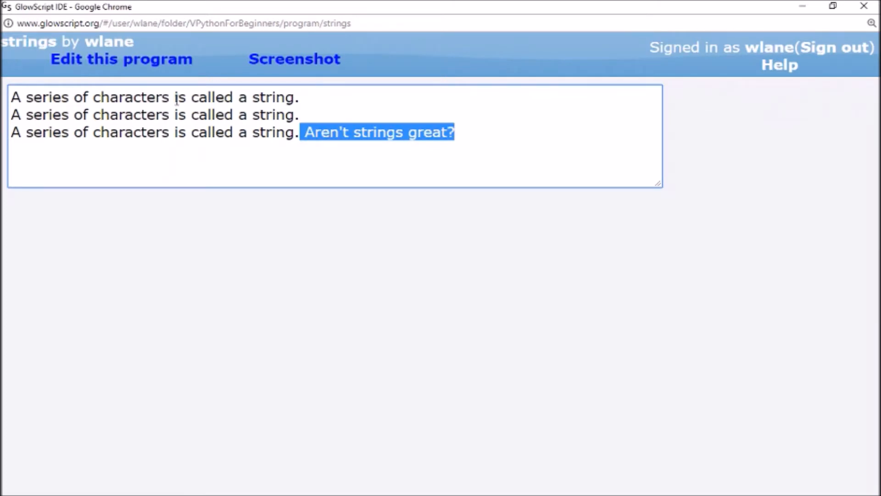
mouse_move(409, 150)
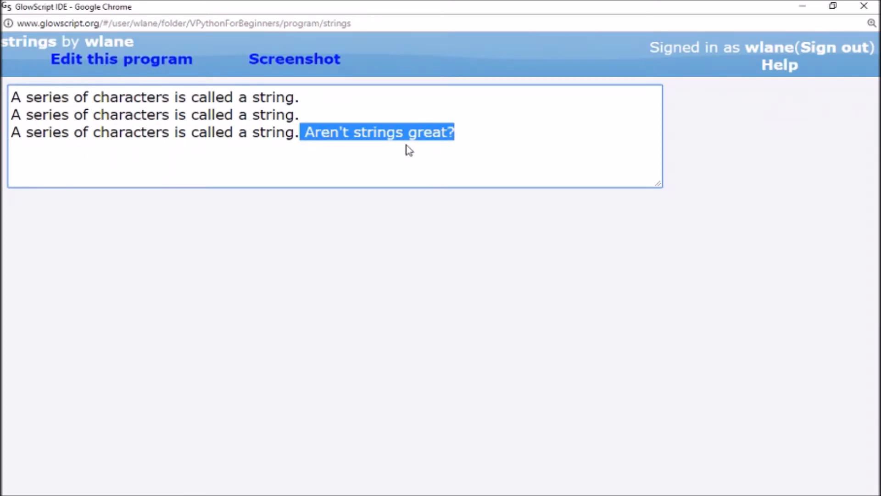
mouse_move(390, 223)
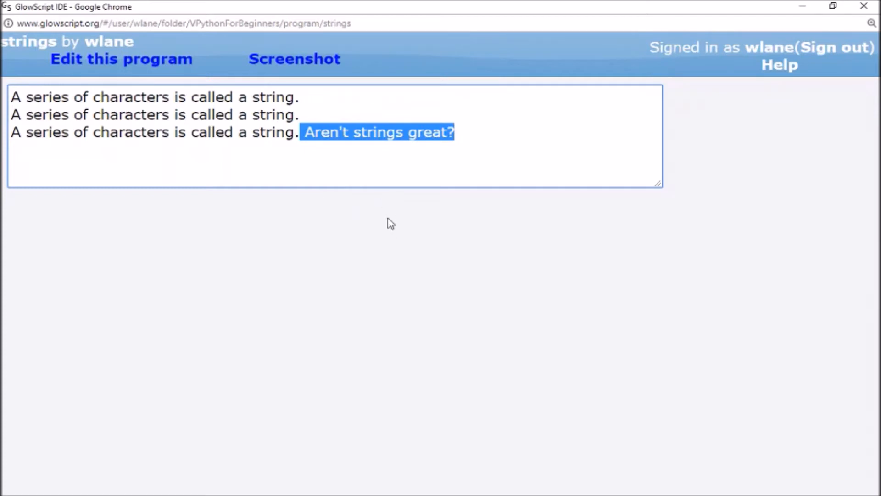
- Reorder line 11 to another_string + my_string and run the program
left_click(121, 59)
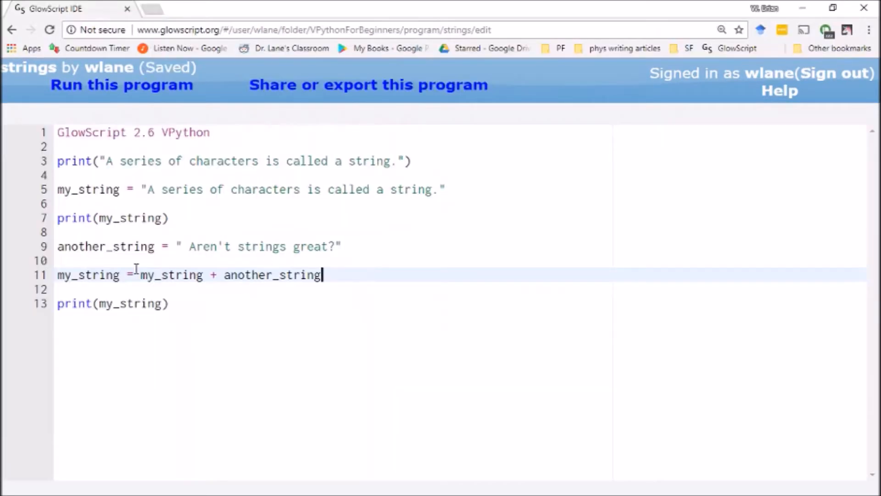
double_click(171, 275)
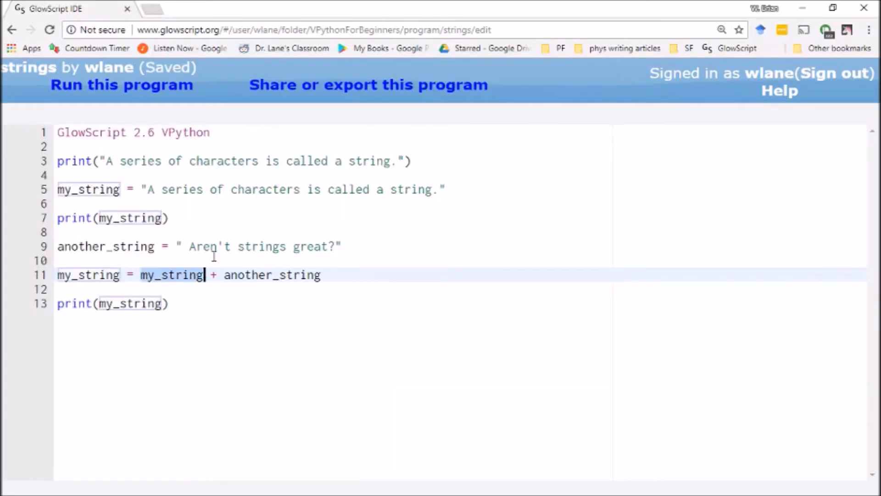
key("Backspace")
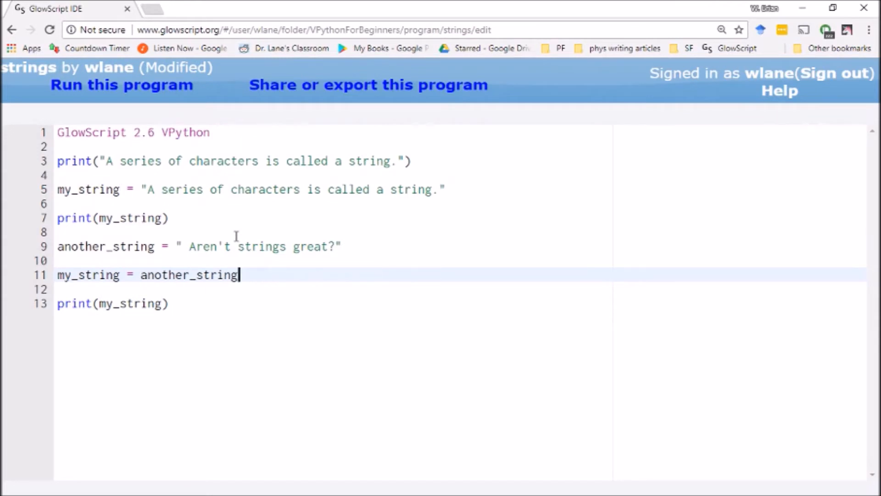
type("+ my_string")
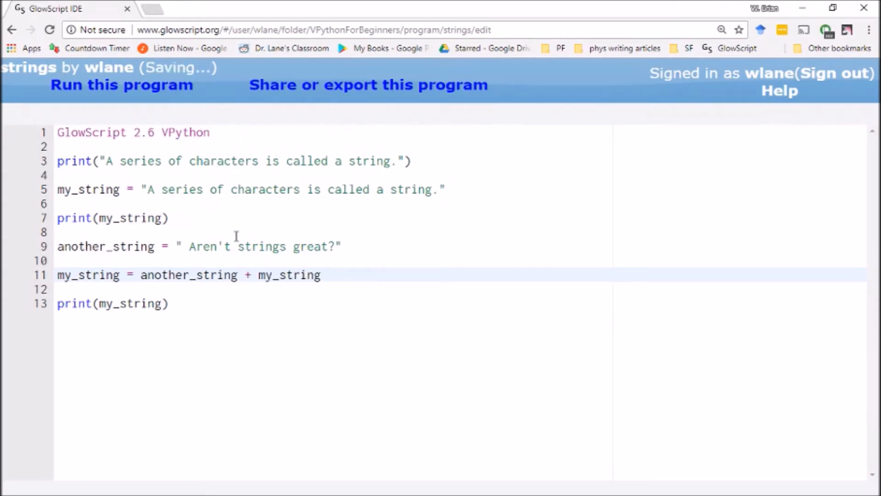
left_click(120, 85)
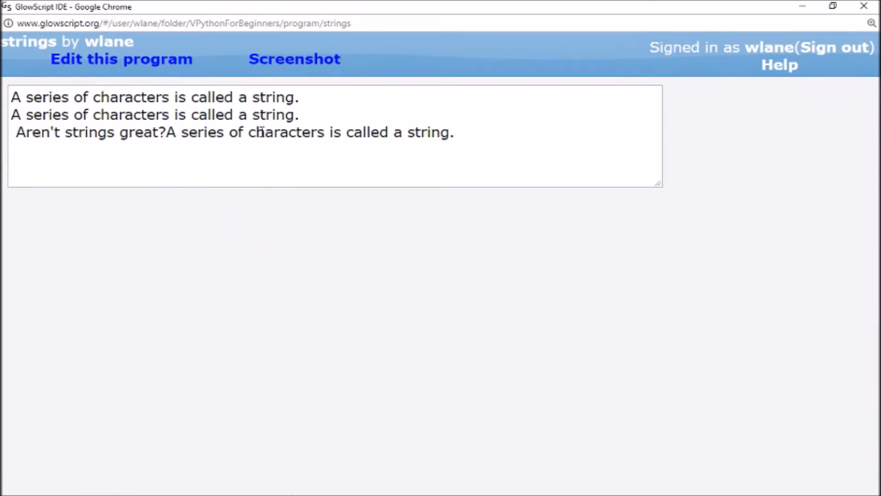
mouse_move(474, 147)
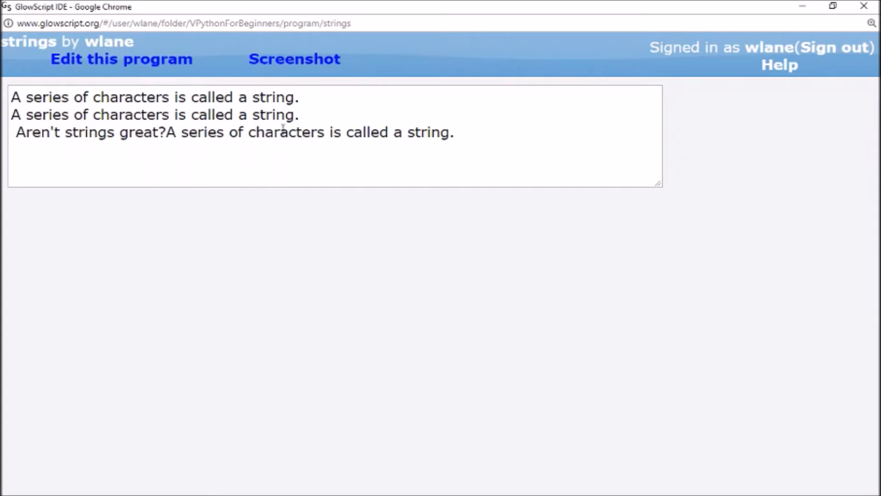
mouse_move(493, 137)
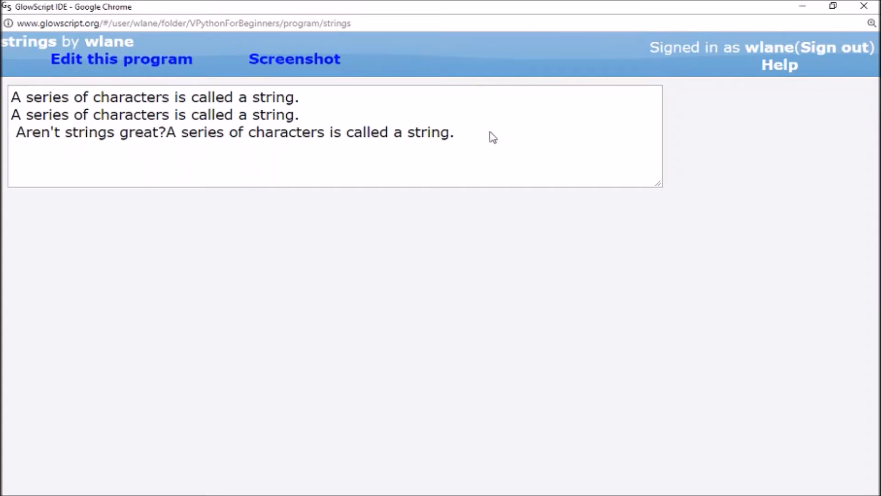
- Add a = (3+2)/4*7 on a new line below the last print
left_click(121, 60)
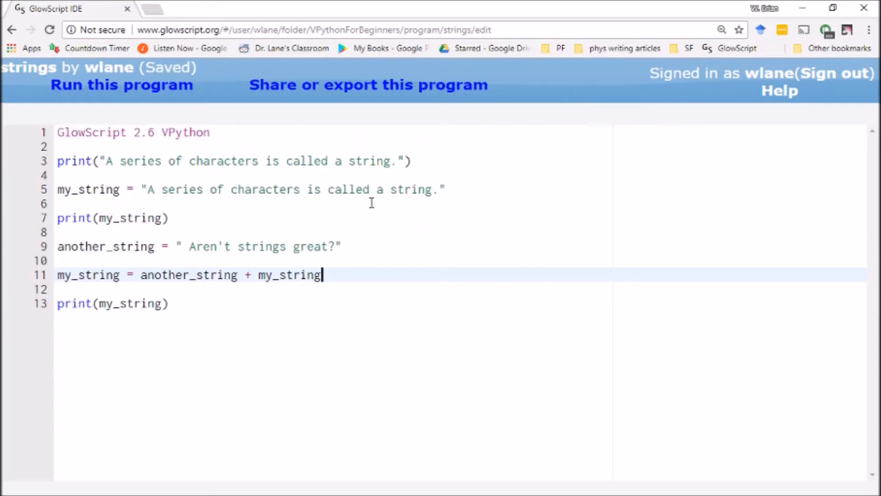
key("enter")
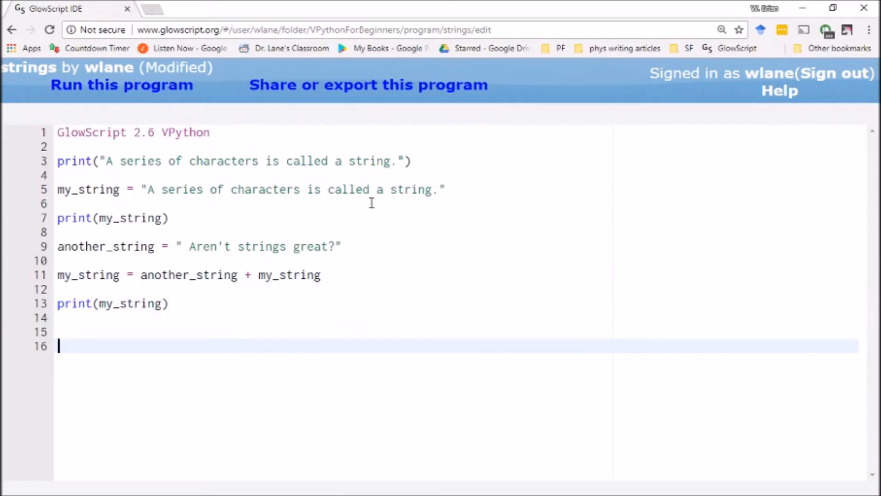
type("a =")
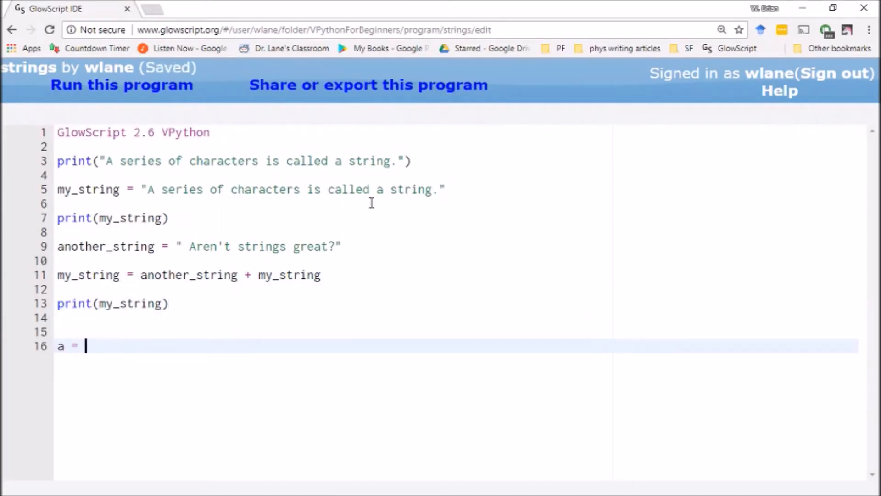
type("(")
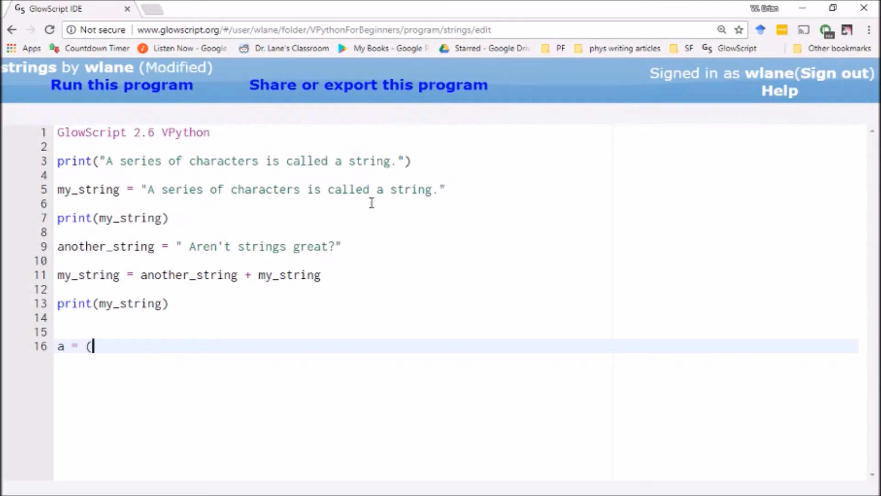
type("3+2)/")
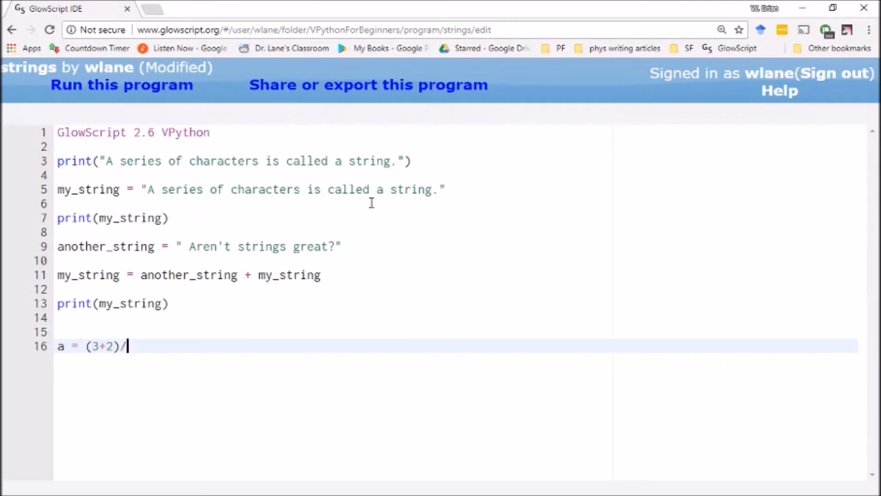
type("4*7")
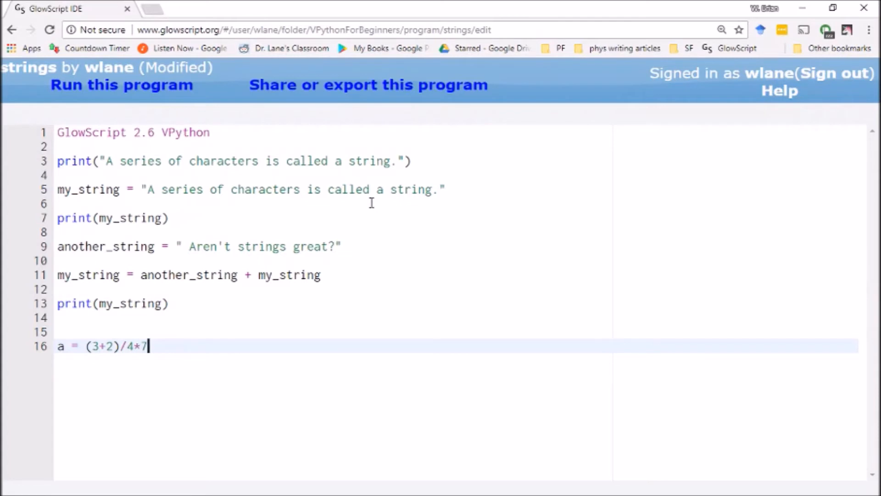
- Build answer_string as "The answer is " + a and print it
type("pr")
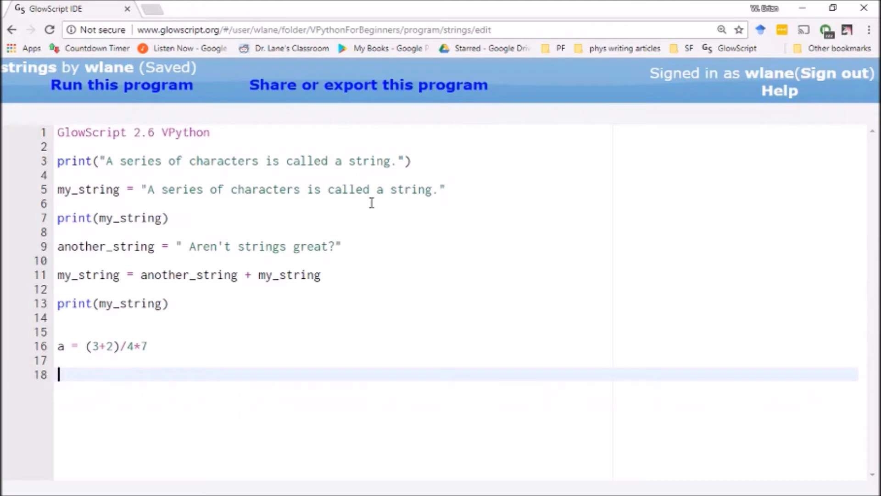
type("my_string")
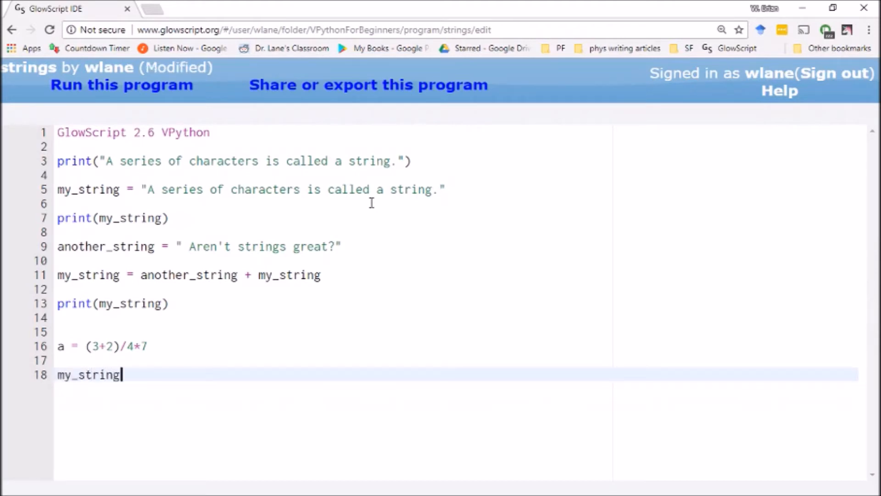
type("= \"")
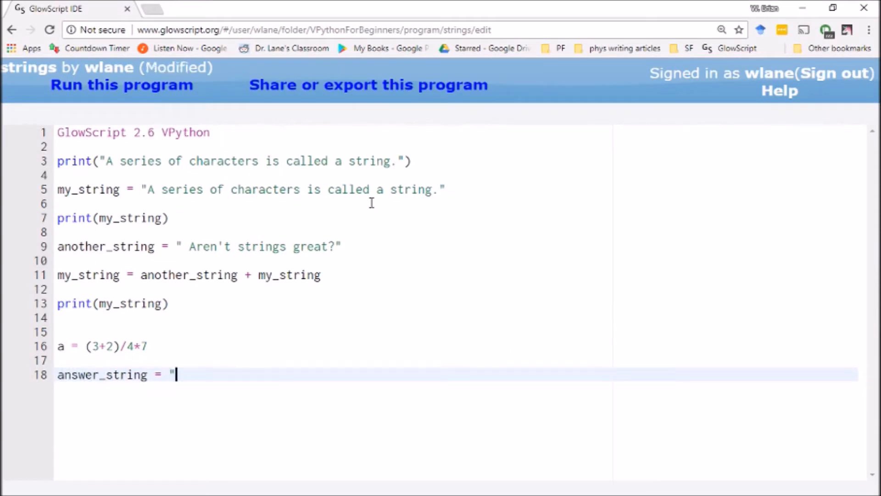
type("The an")
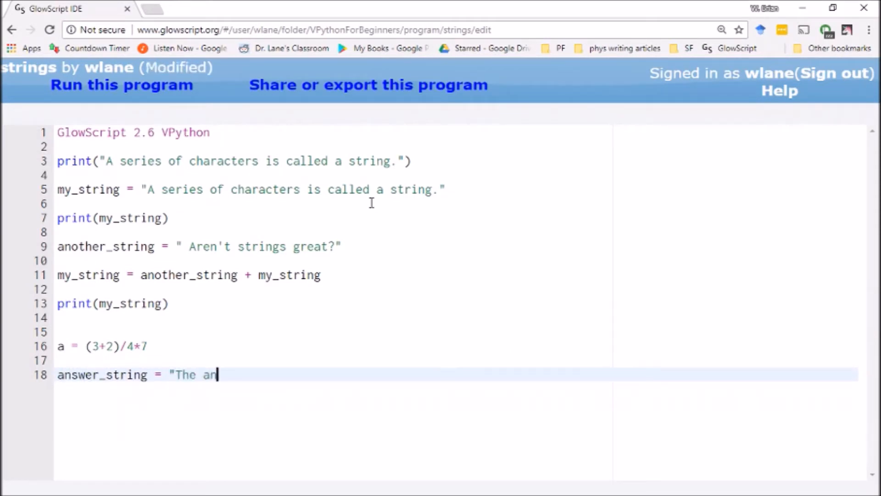
type("swer is \"")
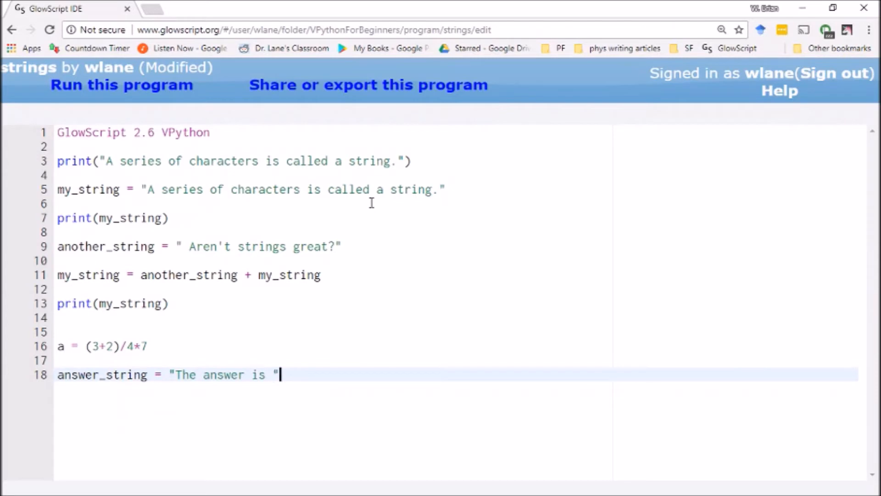
type("+")
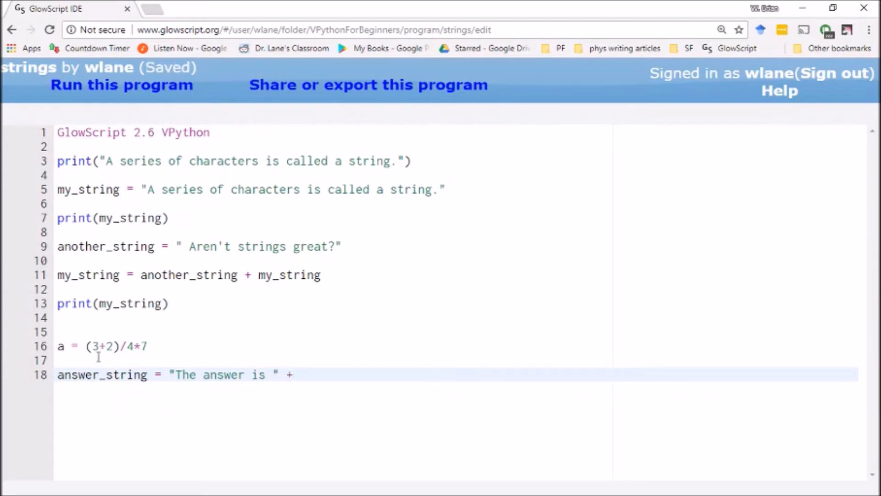
type("a")
type("print(an")
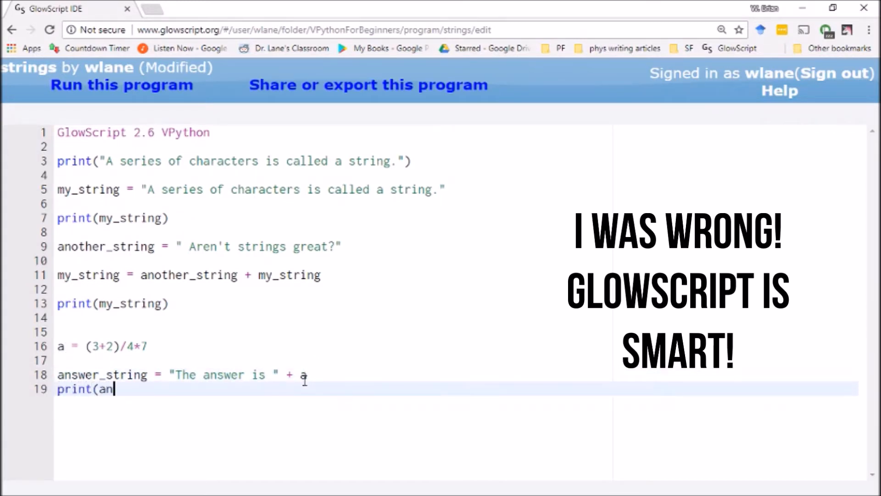
type("swer_string)")
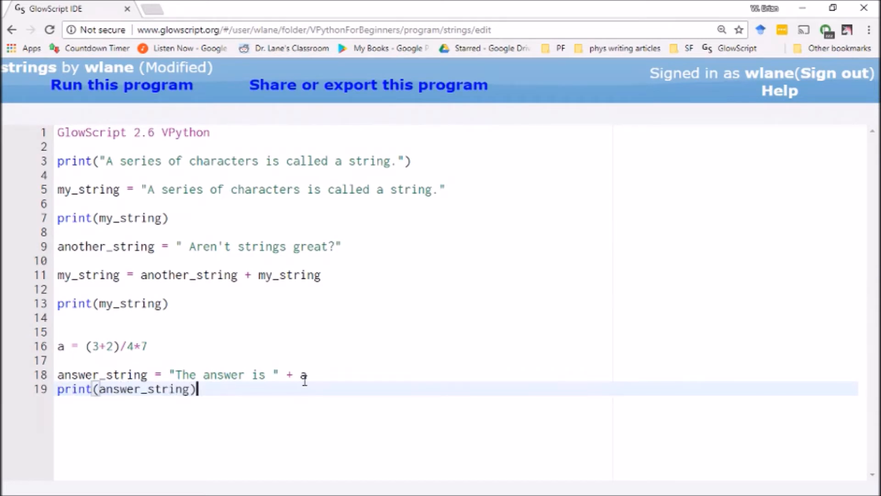
- Run the program and highlight 8.75 in "The answer is 8.75"
left_click(121, 85)
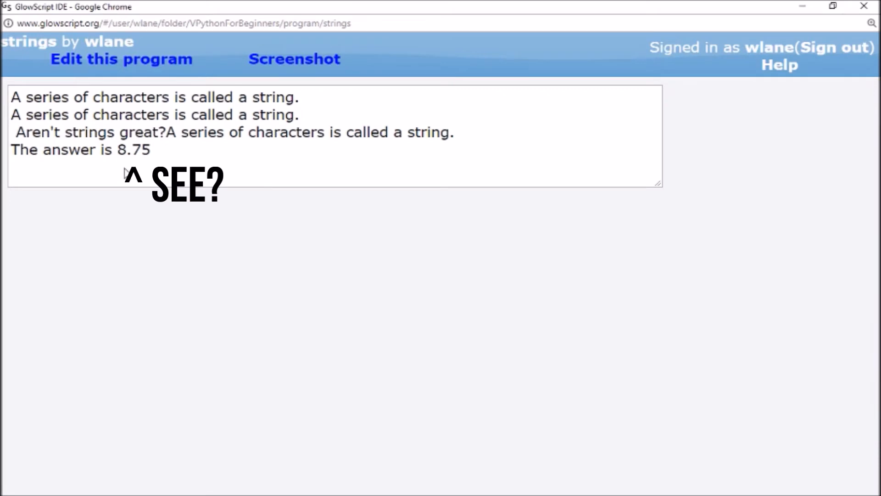
mouse_move(156, 158)
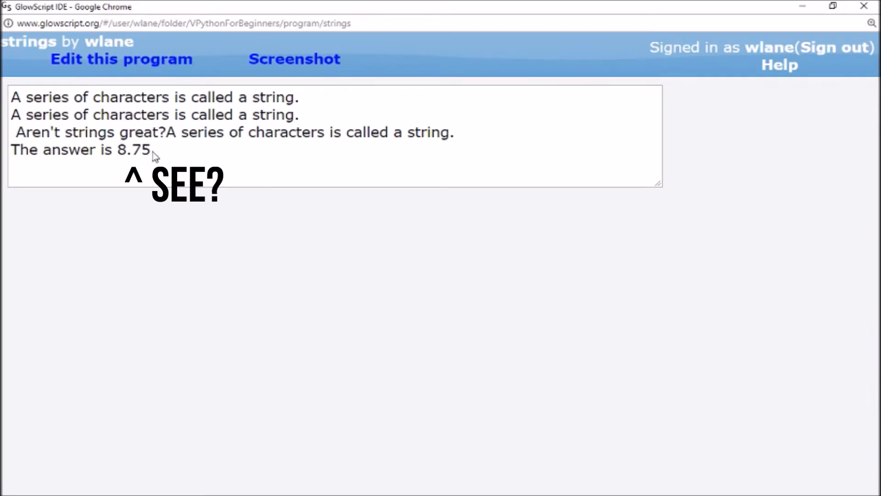
mouse_move(10, 145)
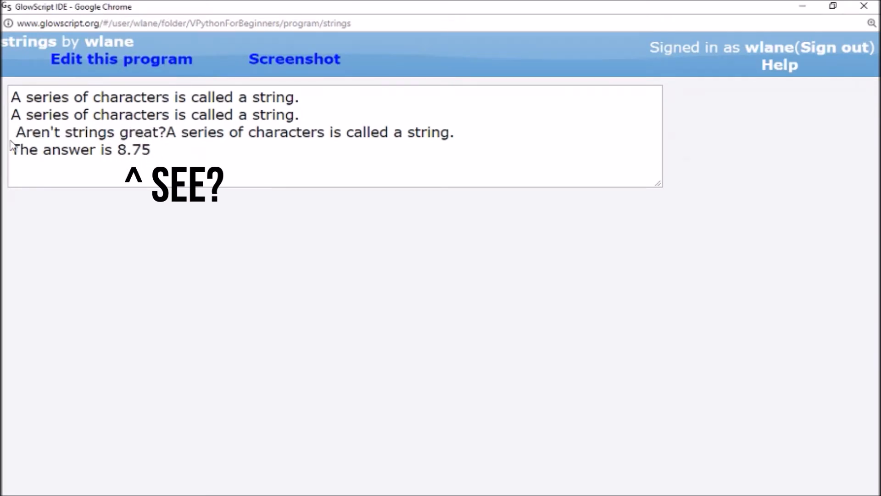
mouse_move(248, 255)
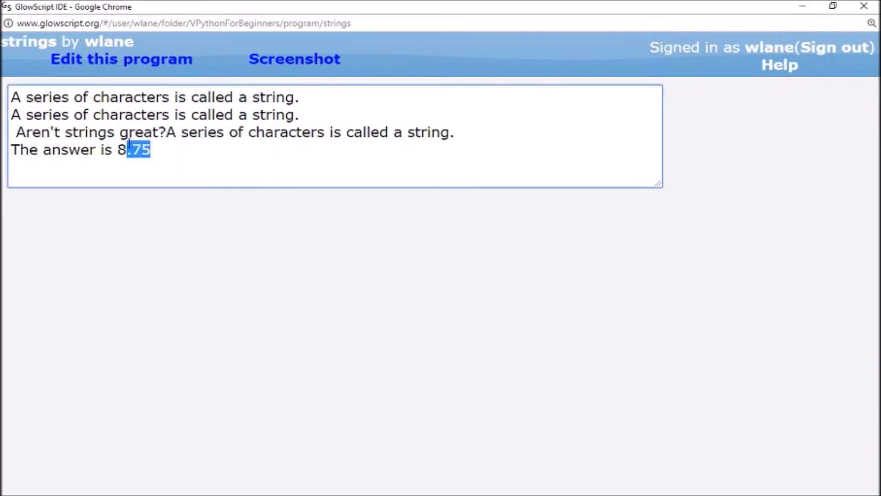
left_click_drag(130, 150, 115, 149)
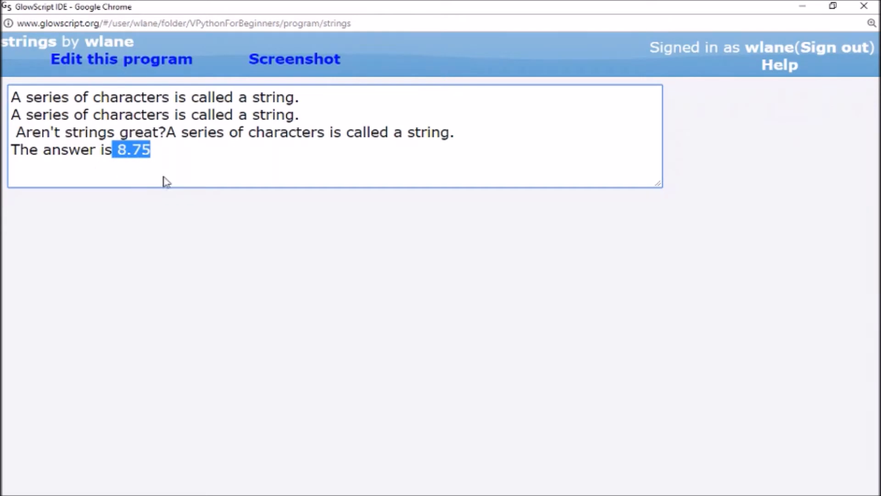
- Wrap a in str(a) on line 18 and save
left_click(121, 59)
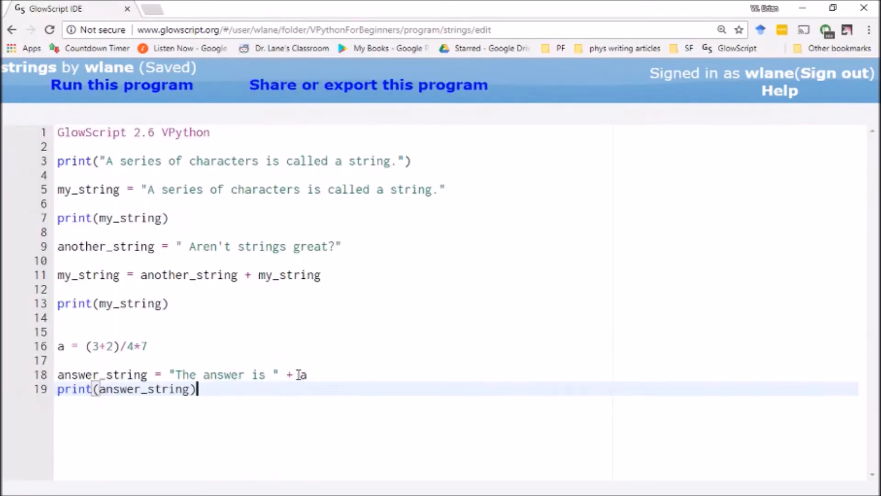
type("str(")
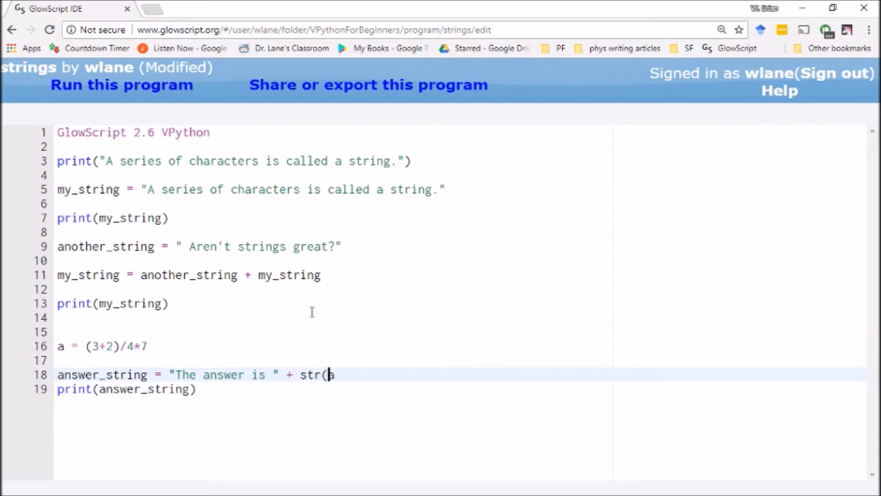
type("a)")
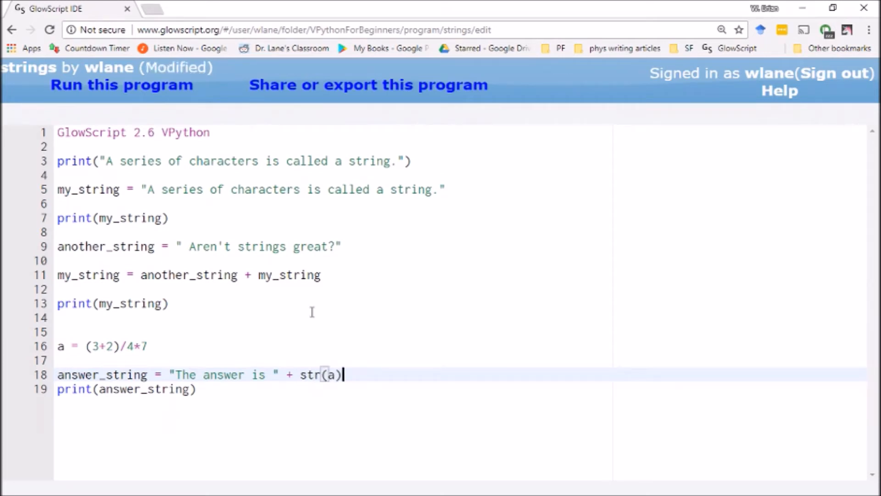
key("ctrl+s")
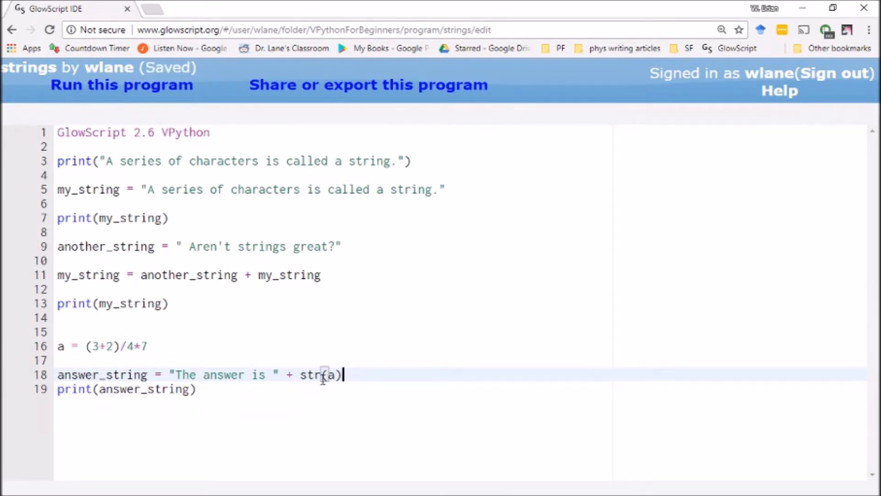
- Rerun to confirm "The answer is 8.75", then start a new line below the print
left_click(121, 85)
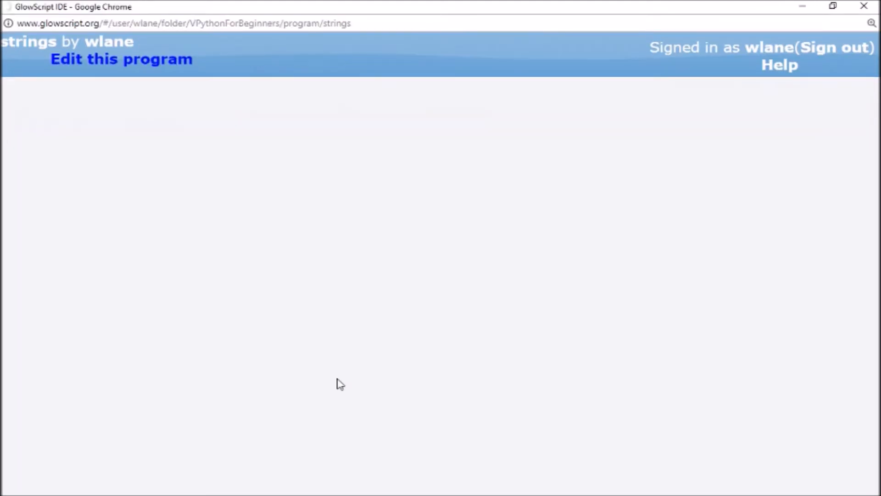
left_click(122, 59)
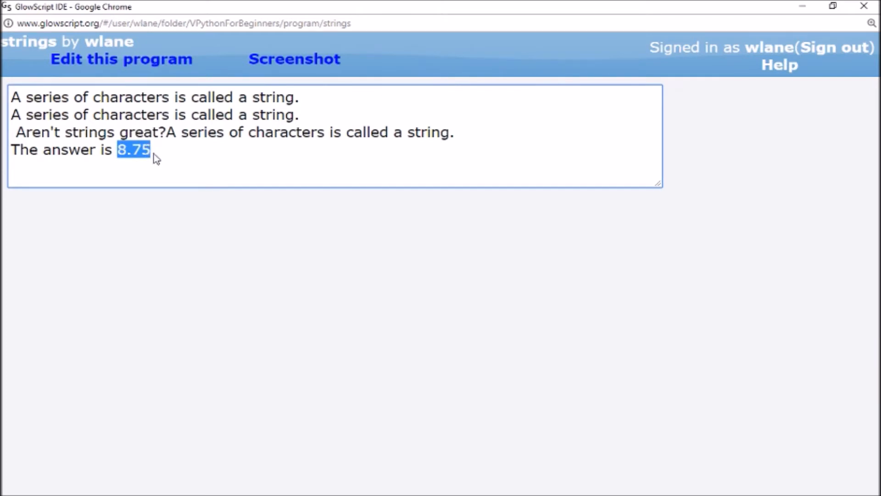
left_click(121, 59)
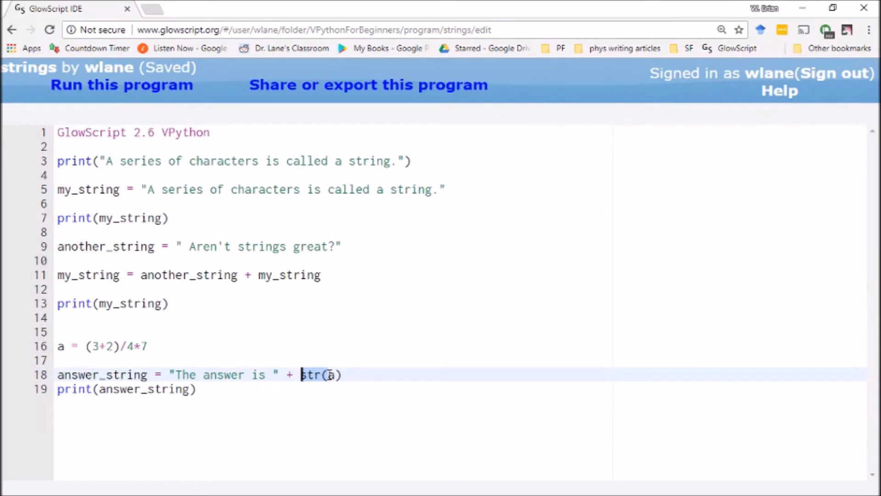
left_click(197, 389)
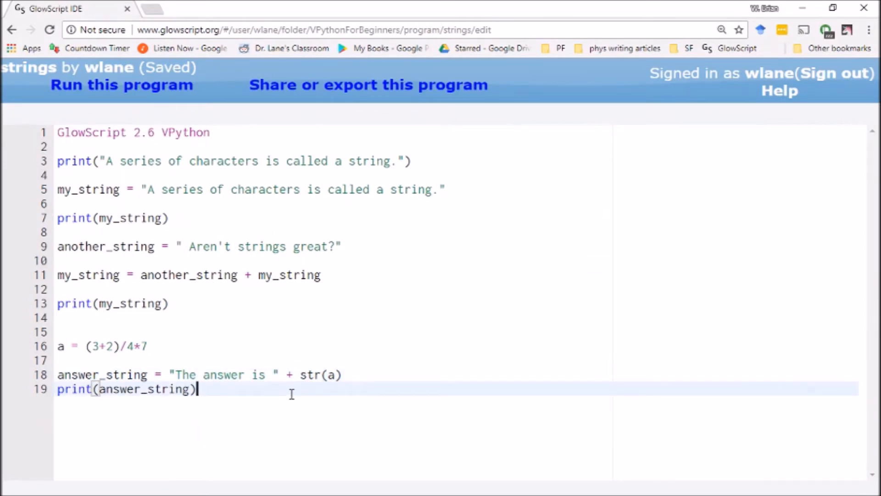
key("enter")
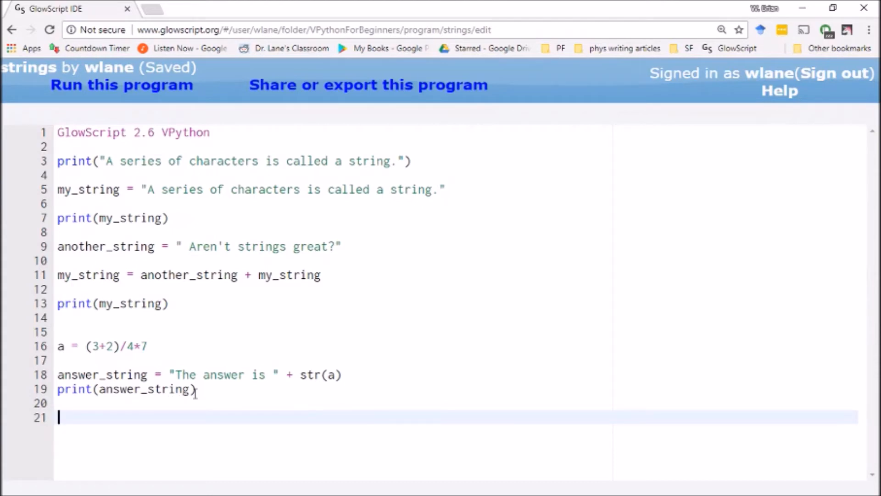
- Add label( pos=vector(0,0,0), text="This is a label!" ) on line 21 and save
key("Return")
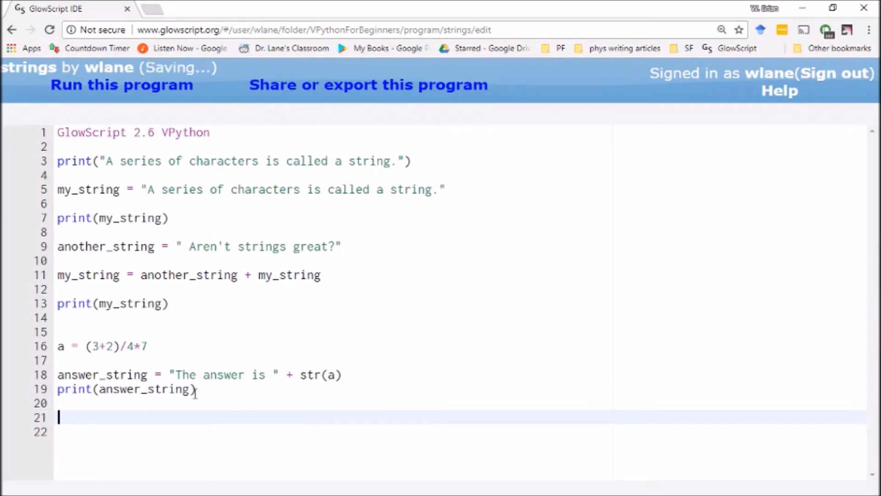
type("label")
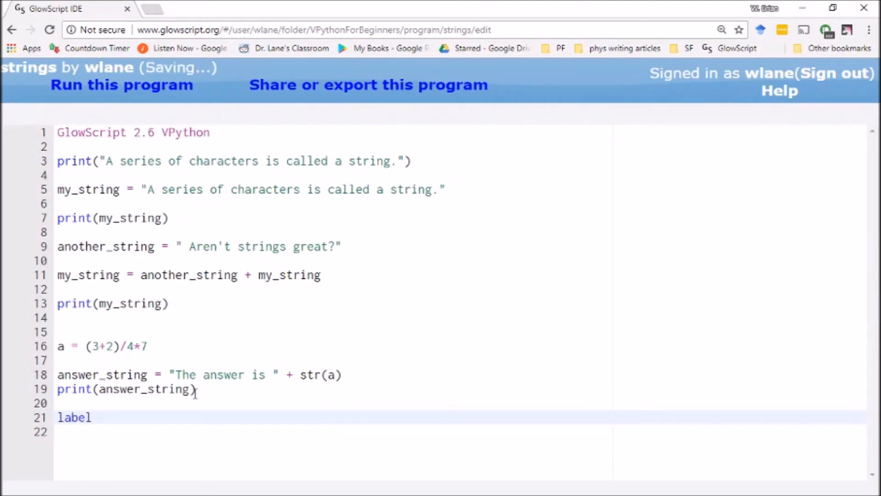
type("(")
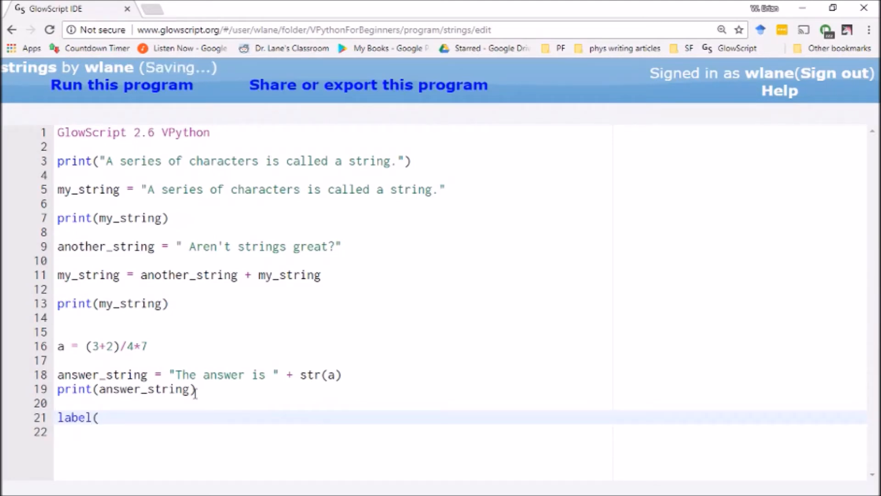
type("pos=ve")
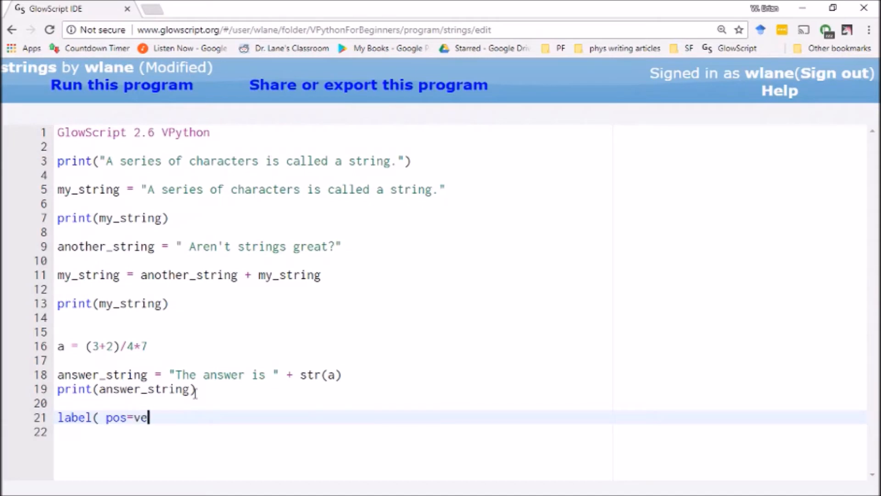
type("ctor(0,0,0")
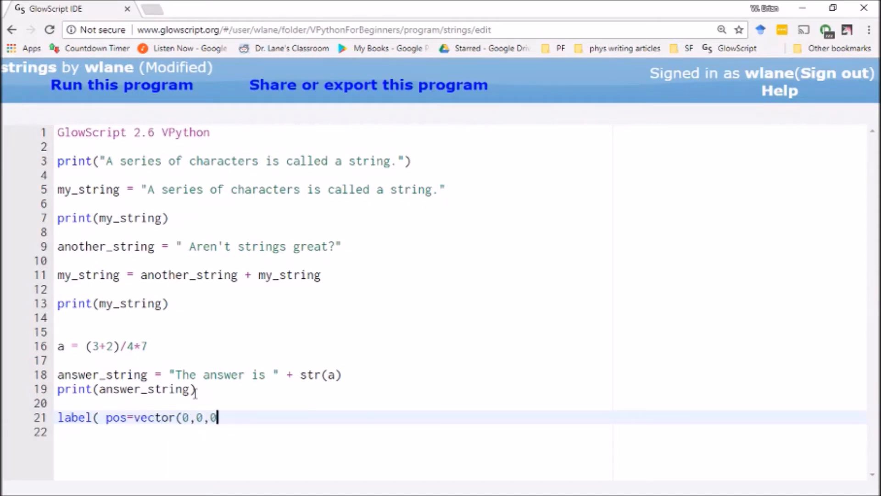
type("),")
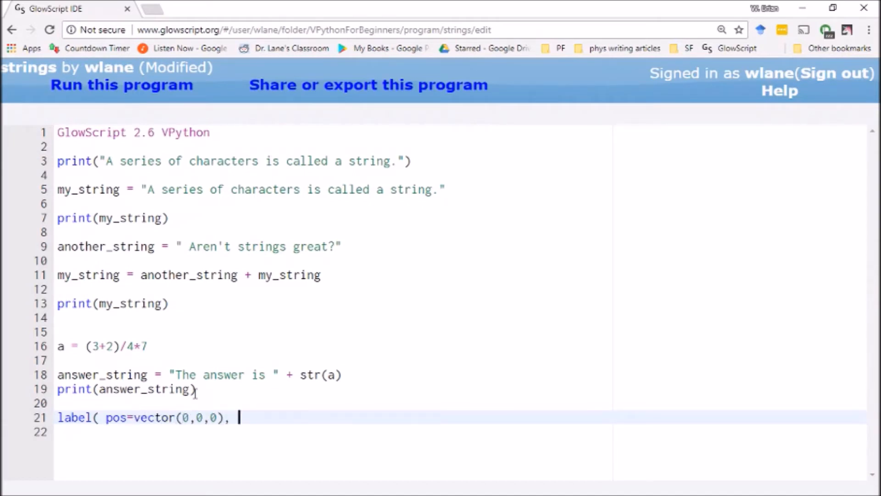
type("text=")
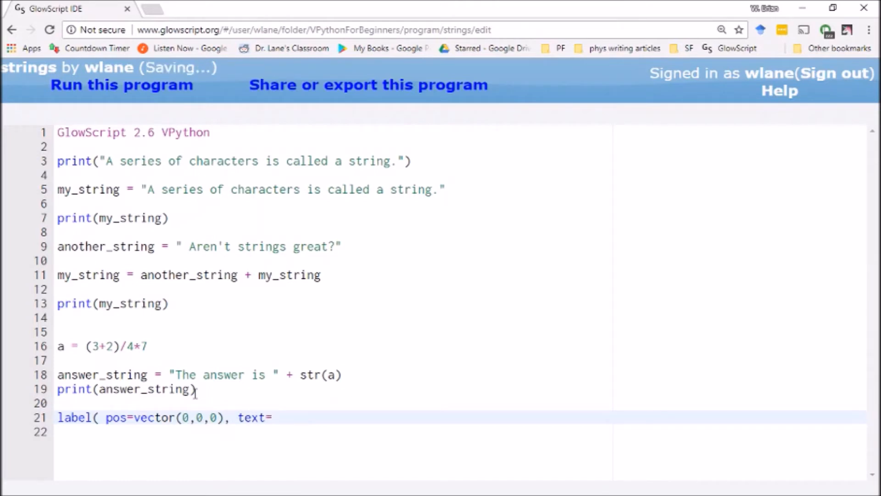
type("\"")
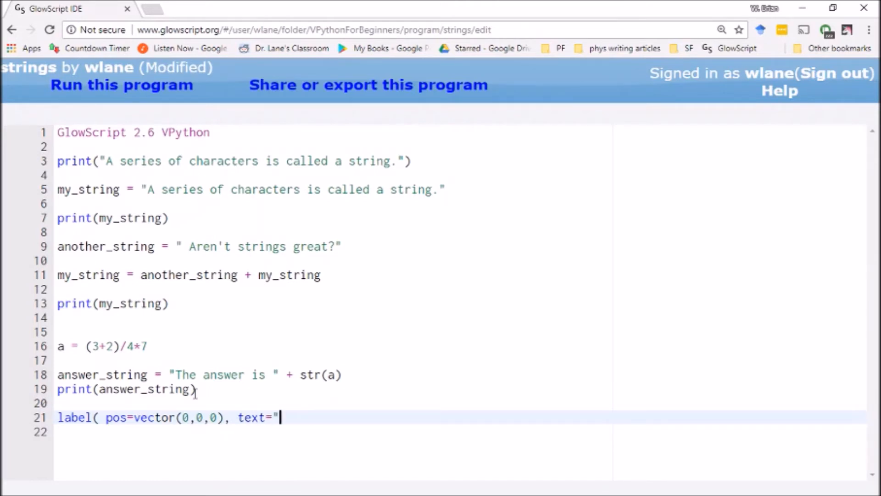
key("ctrl+s")
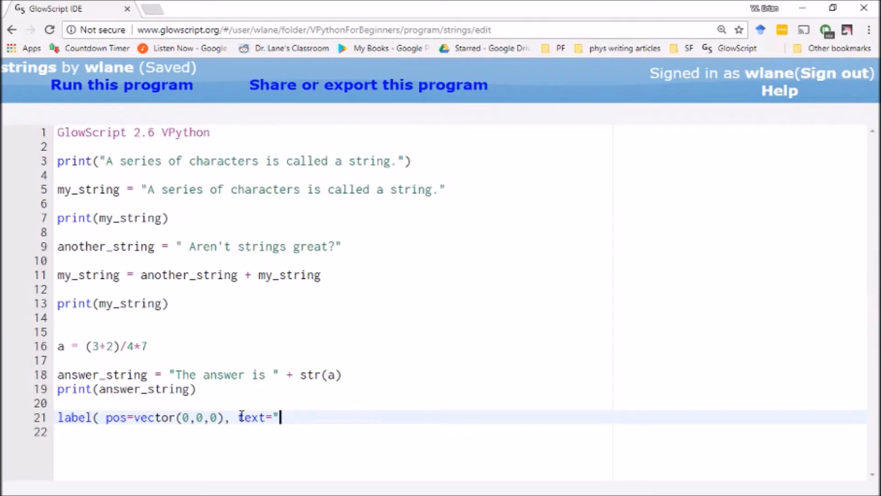
mouse_move(300, 347)
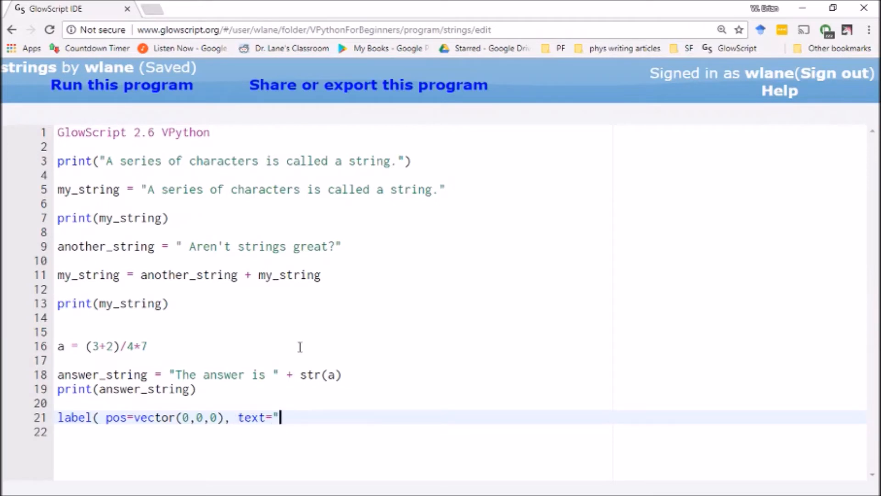
type("This is a la")
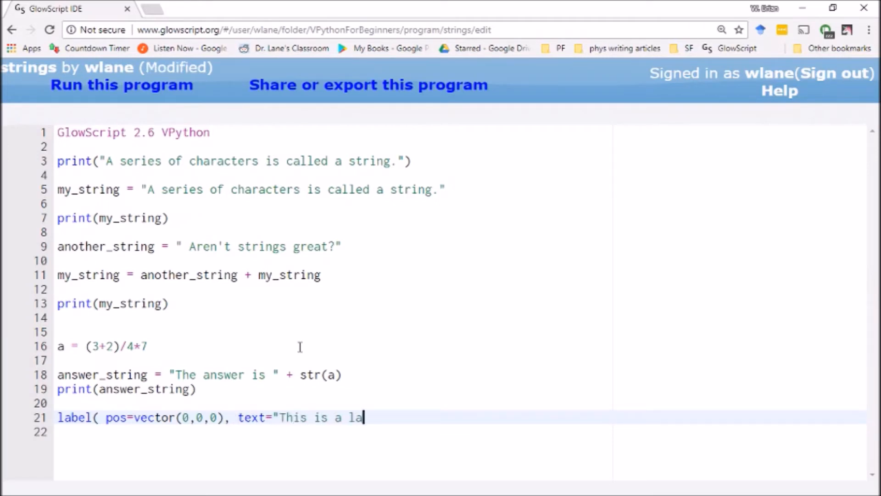
type("bel!\" )")
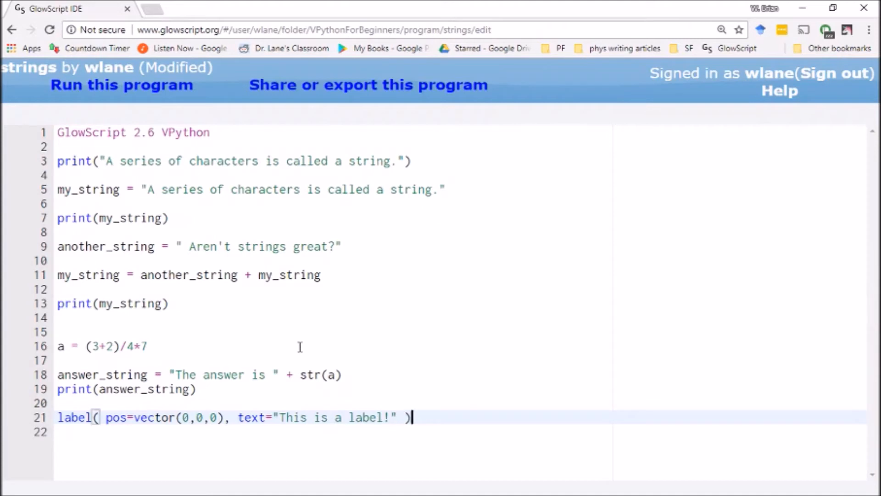
key("ctrl+s")
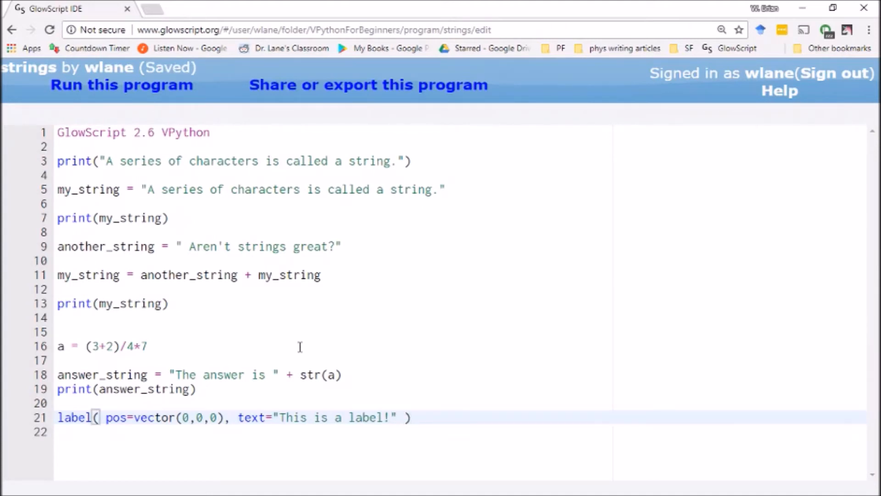
left_click(121, 85)
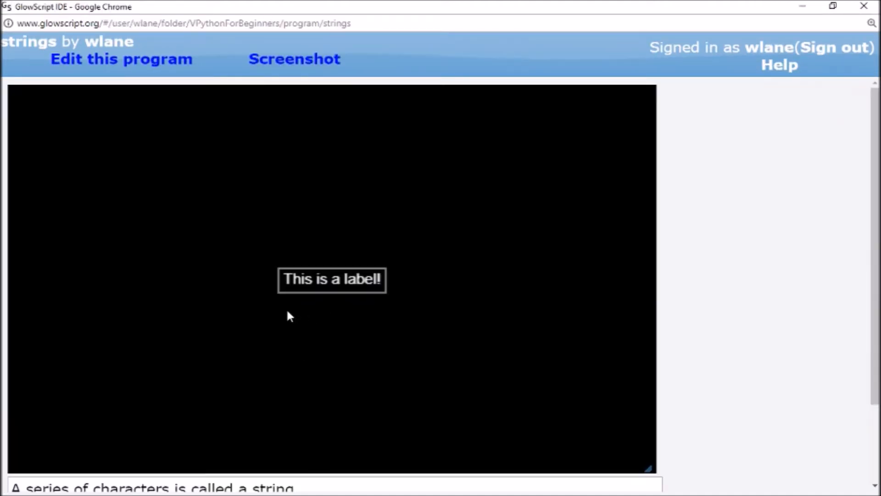
mouse_move(304, 329)
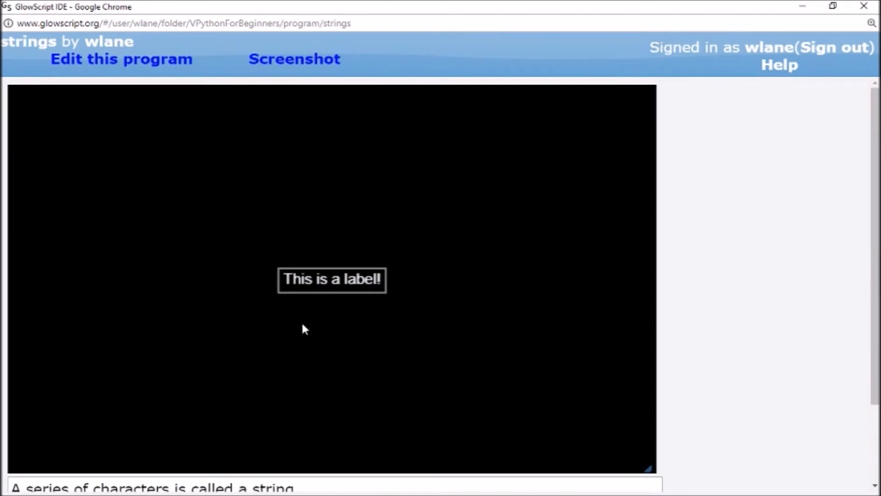
mouse_move(280, 347)
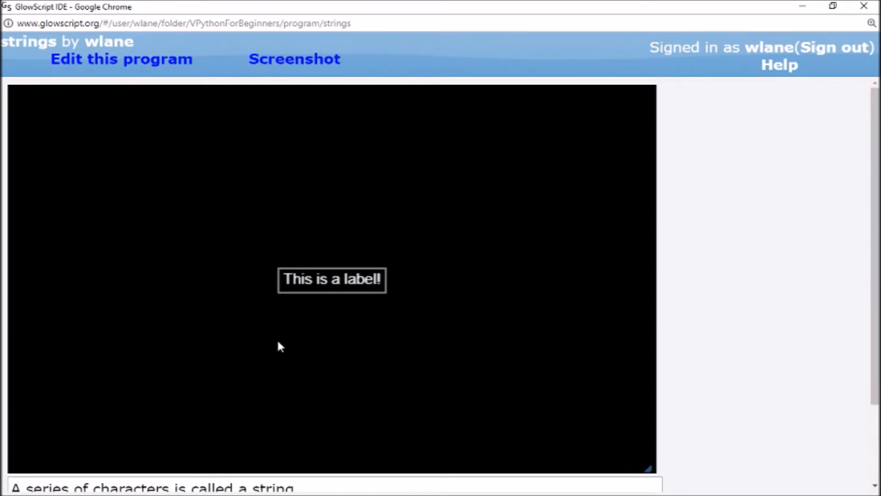
mouse_move(311, 319)
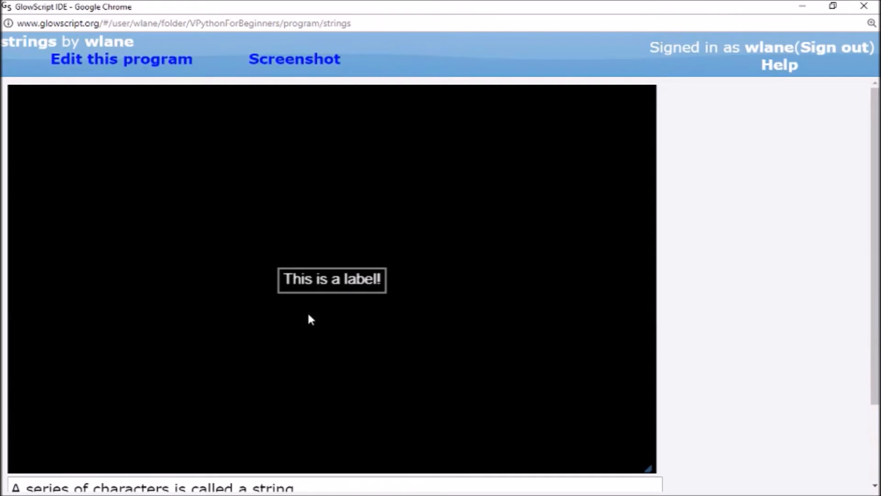
mouse_move(310, 315)
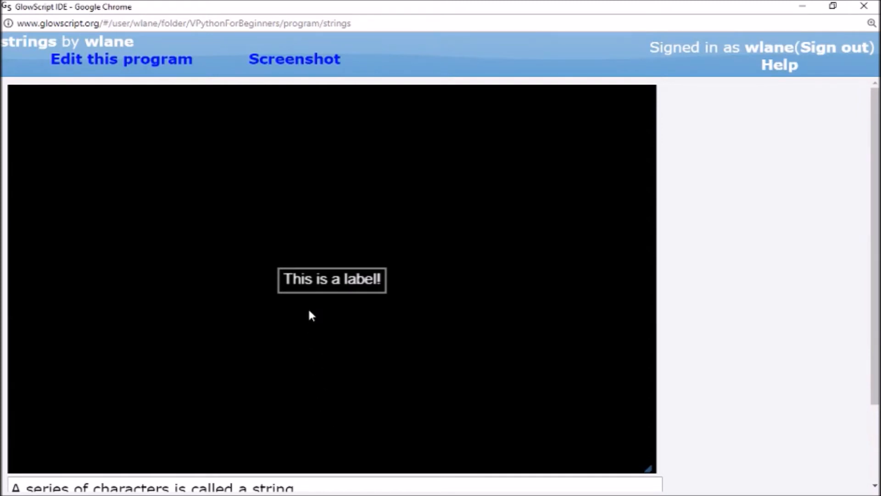
left_click(121, 59)
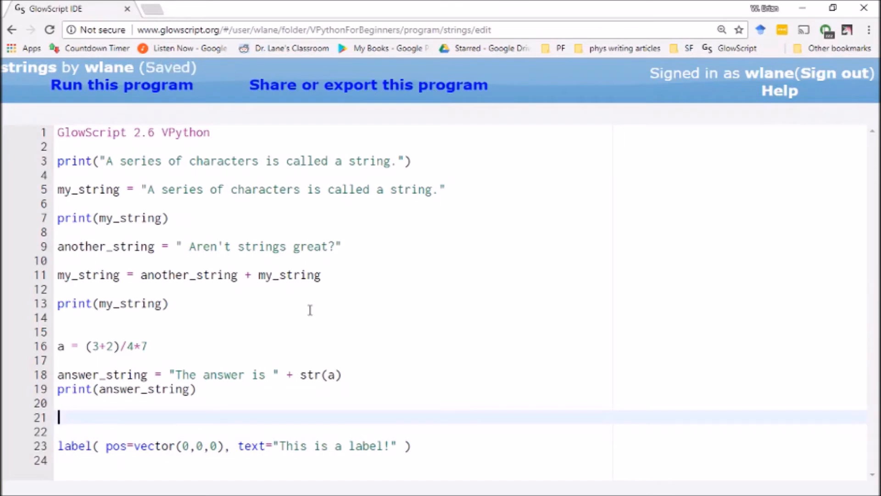
- Add ball = sphere( pos=(1,0,0), radius=0.1, color=color.red ) above the label line
type("ball =")
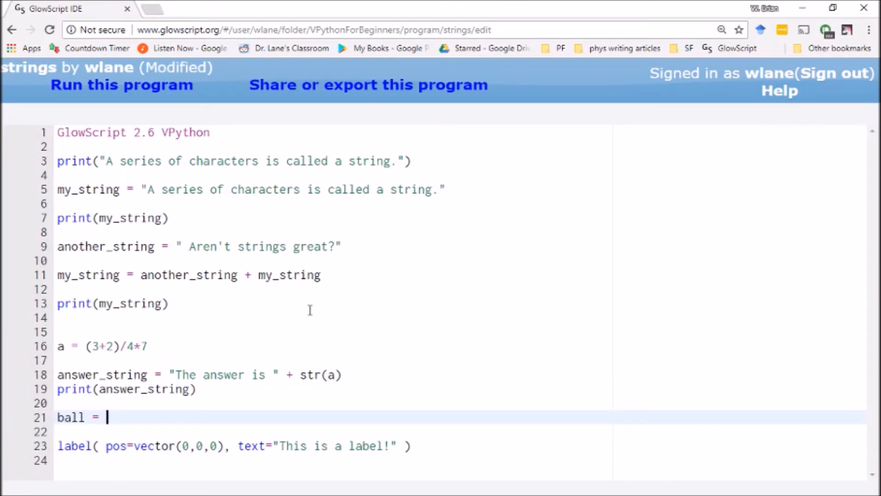
type("sphere(")
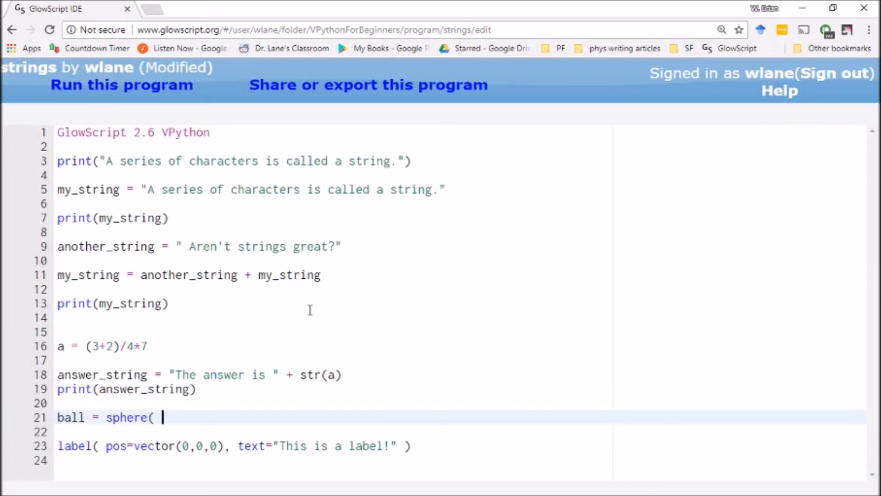
type("pos=(")
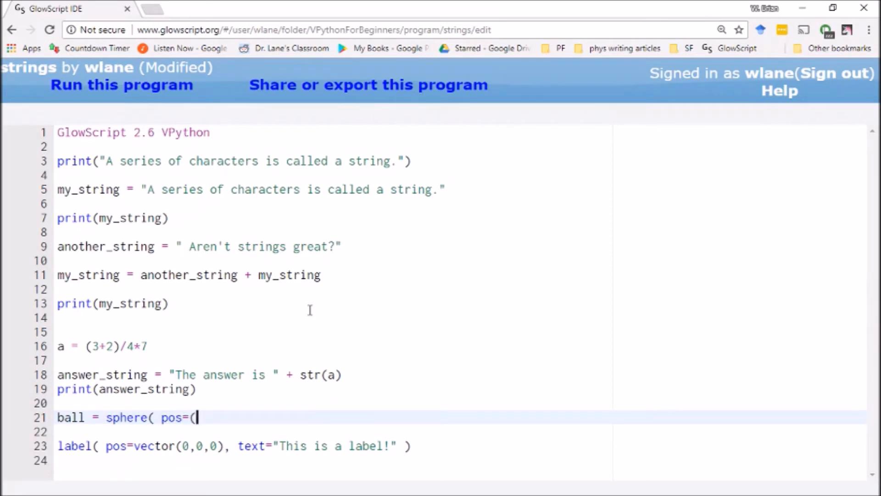
type("1,0,0")
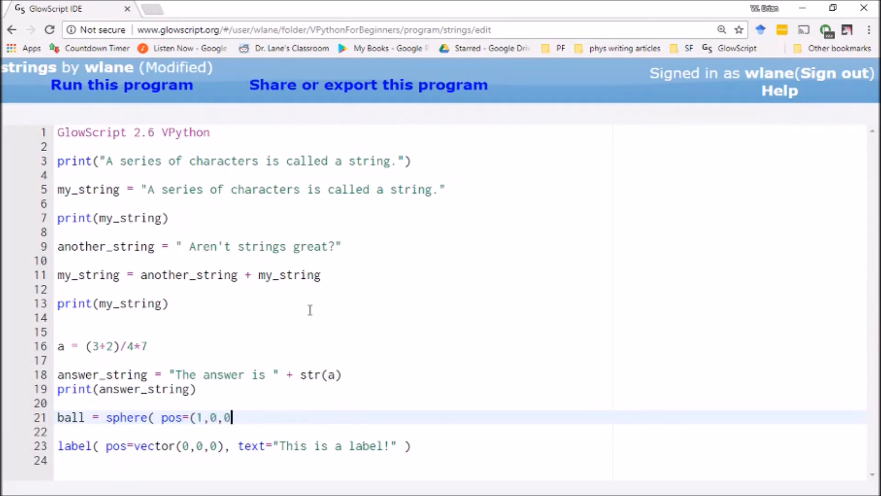
type("), radius =")
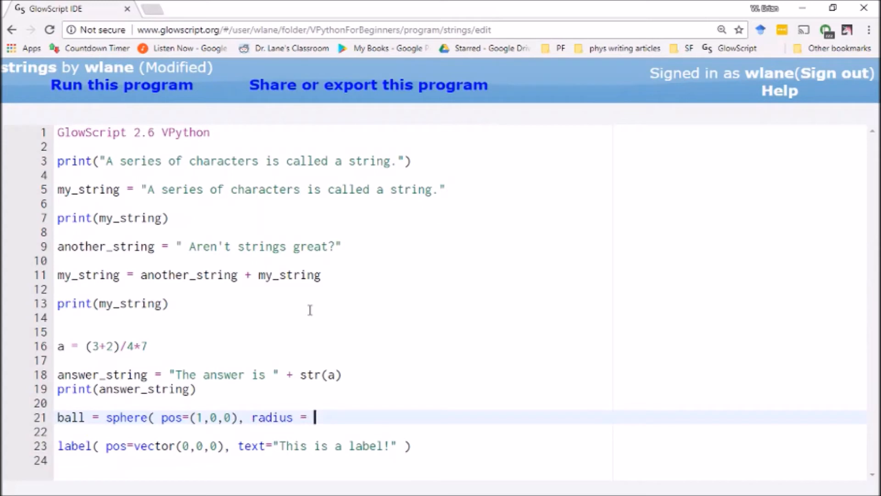
key("Backspace")
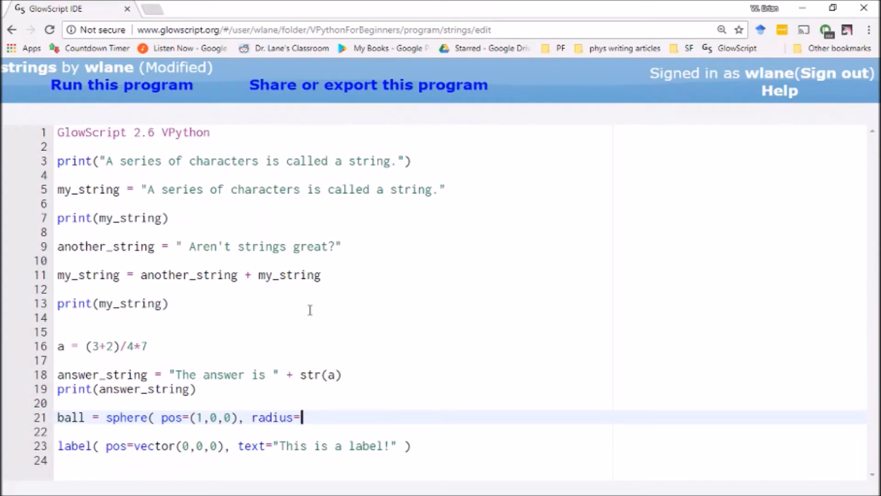
type("0.1, color=color.red )")
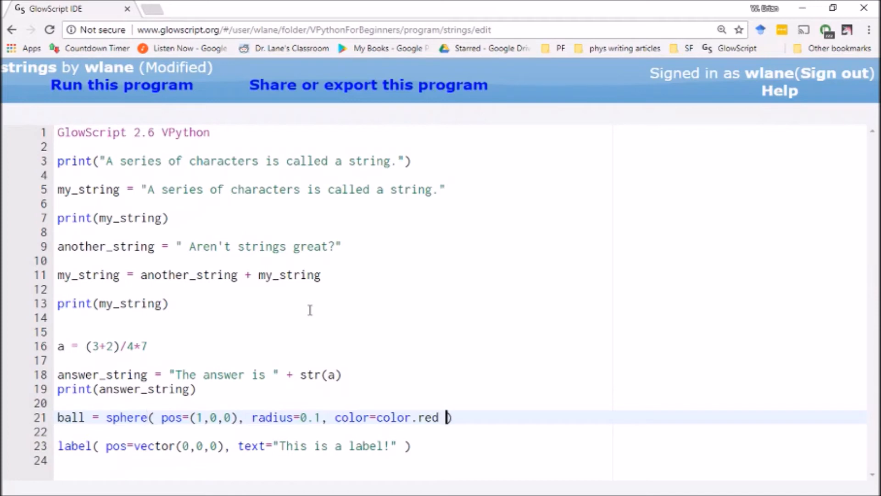
- Correct the position to vector(1,0,0), save, and run to see the red sphere
left_click(121, 84)
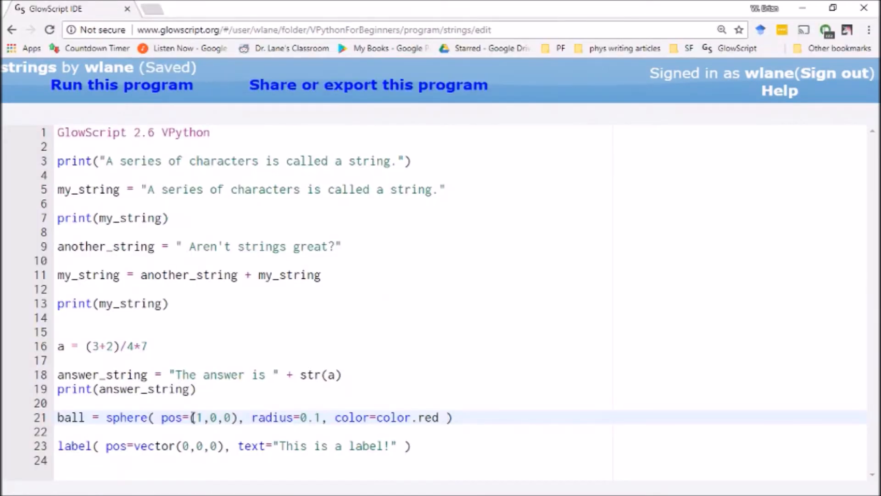
type("vector")
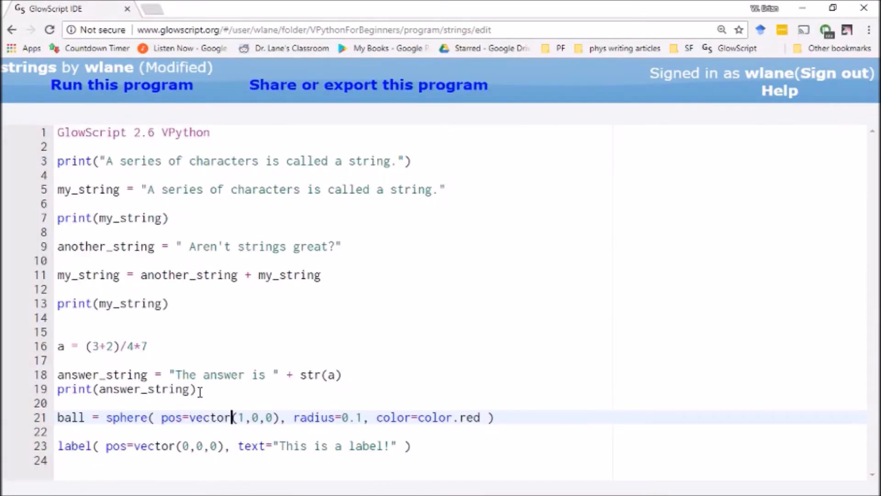
key("ctrl+s")
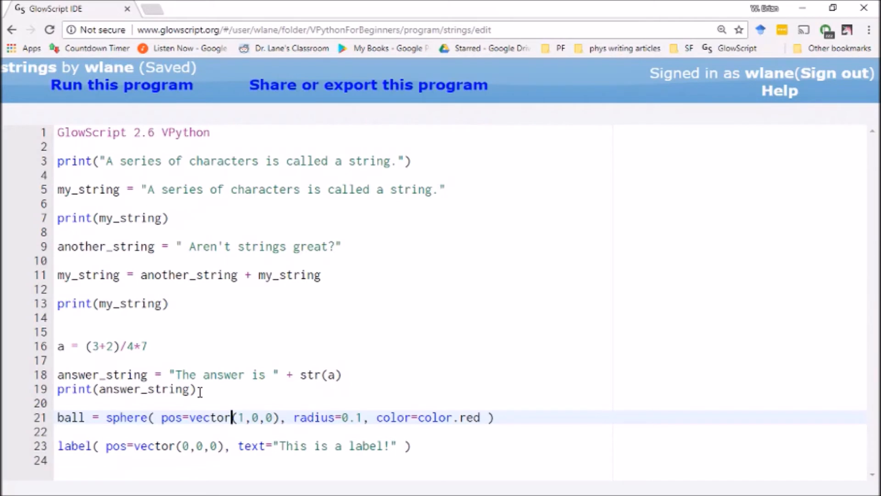
left_click(121, 85)
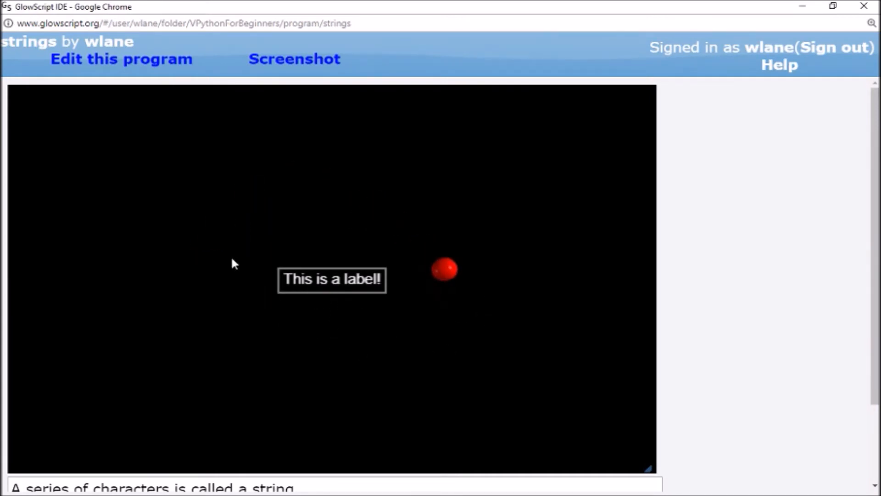
left_click(120, 58)
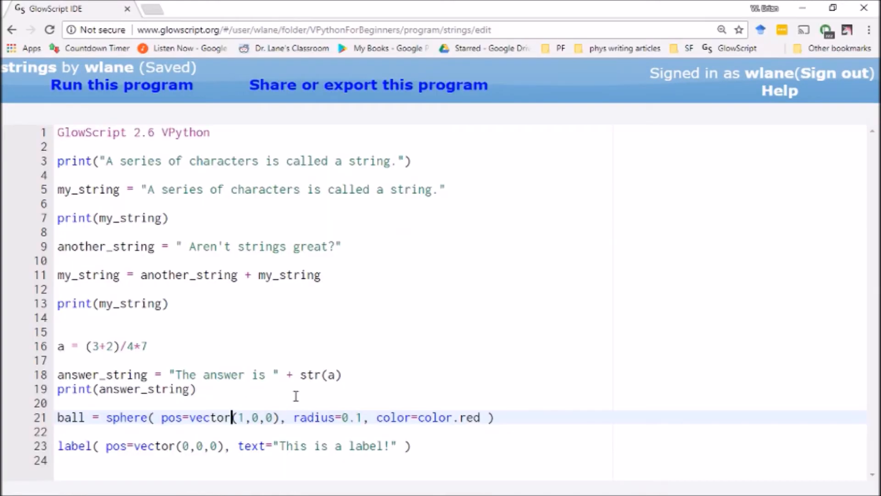
- Prefix the label line with 'labl = ' to store the label in a variable
left_click(413, 446)
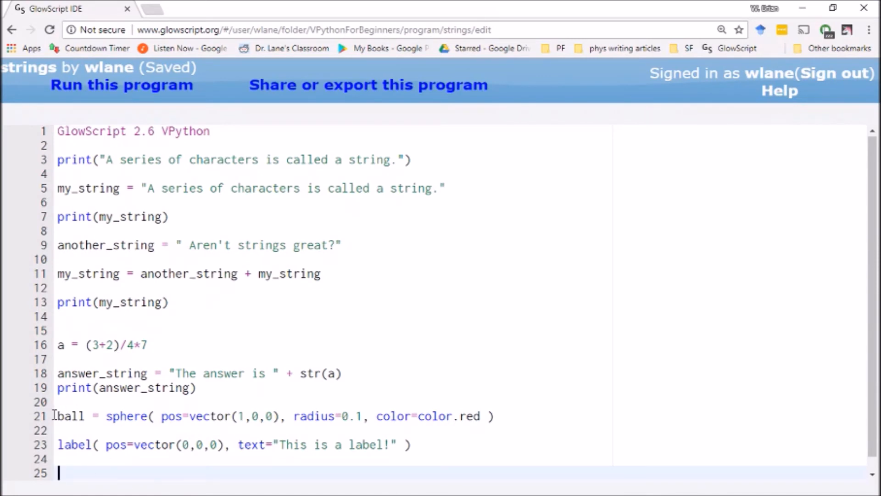
mouse_move(82, 422)
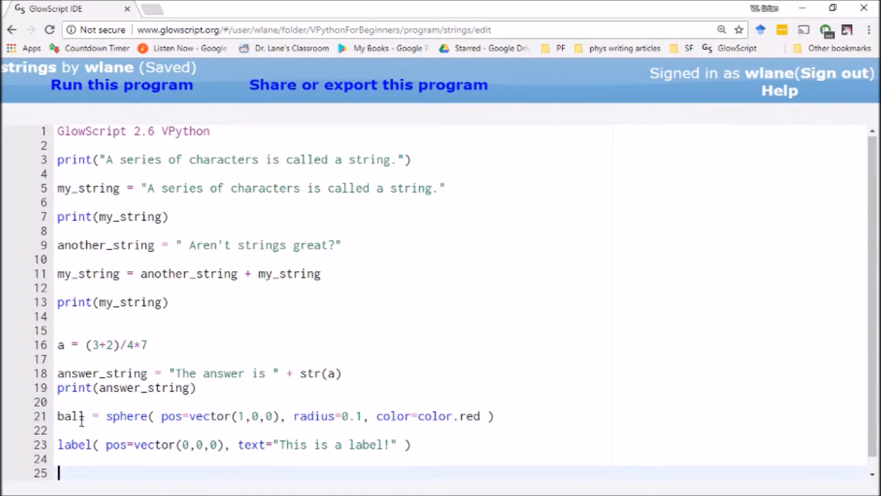
left_click(62, 445)
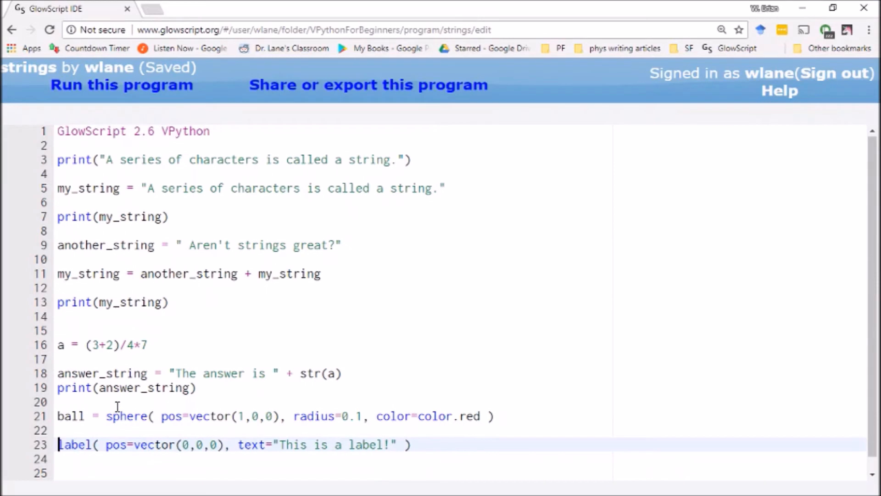
type("labl =")
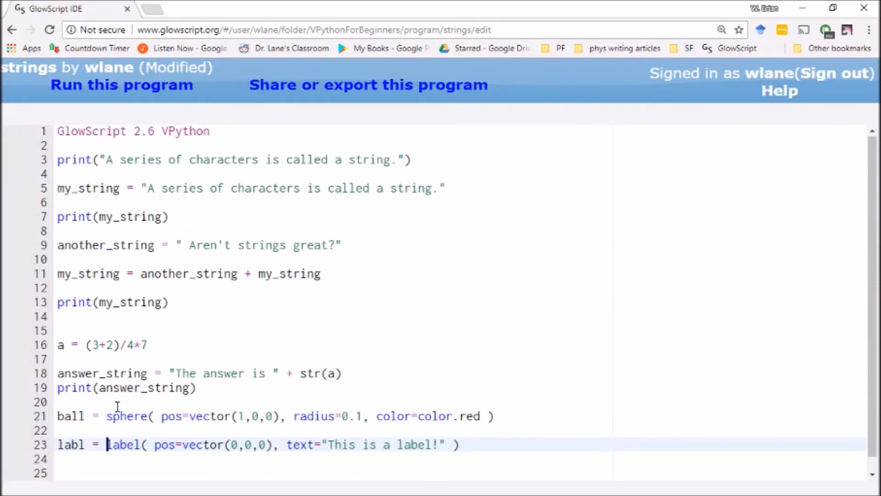
- Save, then add the loop header for i in range(0,20): below the label
key("ctrl+s")
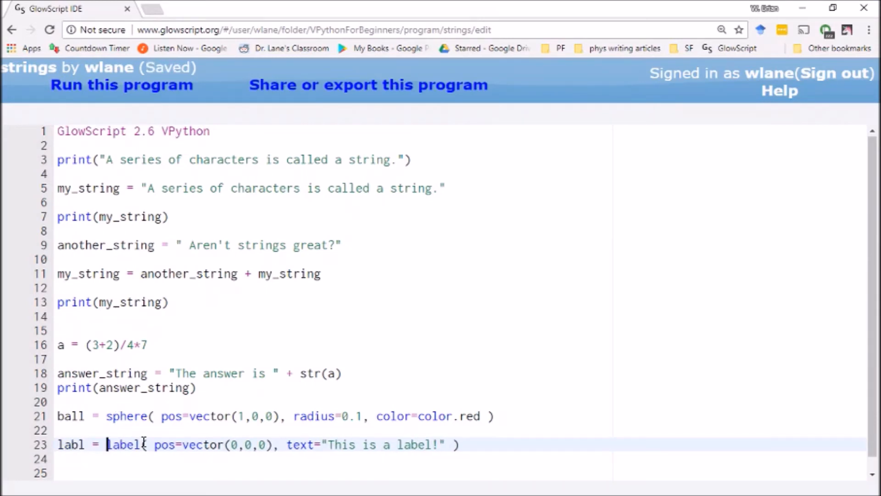
left_click(58, 473)
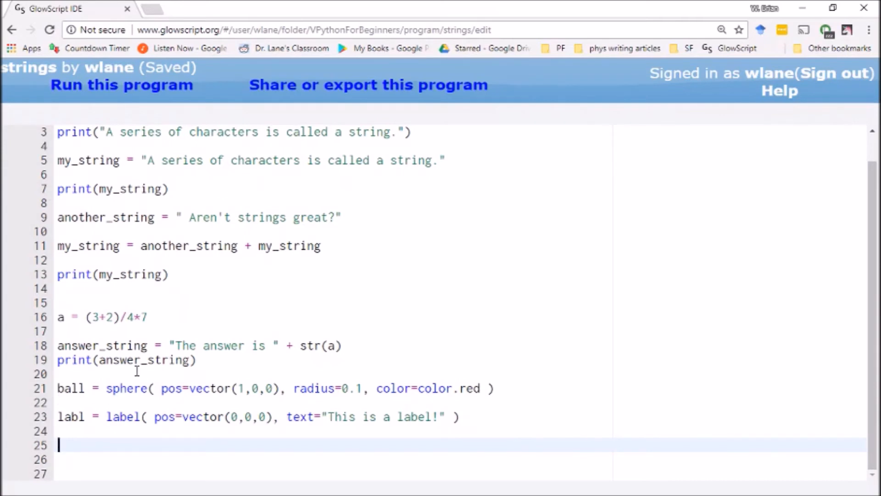
type("for i in ra")
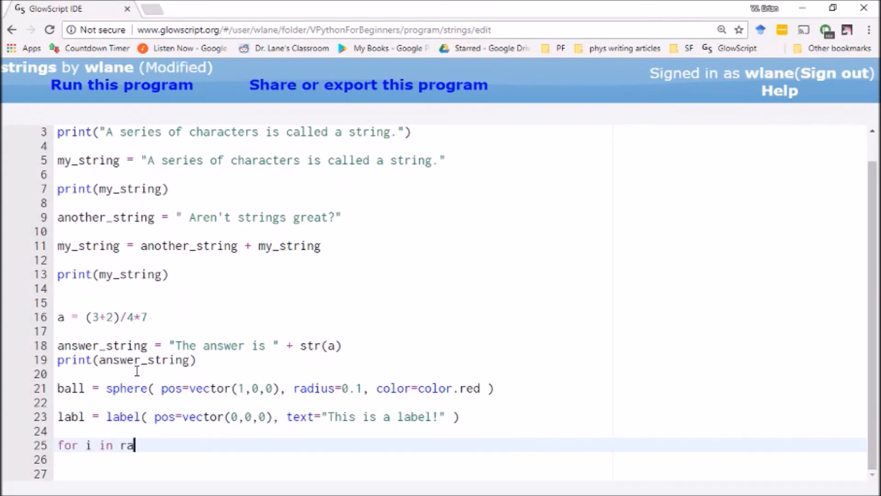
type("nge(0:")
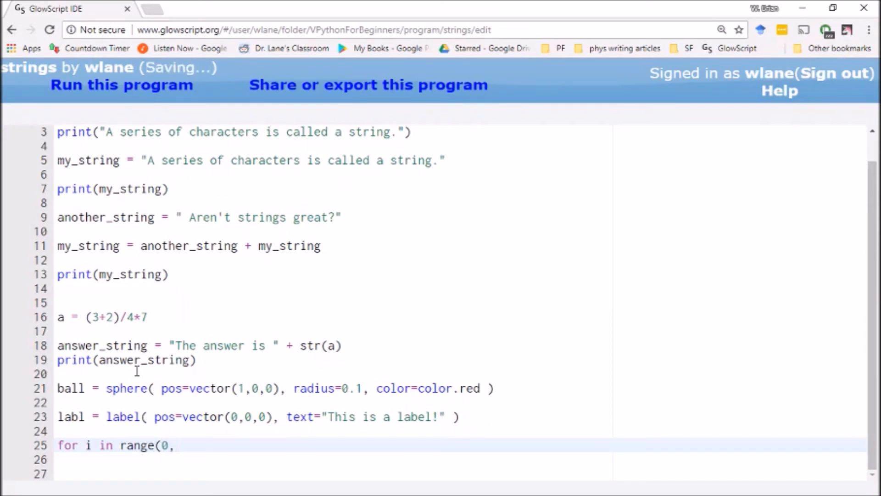
type("20):")
left_click(460, 460)
type("ball")
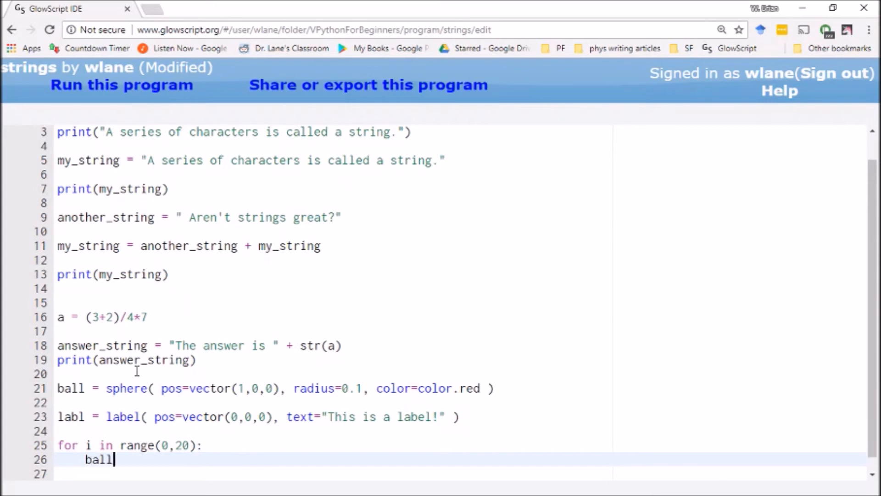
- Add dx = 0.1, ball.pos.x = ball.pos.x + dx, and rate(100) to the loop
type(".pos.x =")
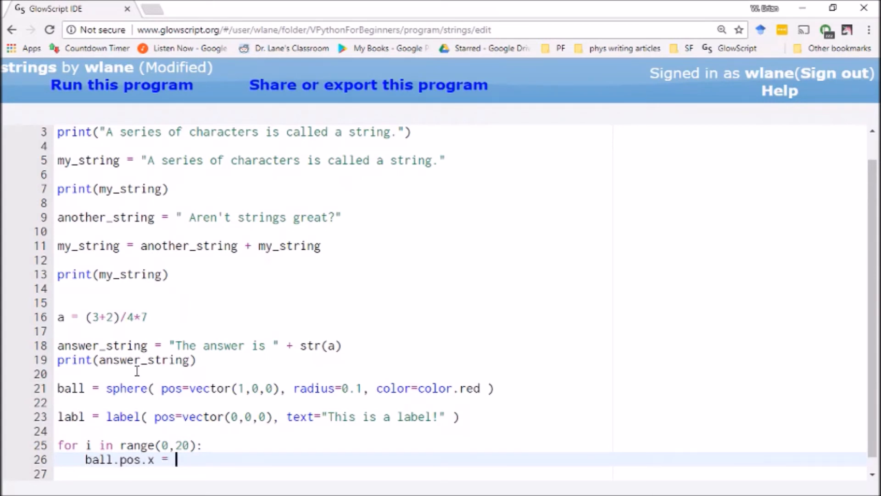
type("ball.pos.x")
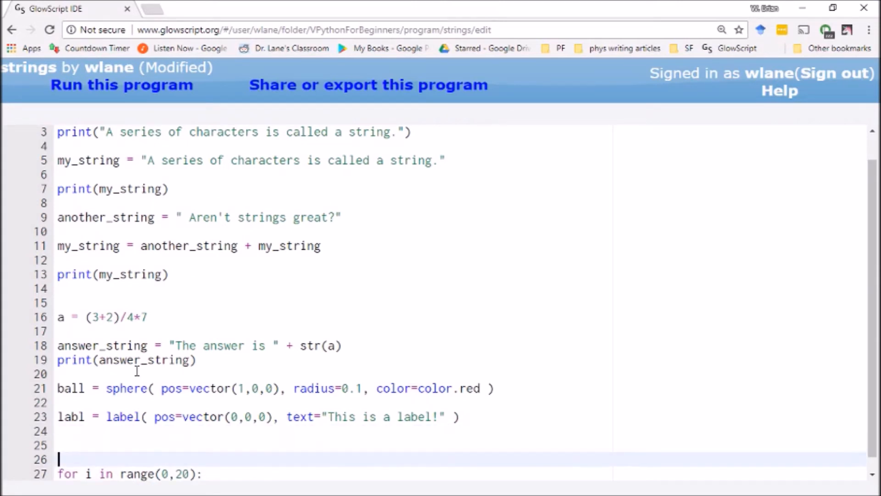
type("d")
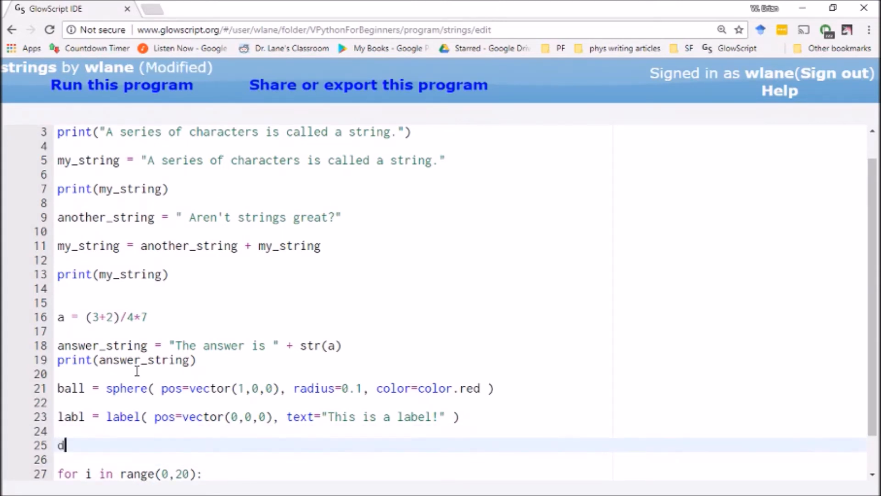
type("x = 0.1")
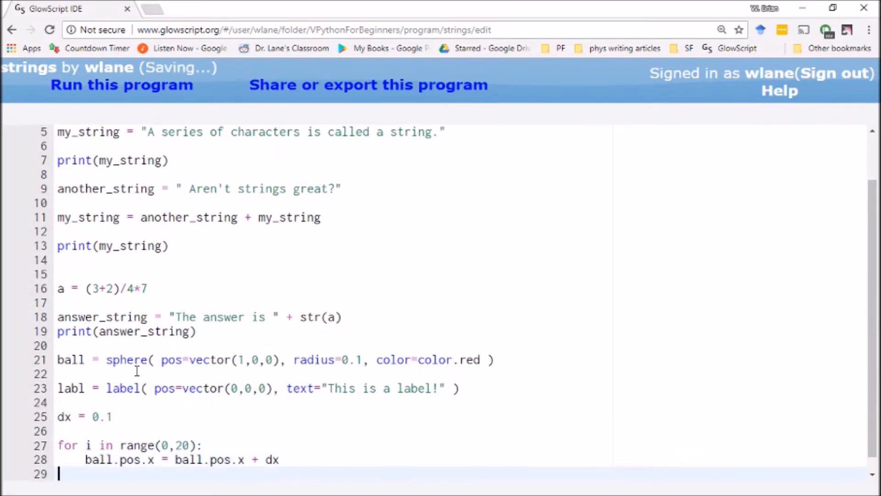
scroll("down", 3)
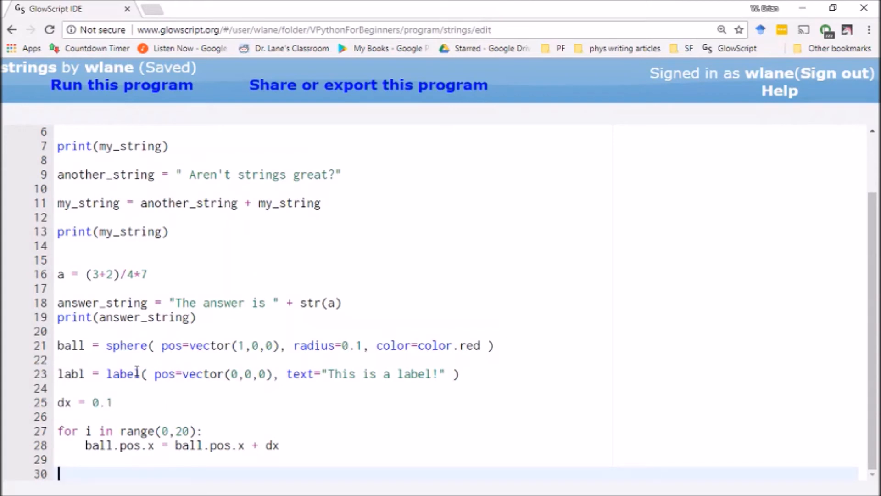
left_click(205, 431)
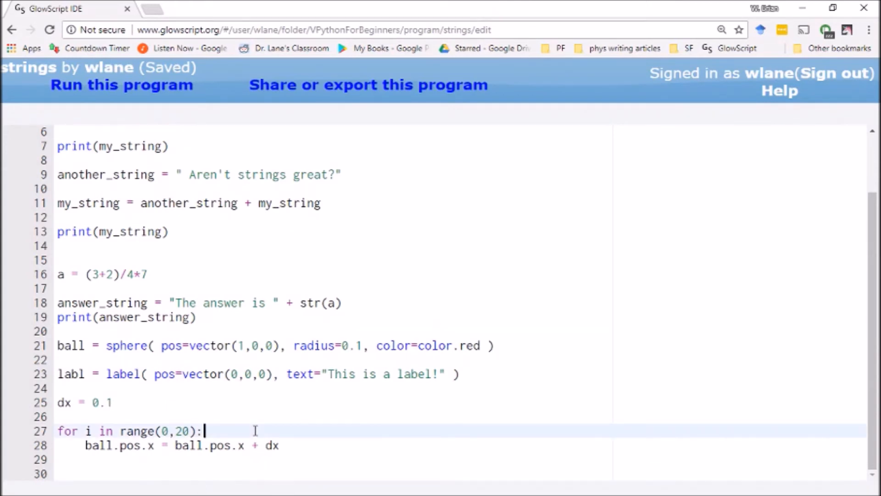
type("rate(100")
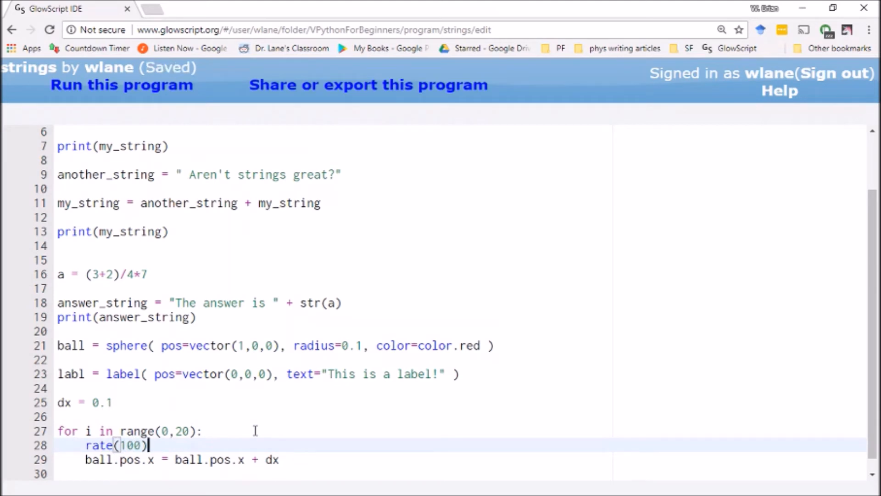
- Run the ball animation twice, returning to the editor after each run
left_click(121, 85)
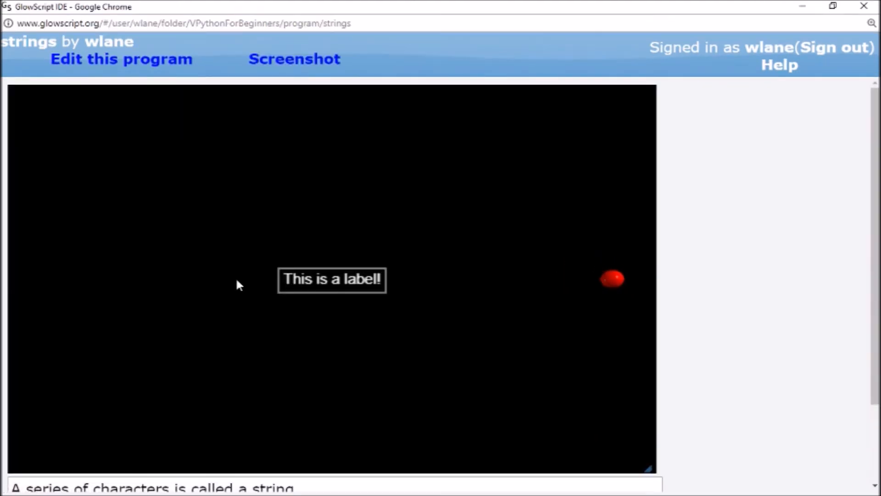
left_click(121, 58)
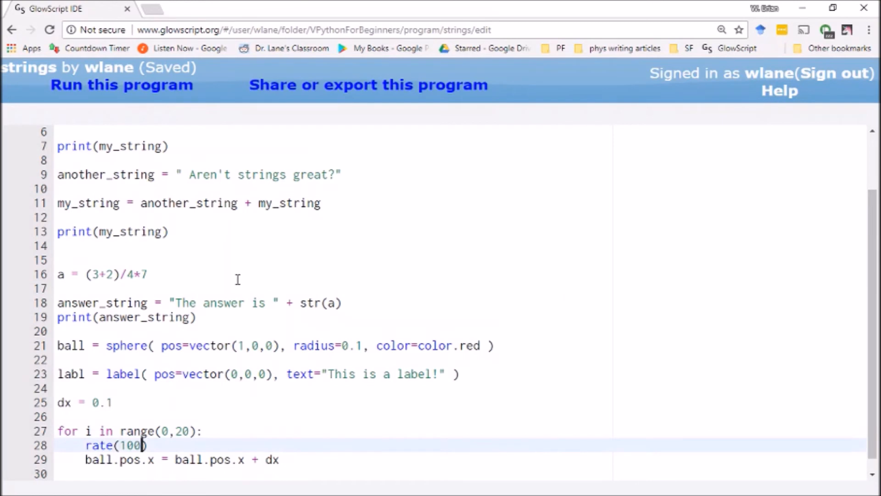
left_click(122, 85)
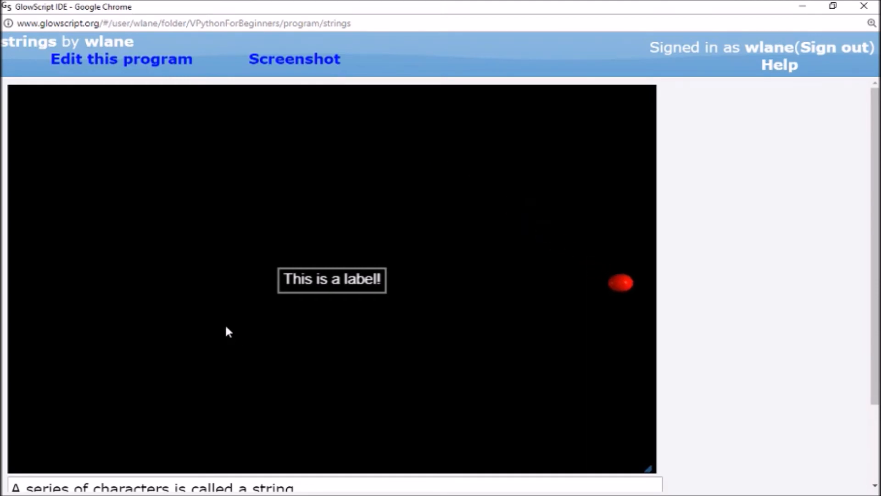
left_click(121, 59)
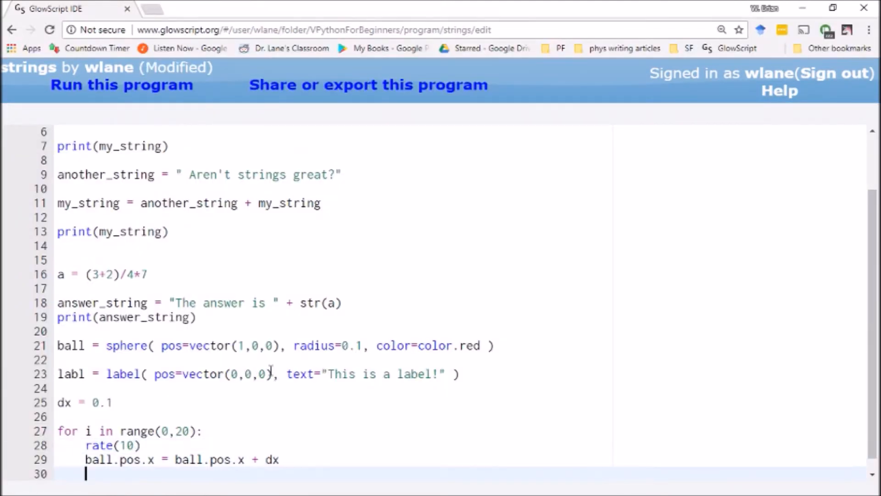
- Add labl.text = "The ball is at x = " + str(ball.pos.x) inside the loop, save, and run
key("ctrl+s")
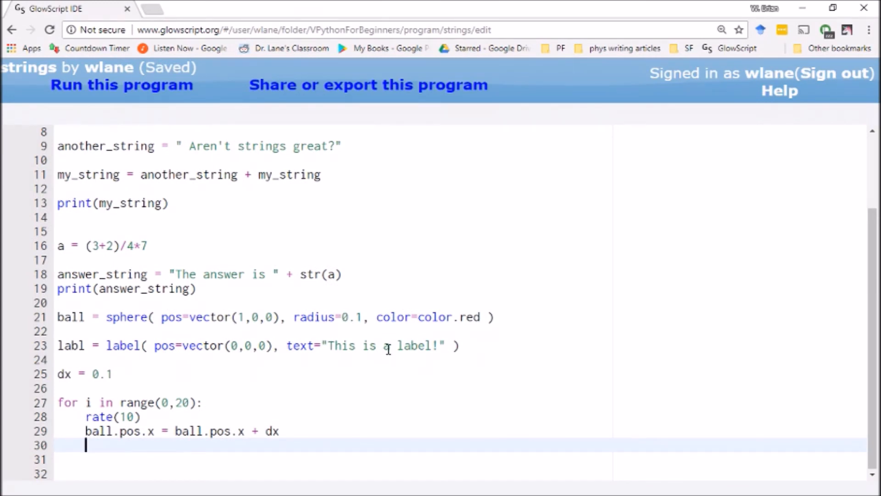
type("labl.text")
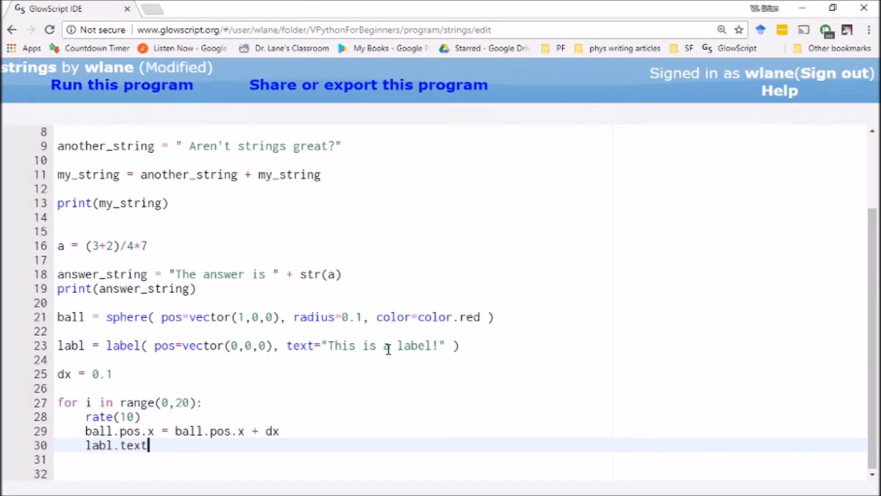
type("= \"The ba")
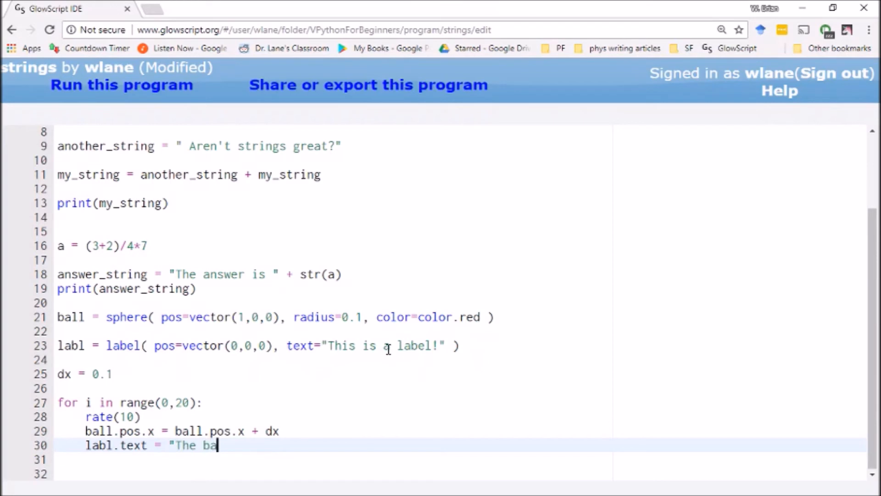
type("ll is at x =")
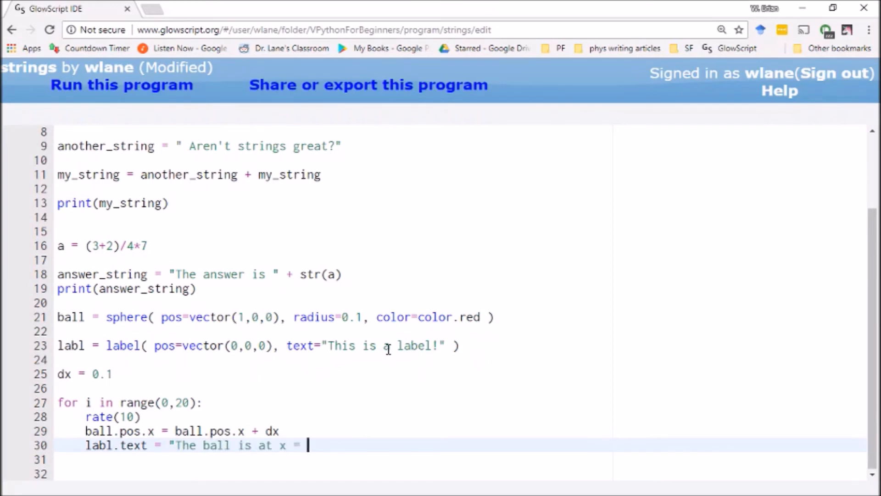
type("\" +")
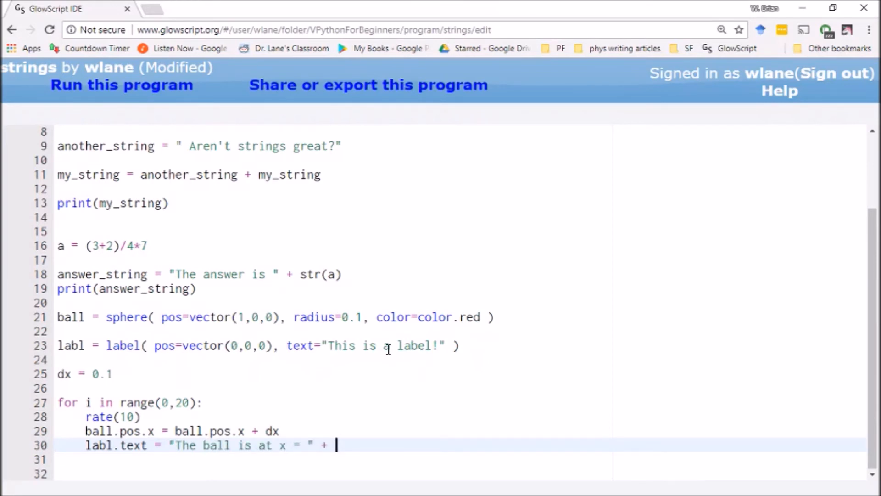
type("str(")
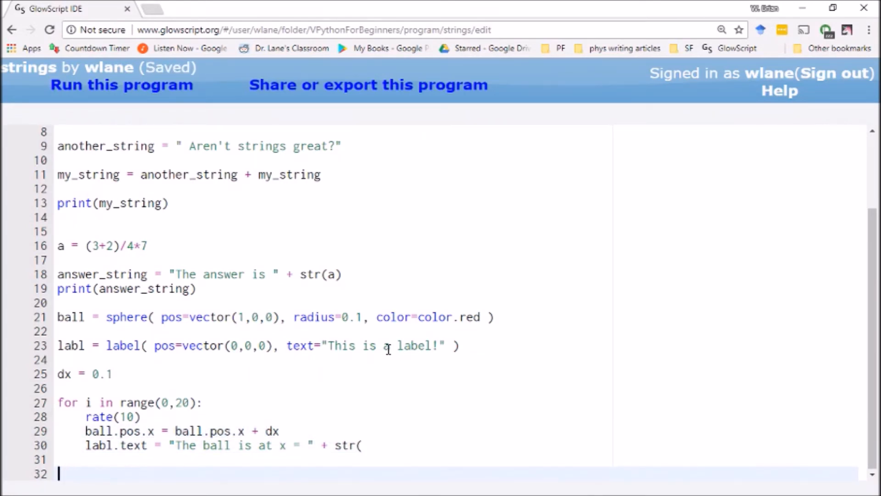
type("ball.pos.x)")
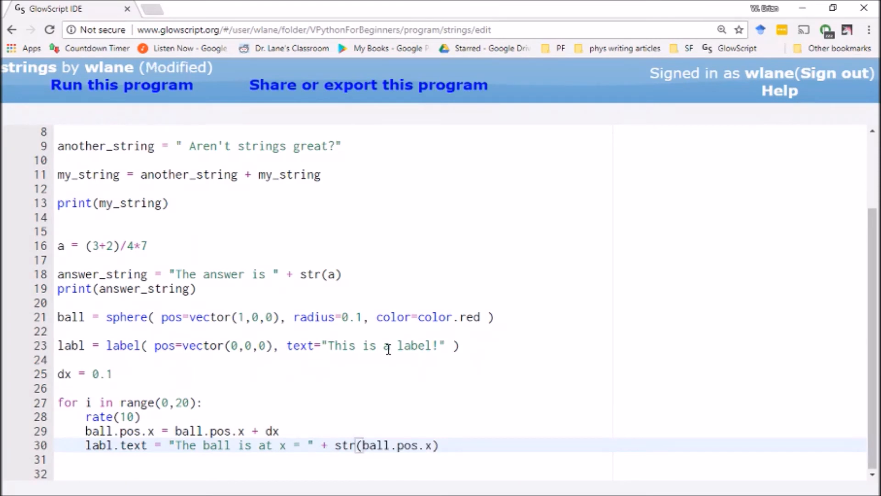
key("ctrl+s")
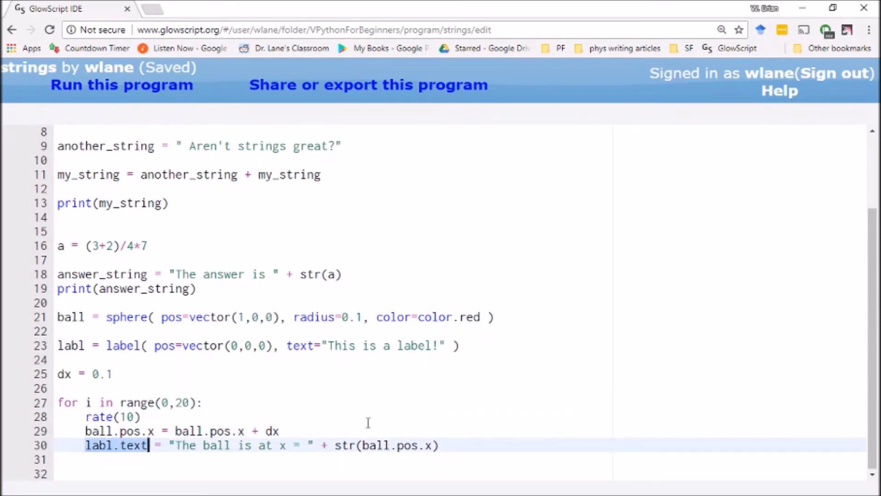
left_click(441, 446)
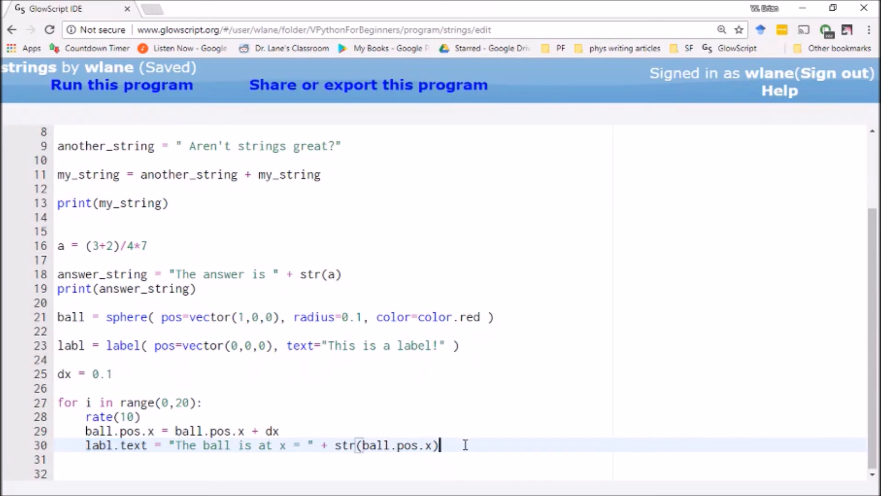
left_click(121, 85)
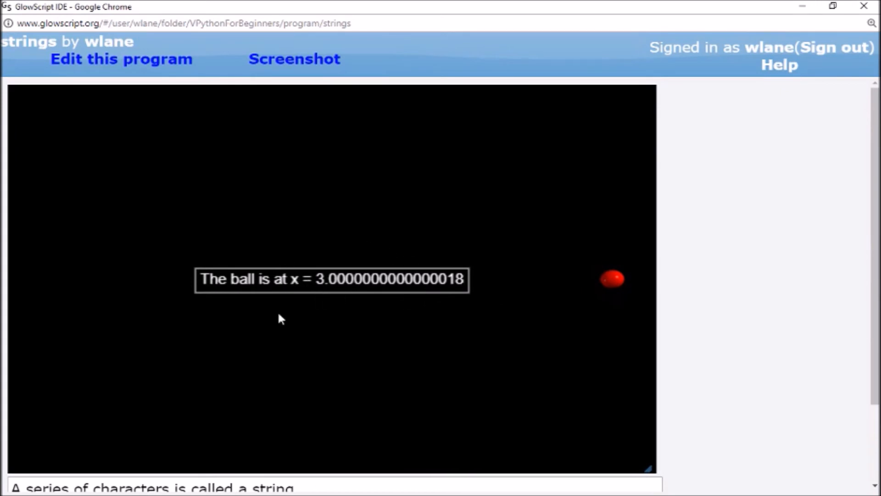
mouse_move(352, 288)
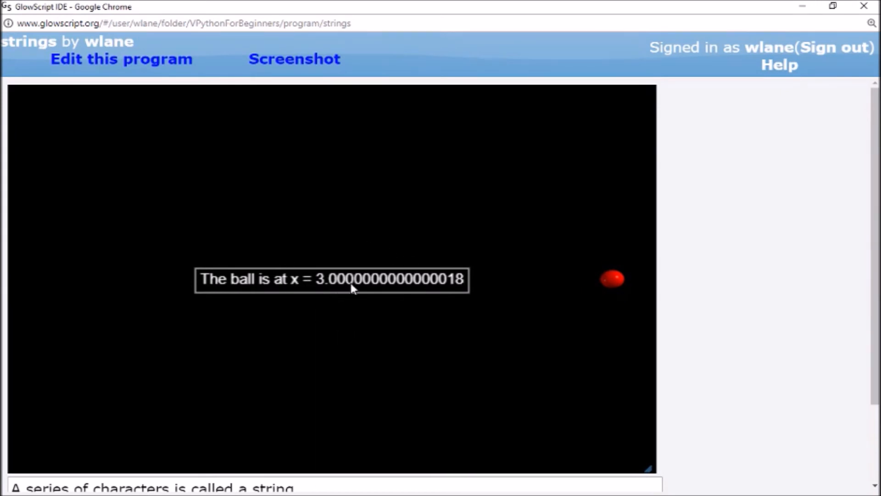
mouse_move(439, 302)
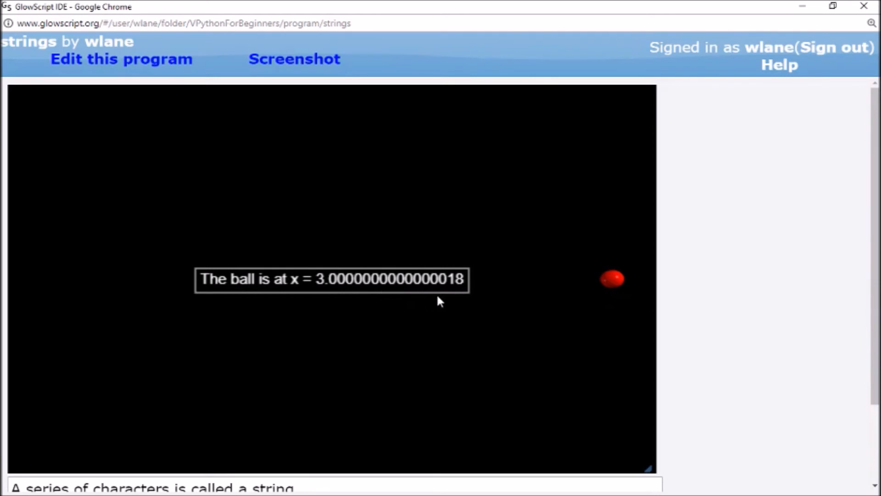
mouse_move(323, 294)
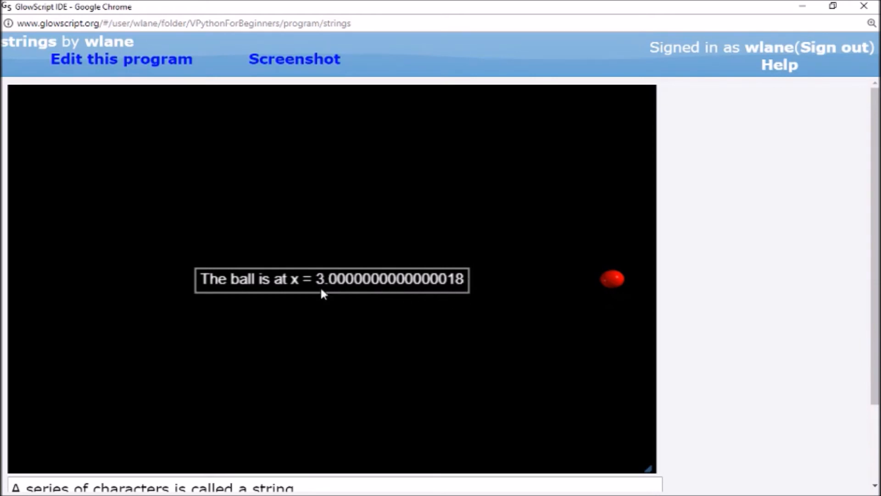
mouse_move(355, 292)
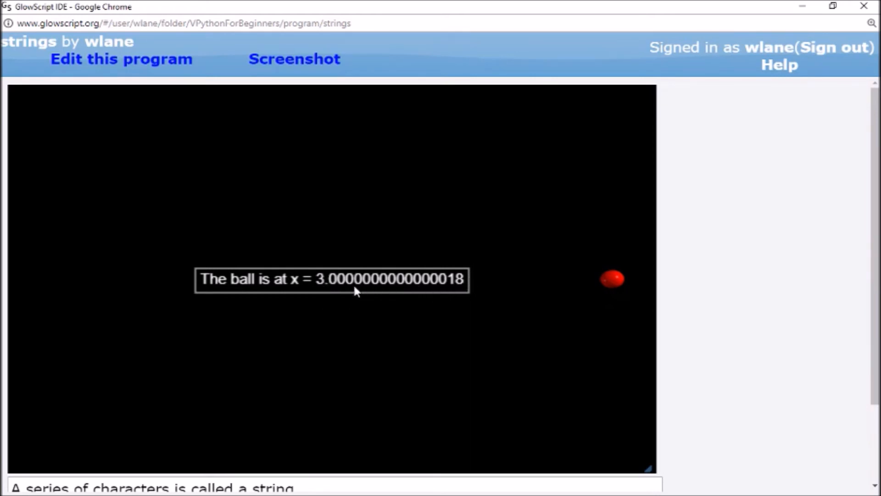
mouse_move(464, 301)
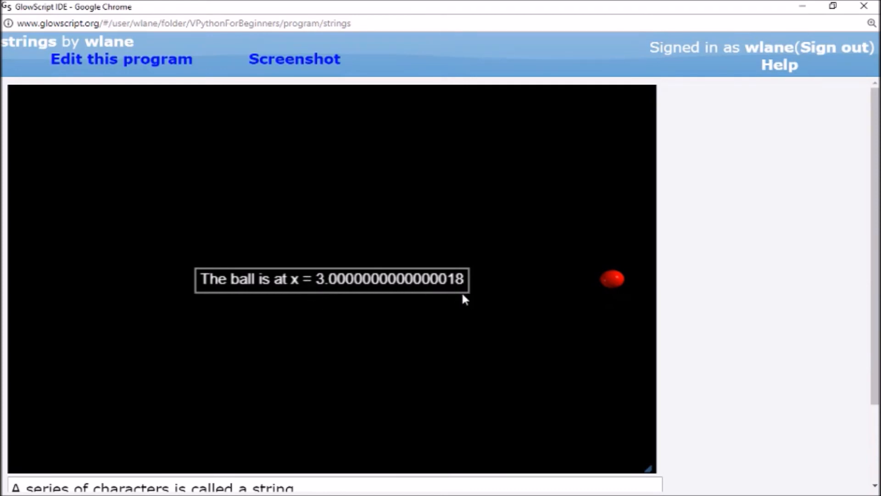
mouse_move(490, 302)
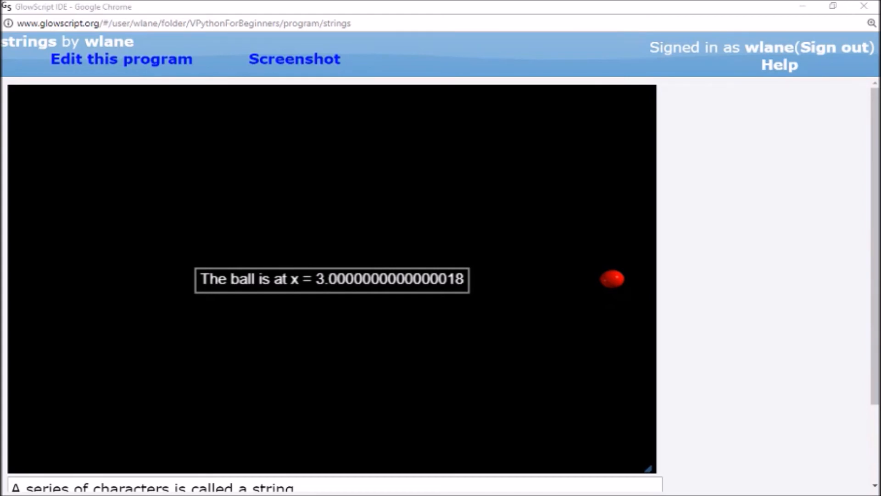
mouse_move(421, 297)
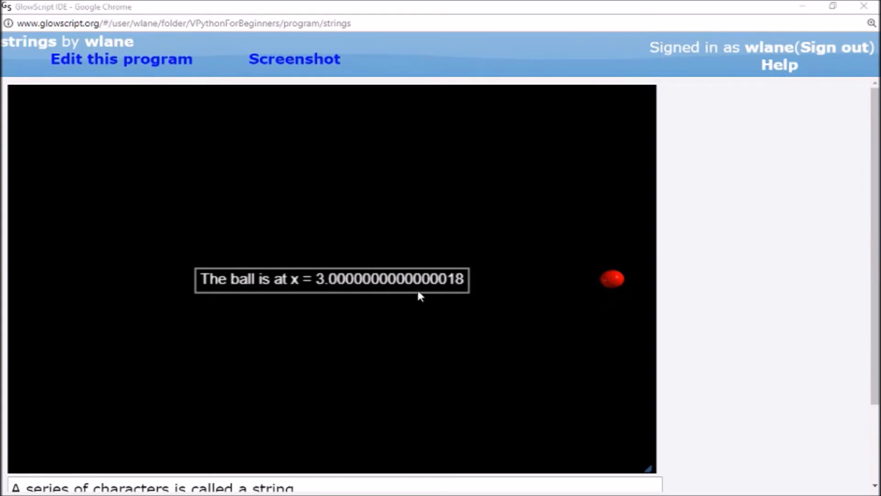
mouse_move(473, 284)
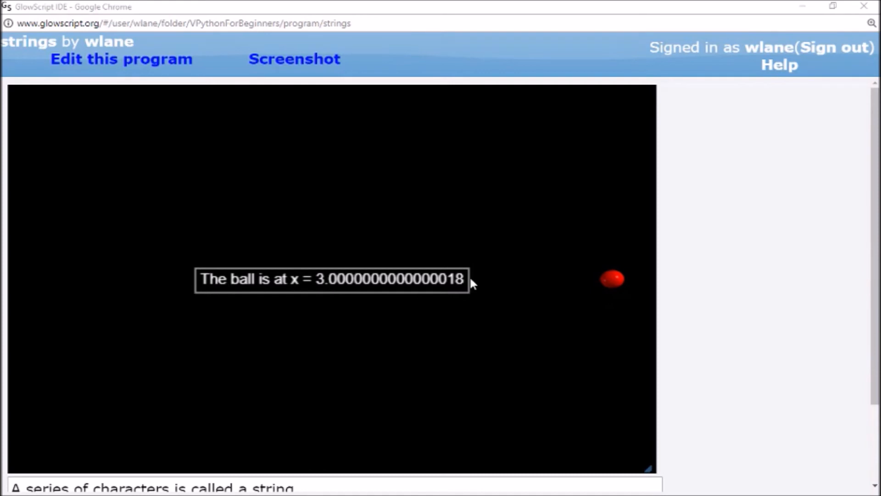
mouse_move(522, 286)
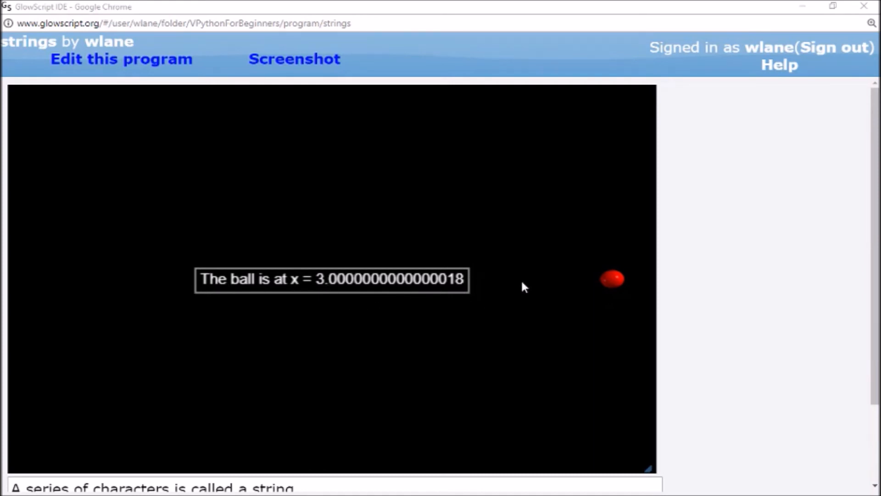
mouse_move(523, 287)
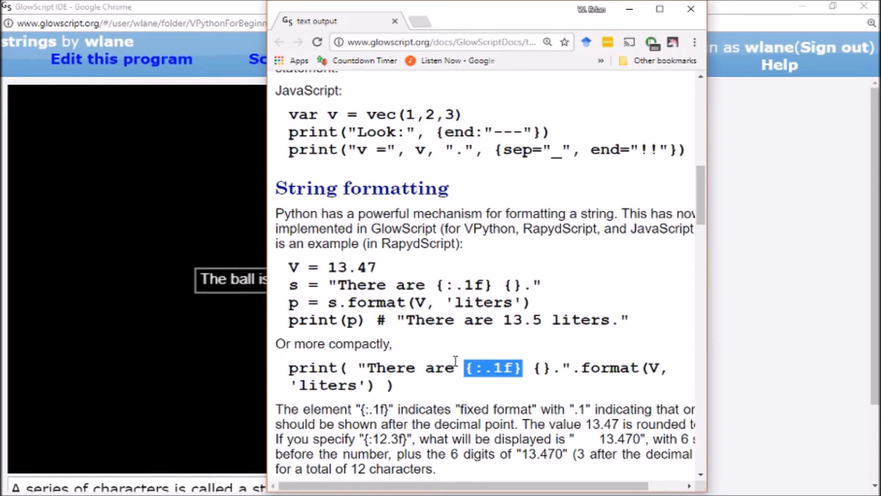
mouse_move(493, 387)
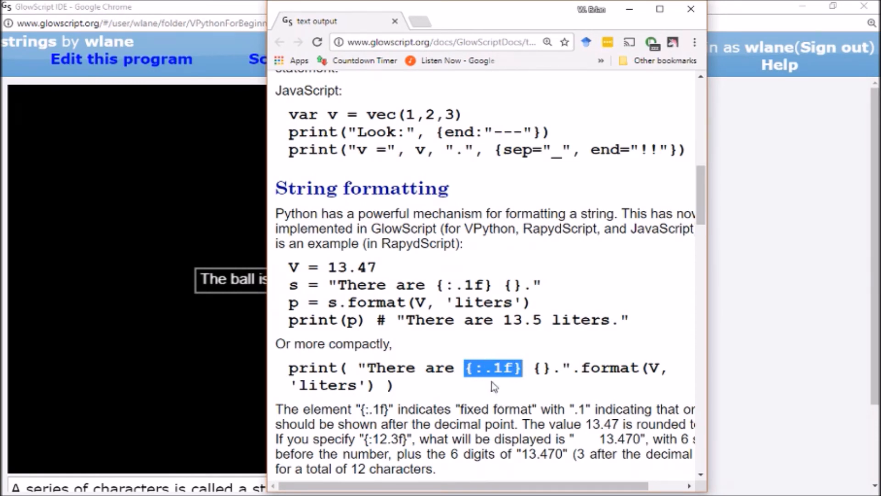
mouse_move(489, 363)
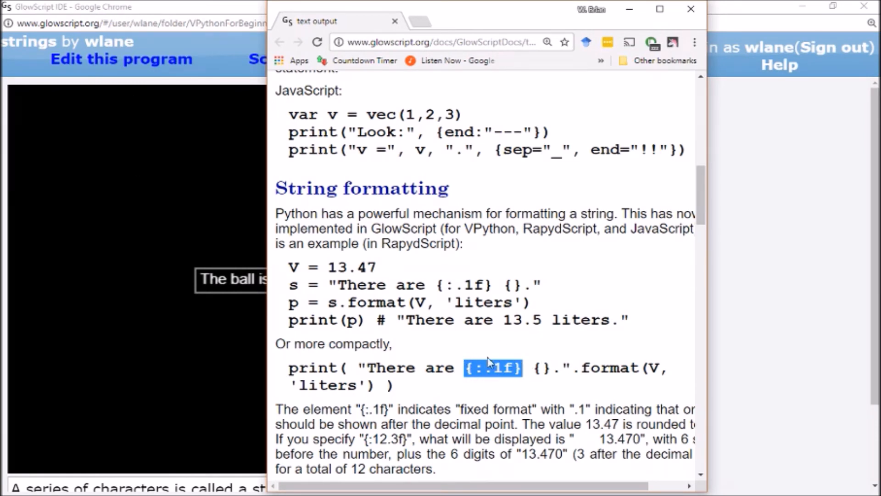
mouse_move(496, 385)
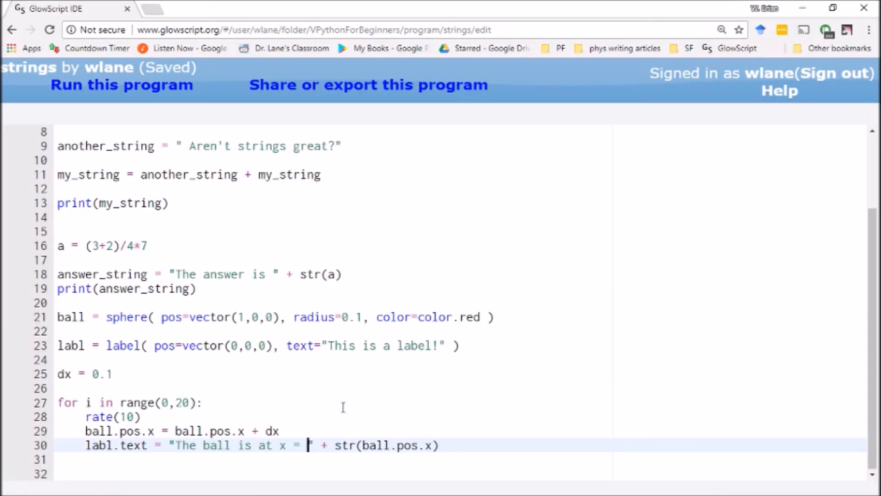
- Insert a {:.1f} placeholder in the label string and check the docs' .format( example
type("{:.1f}")
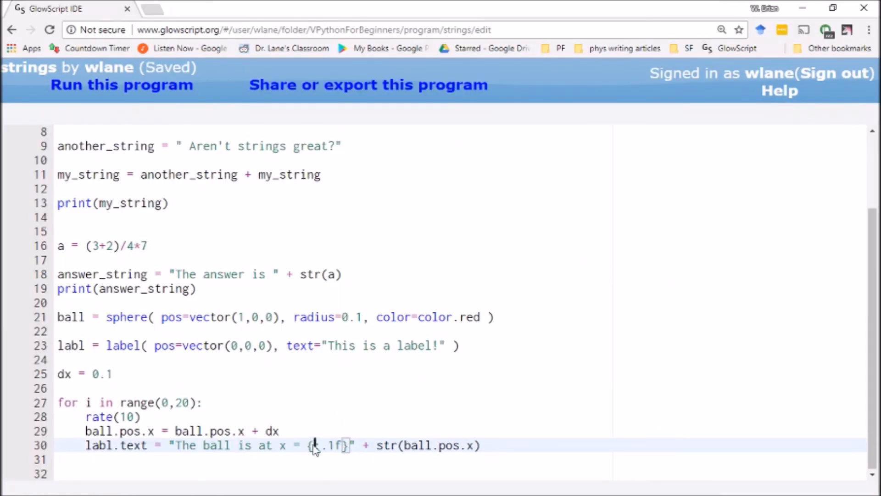
type(":")
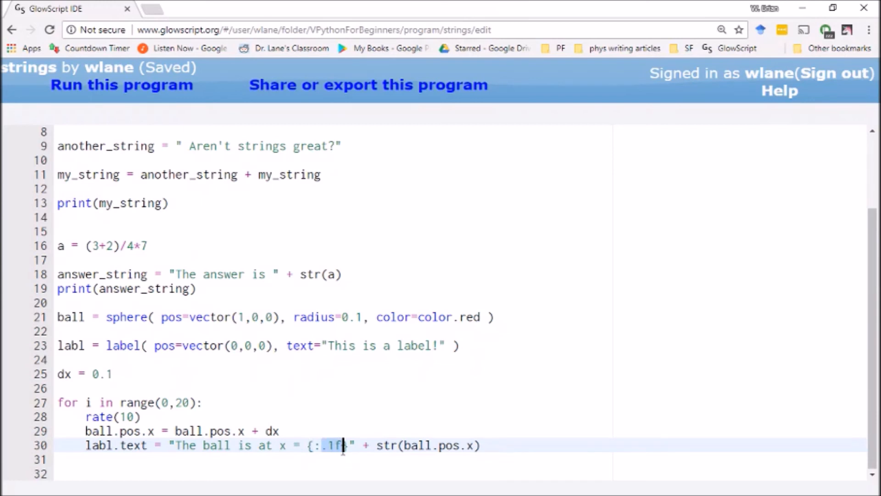
key("Backspace")
type("7")
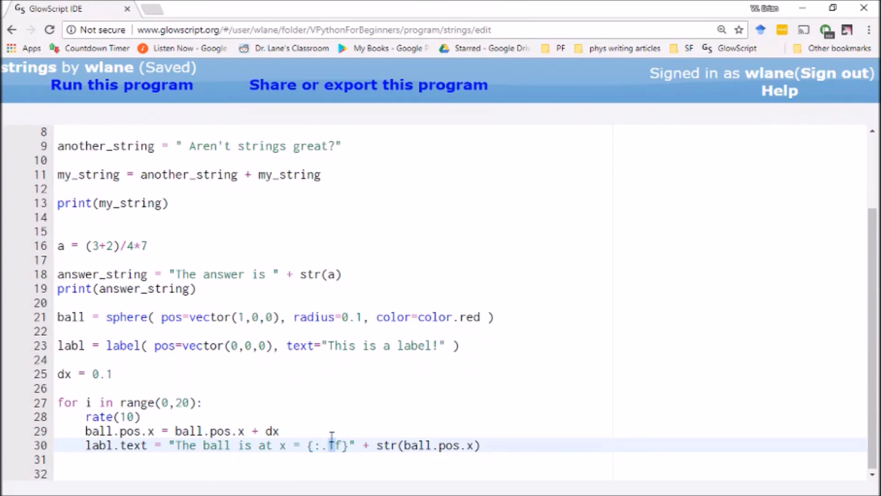
key("alt+tab")
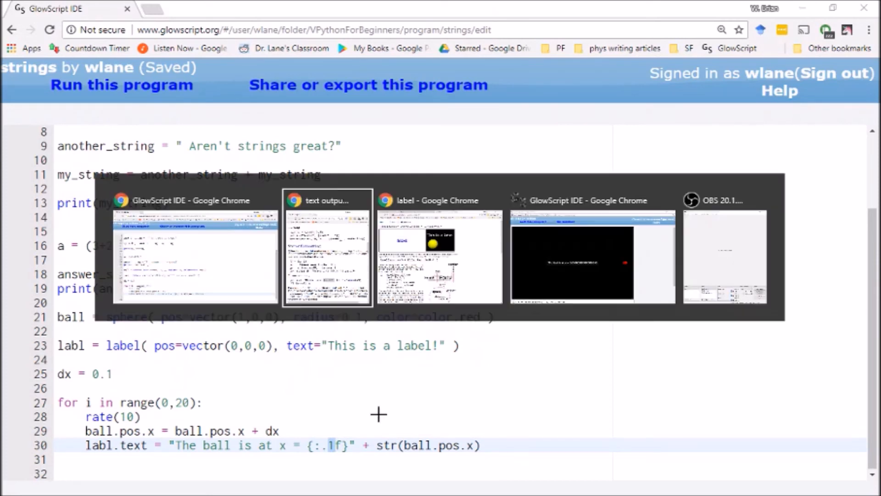
left_click(327, 247)
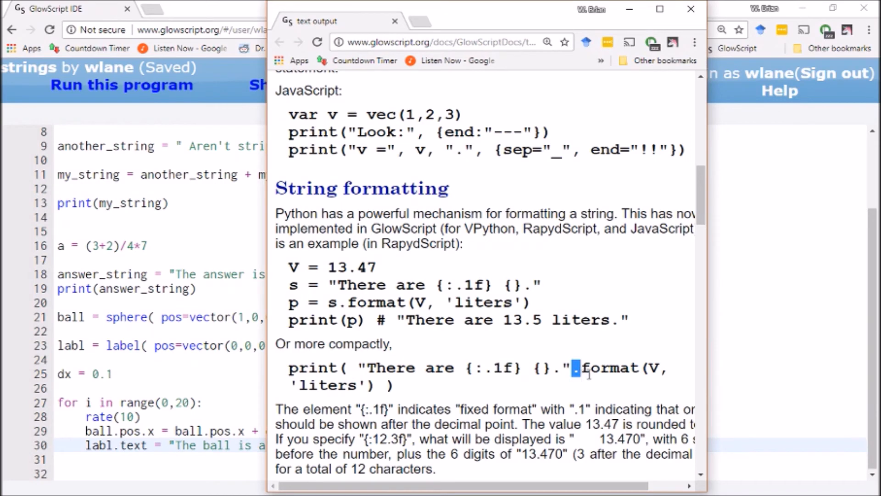
double_click(607, 368)
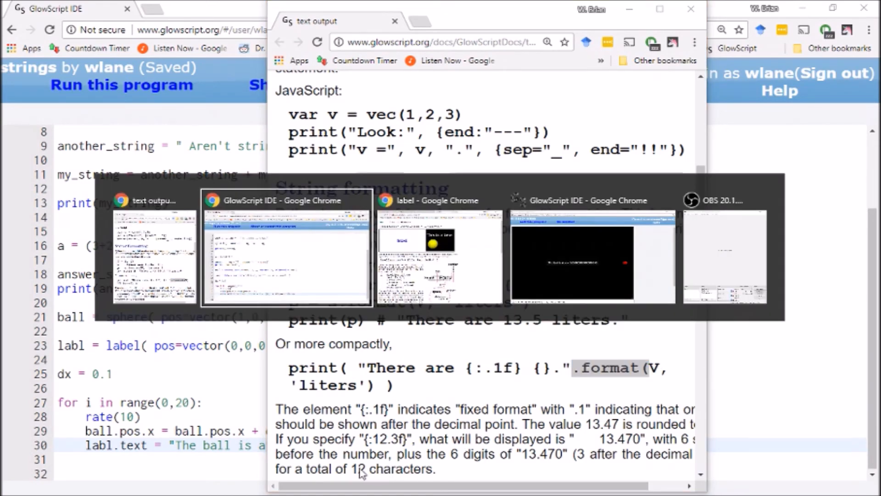
left_click(286, 248)
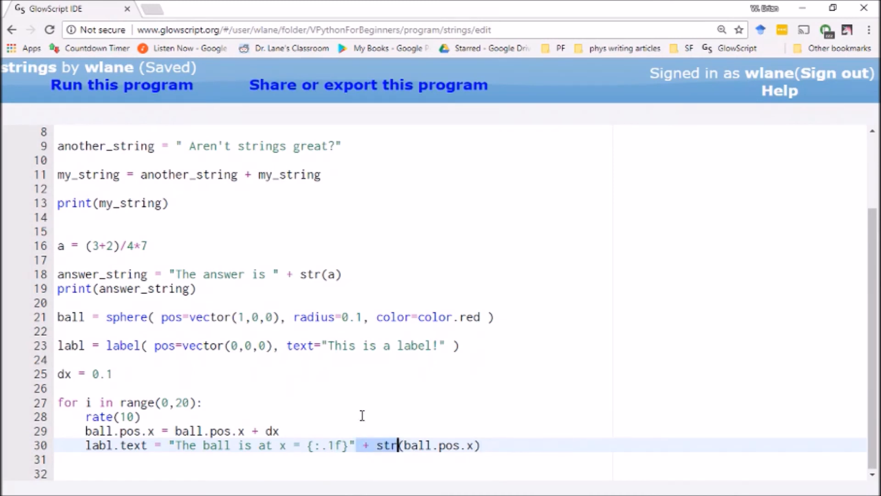
- Apply .format(ball.pos.x) to the label string and rerun, showing x = 3.0
type(".format(")
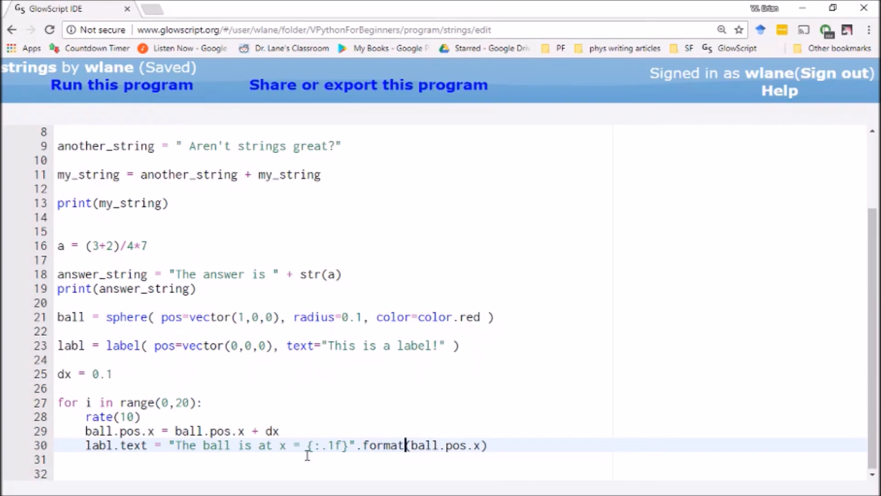
key("alt+tab")
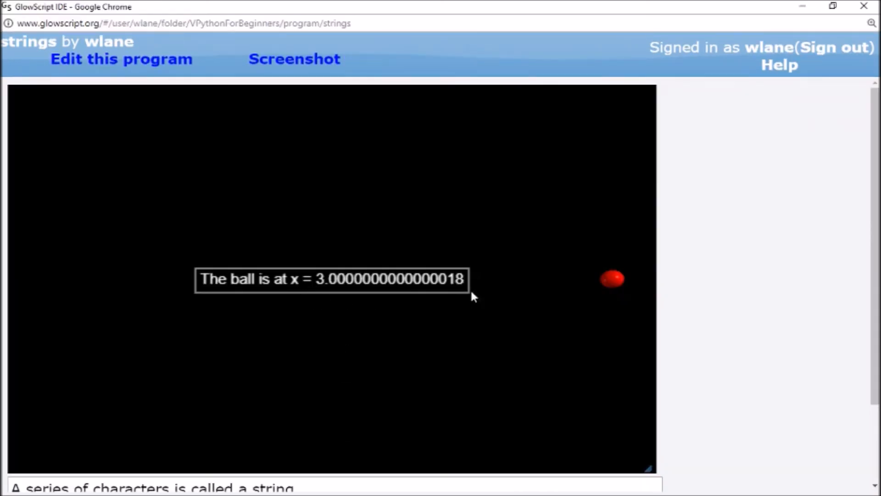
left_click(121, 59)
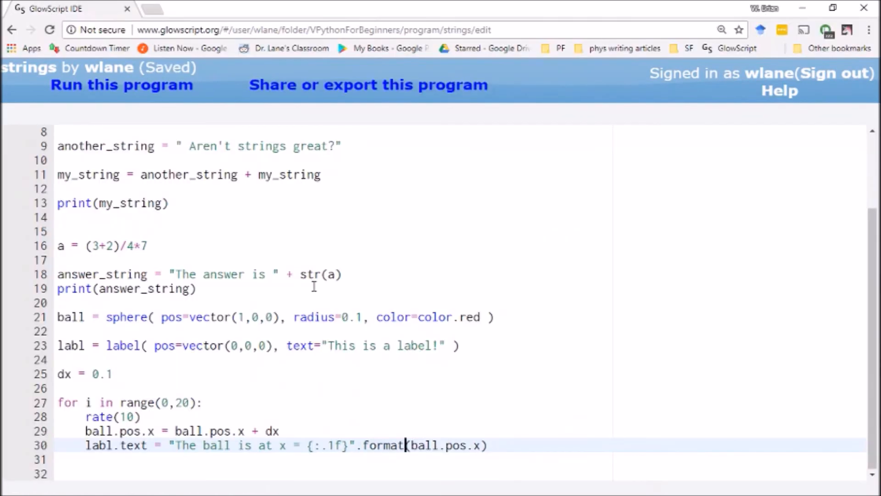
left_click(121, 85)
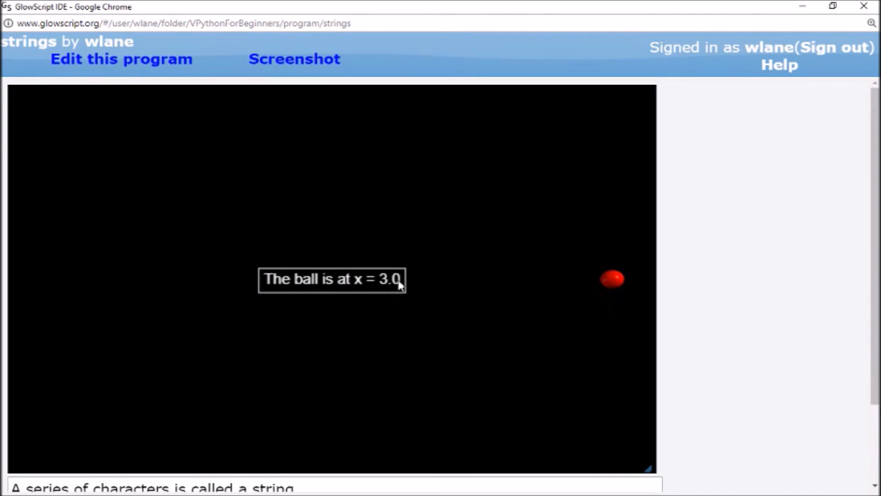
mouse_move(403, 307)
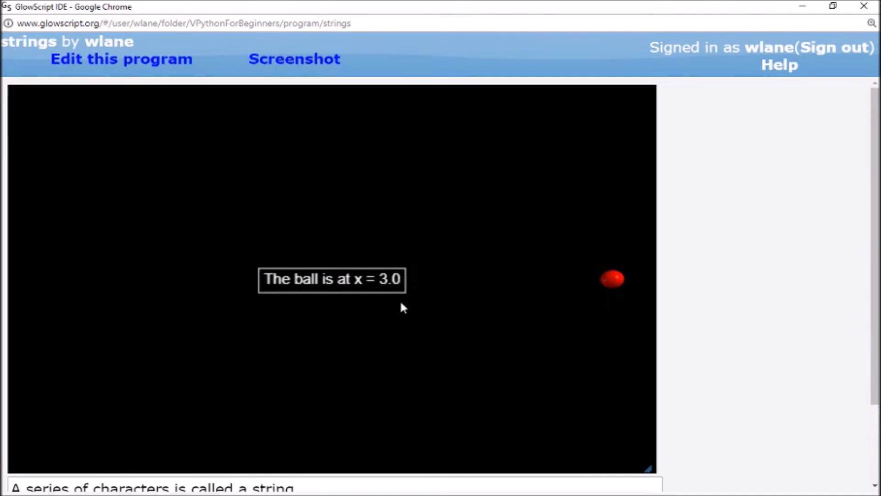
left_click(120, 59)
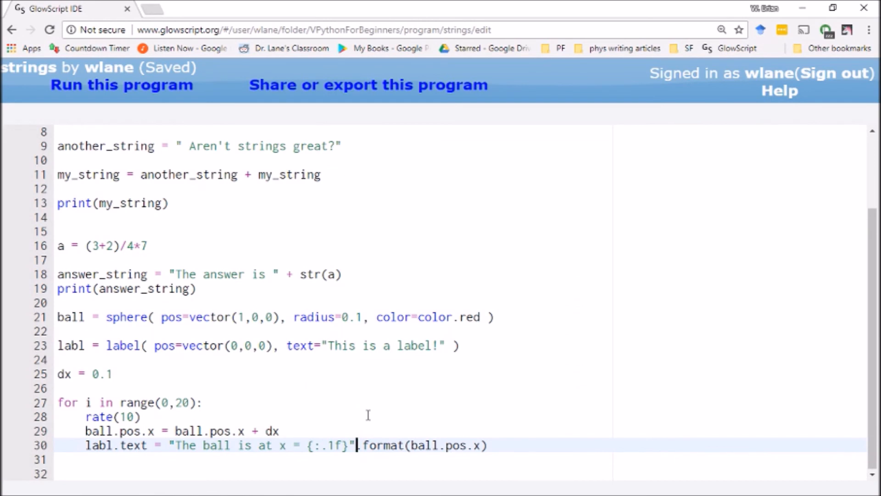
mouse_move(331, 454)
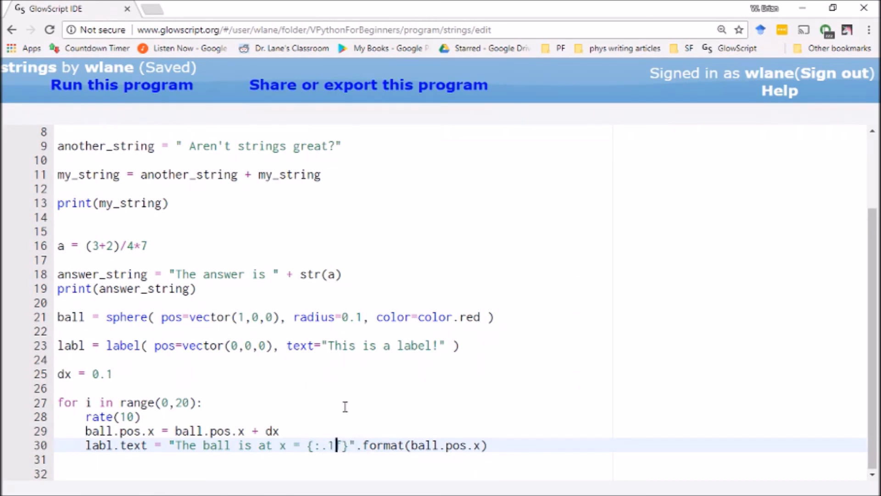
- Change the placeholder to {:.2f} and run, then to {:.6f} and run again
type("2")
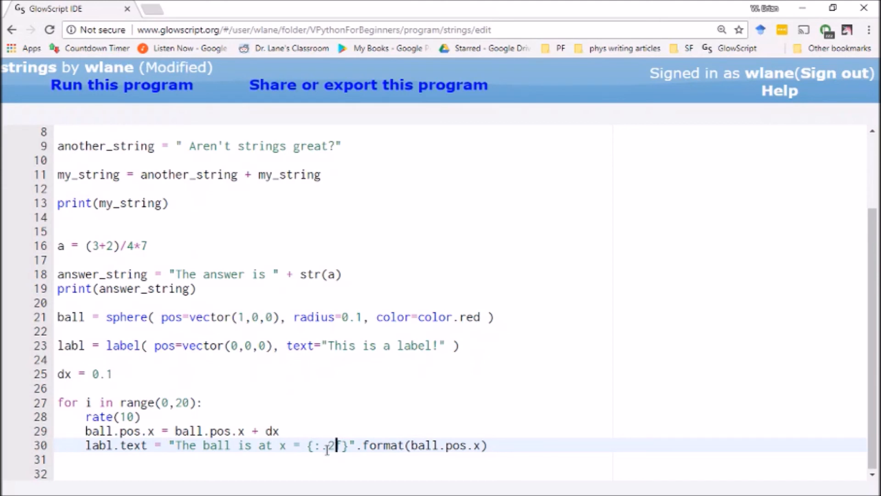
key("ctrl+s")
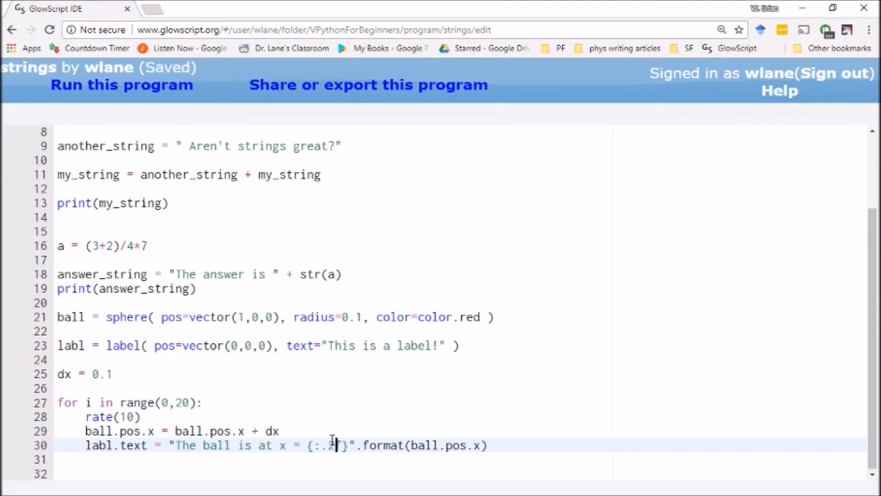
left_click(121, 84)
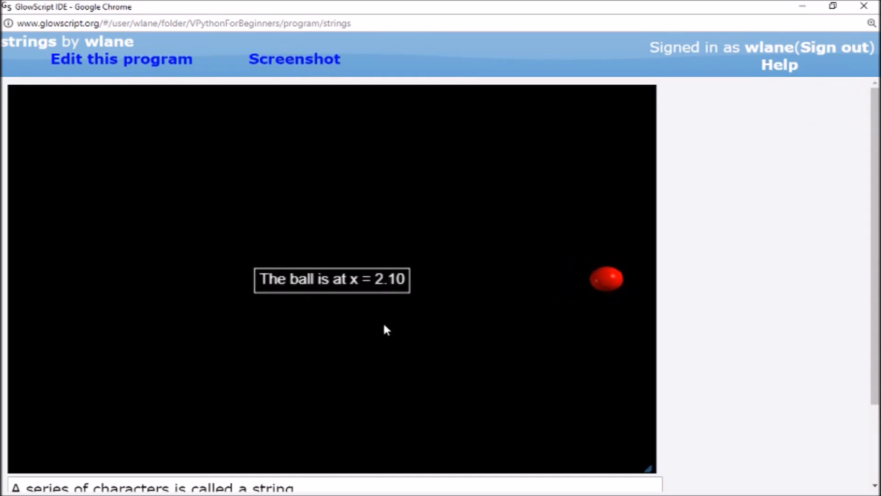
mouse_move(430, 306)
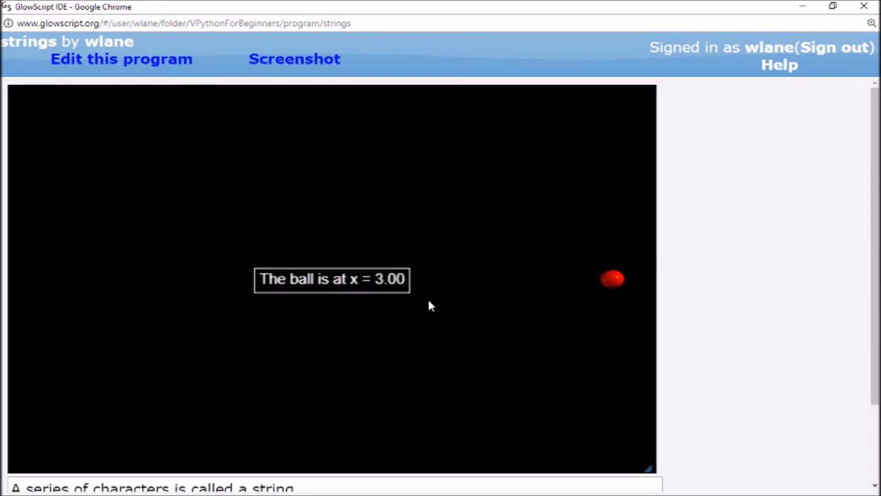
left_click(120, 59)
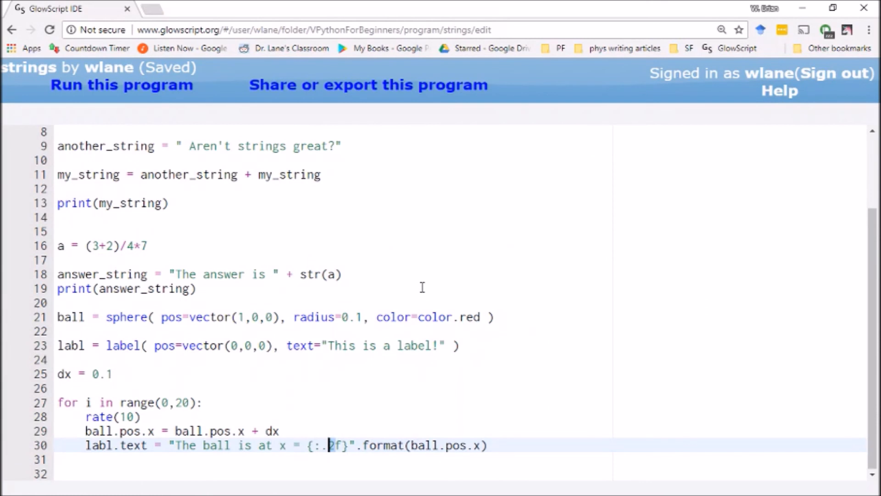
left_click(121, 85)
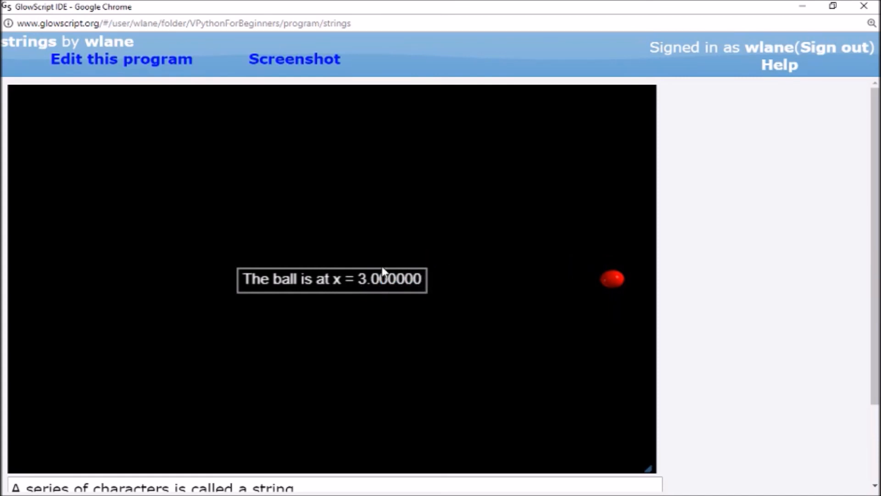
mouse_move(404, 286)
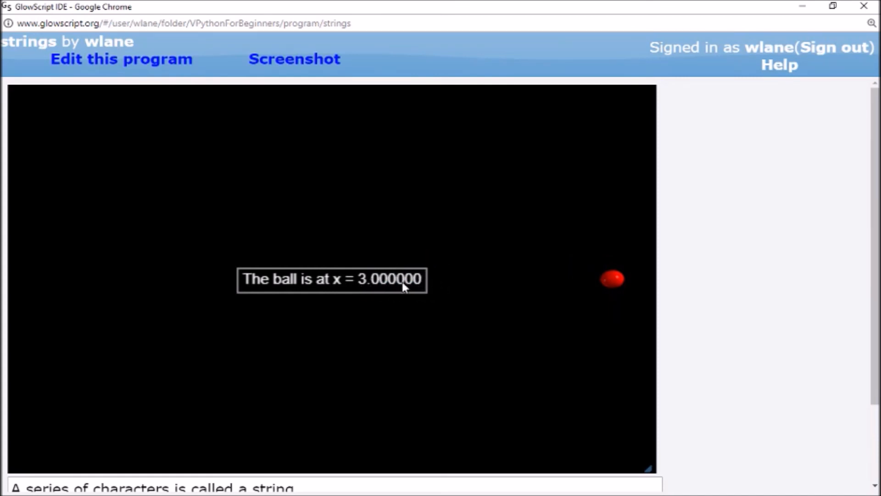
left_click(121, 59)
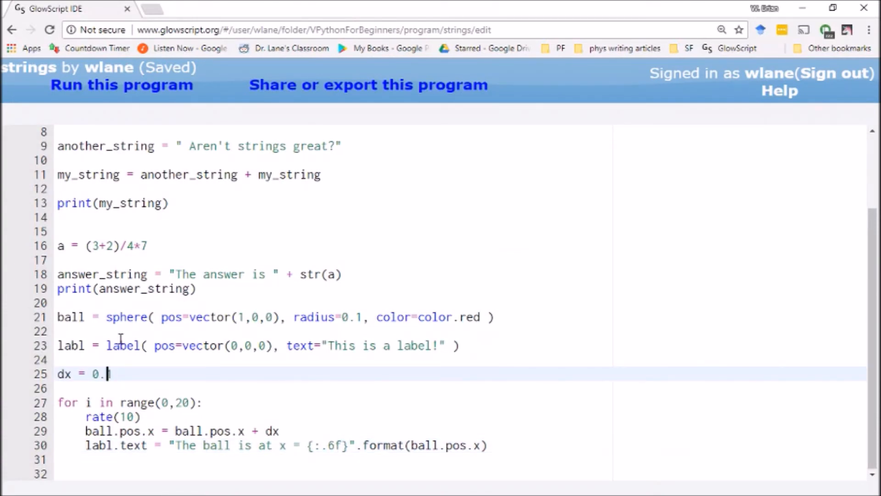
- Set dx = 0.001, {:.3f}, range(0,2000) and rate(100), then run, showing x = 1.417
type("001")
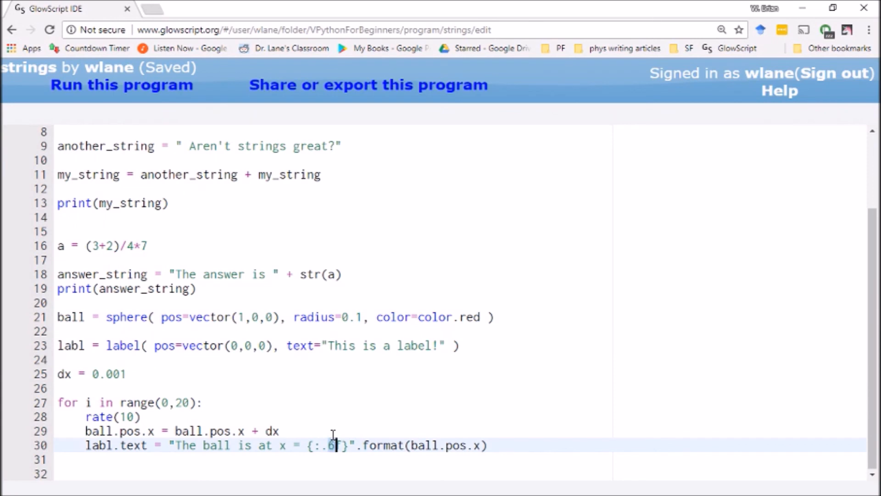
type("3")
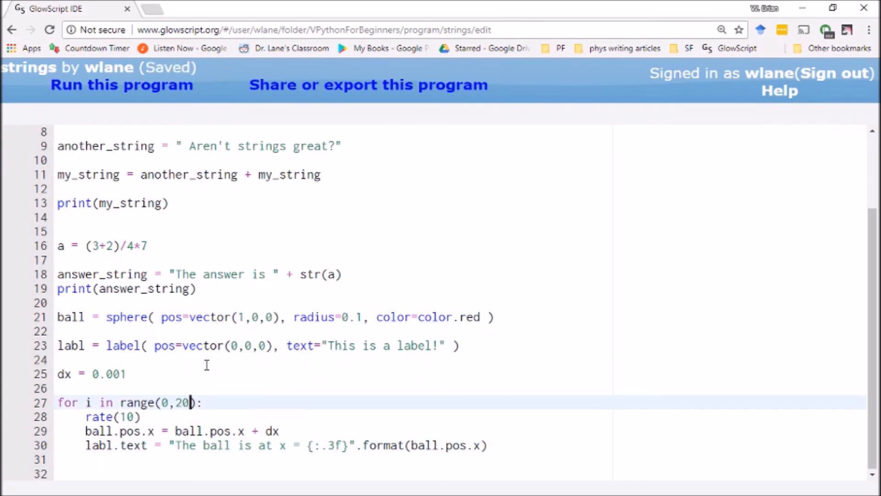
type("00")
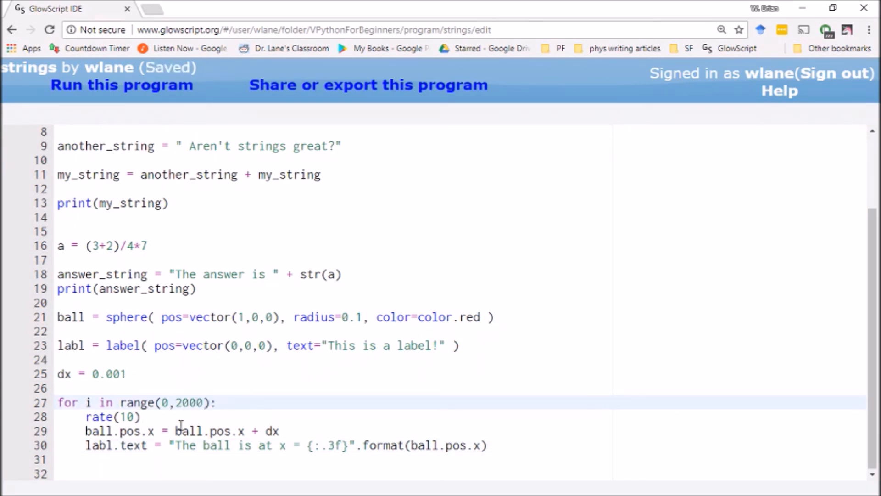
left_click(121, 85)
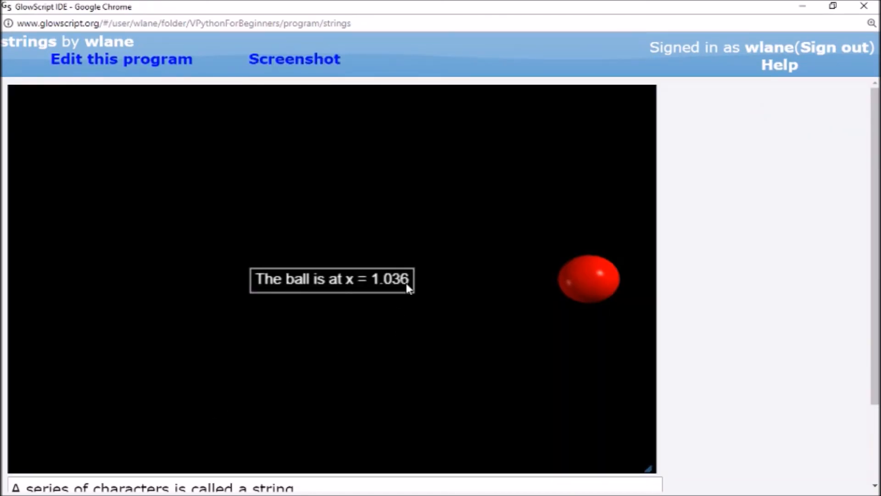
left_click(120, 58)
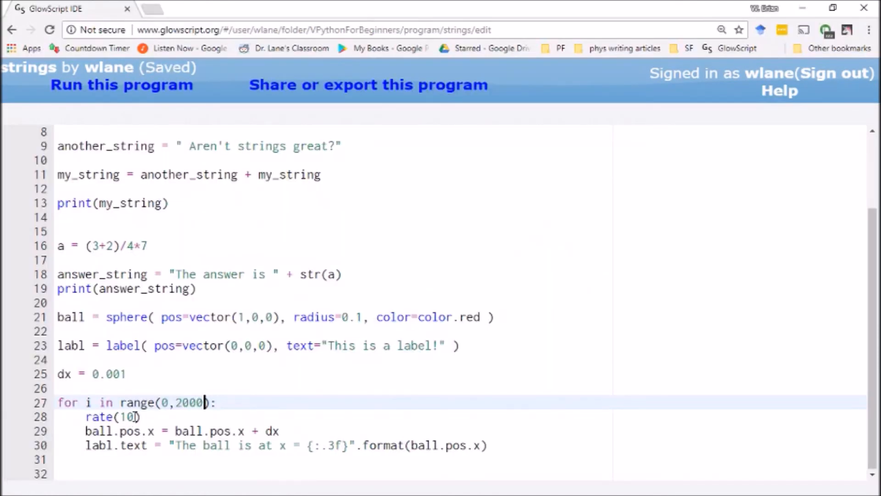
type("0")
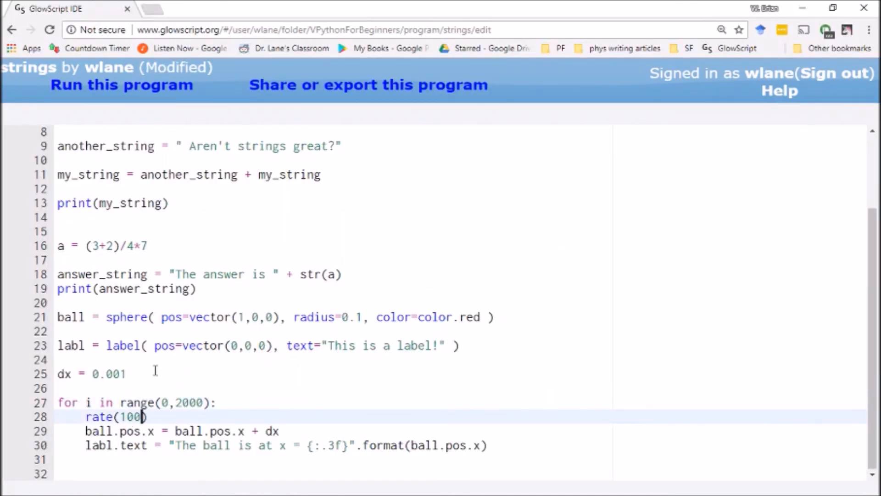
left_click(122, 85)
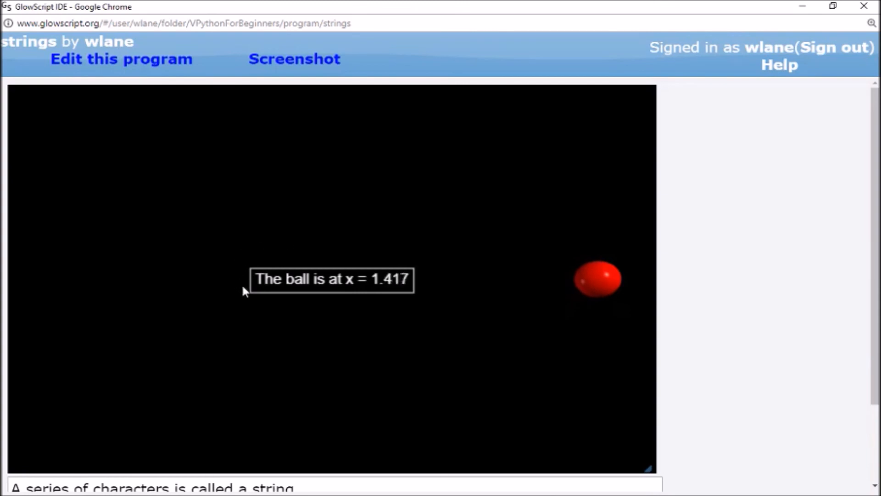
mouse_move(727, 202)
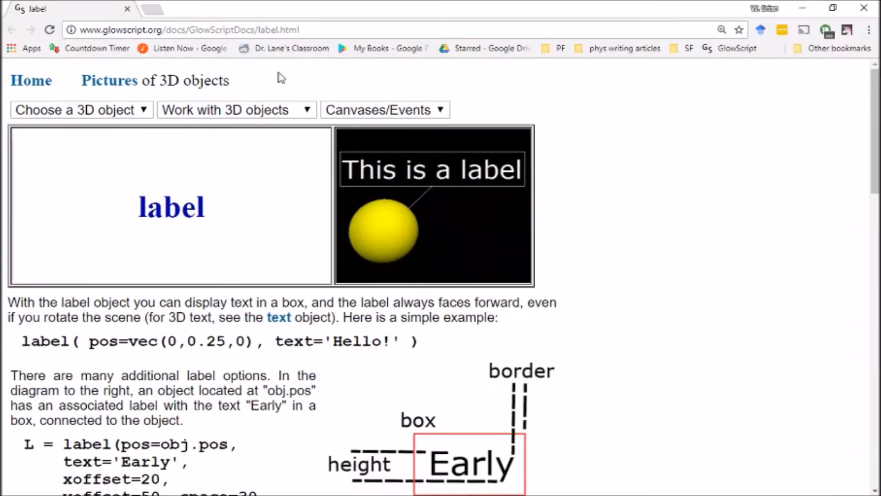
scroll("down", 3)
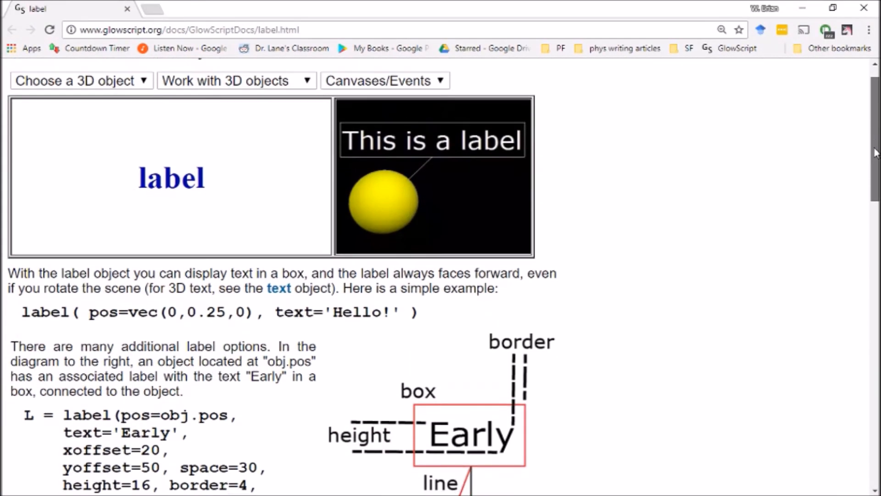
scroll("down", 3)
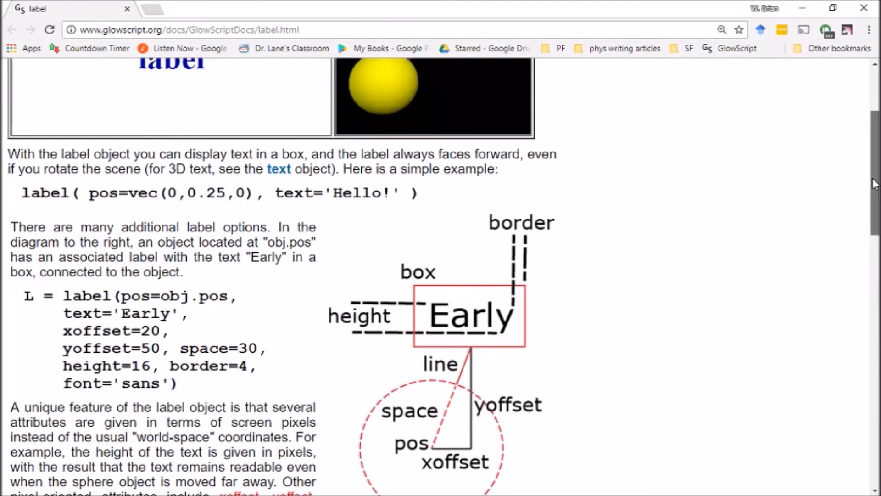
scroll("down", 3)
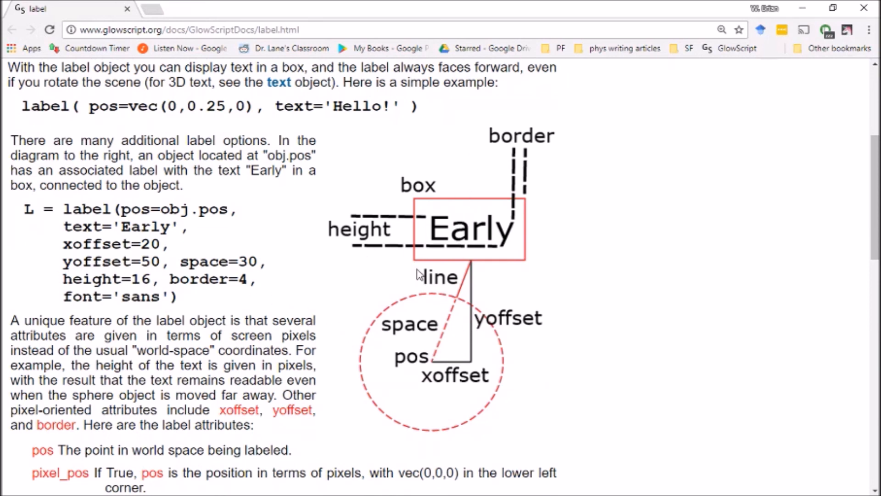
mouse_move(494, 248)
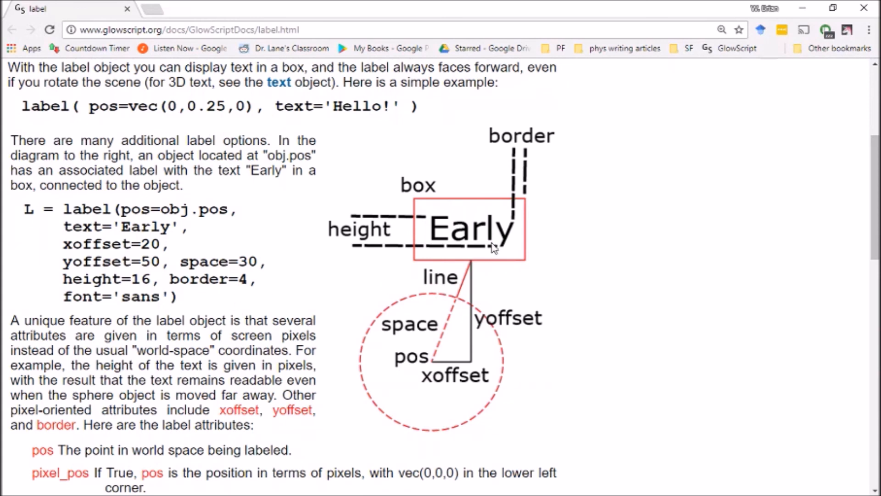
mouse_move(526, 266)
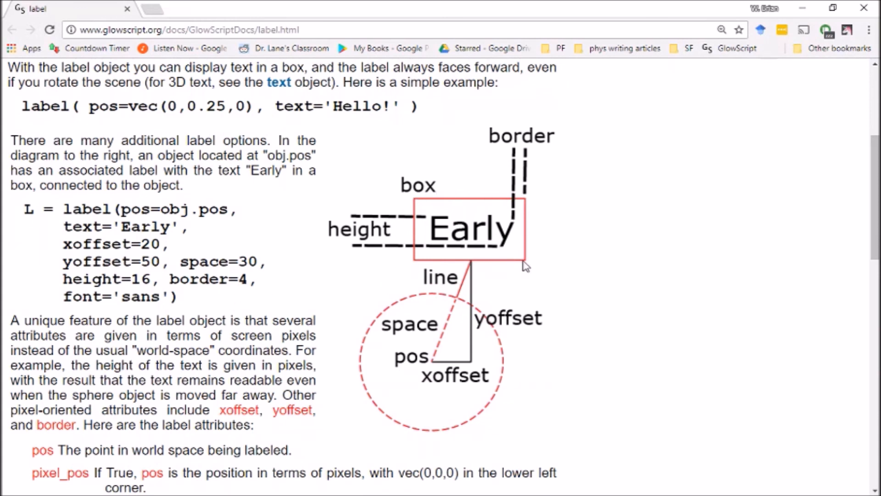
mouse_move(276, 272)
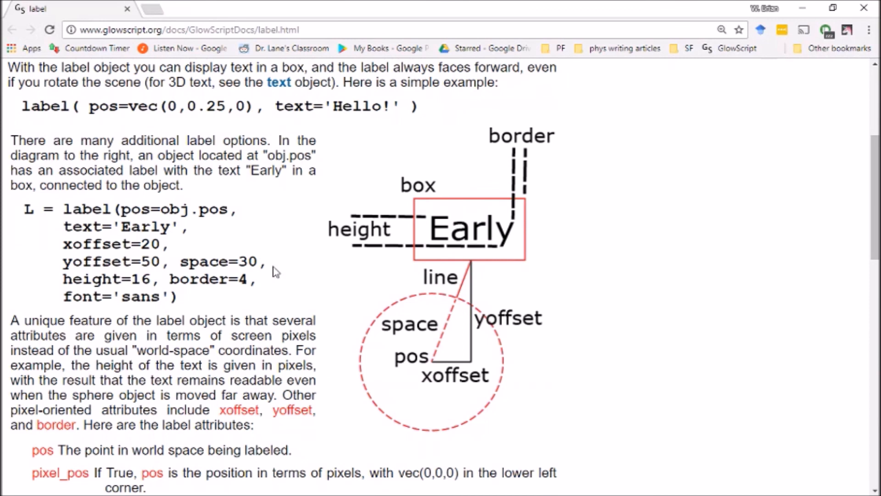
mouse_move(538, 386)
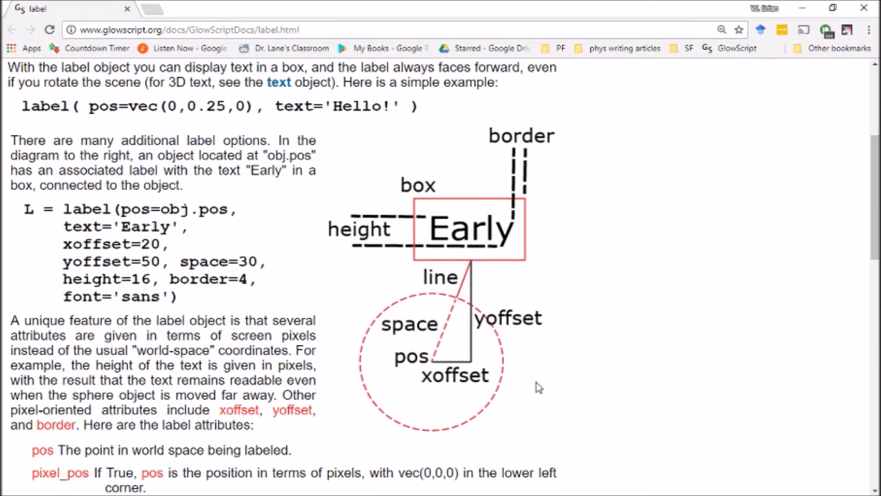